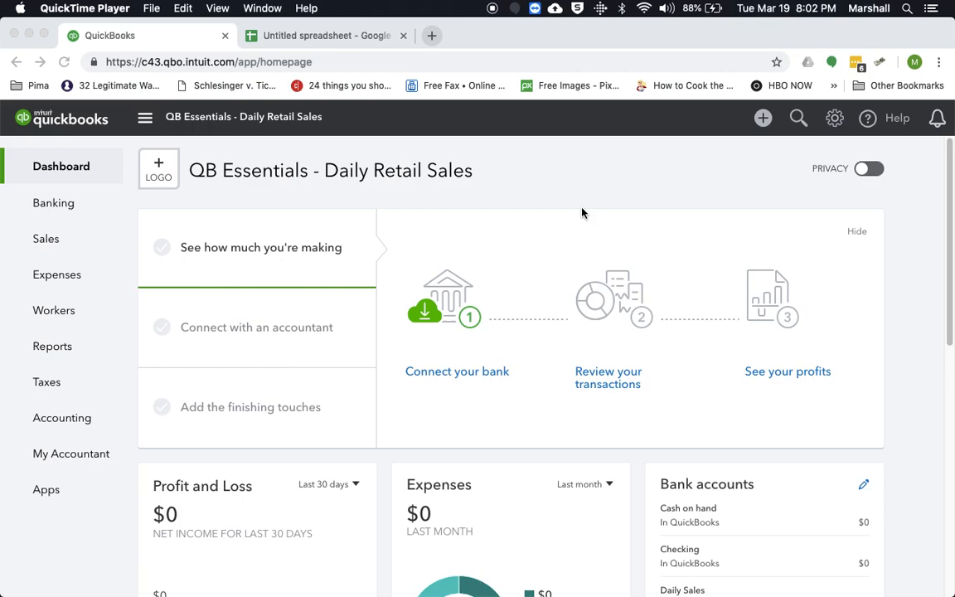
mouse_move(362, 56)
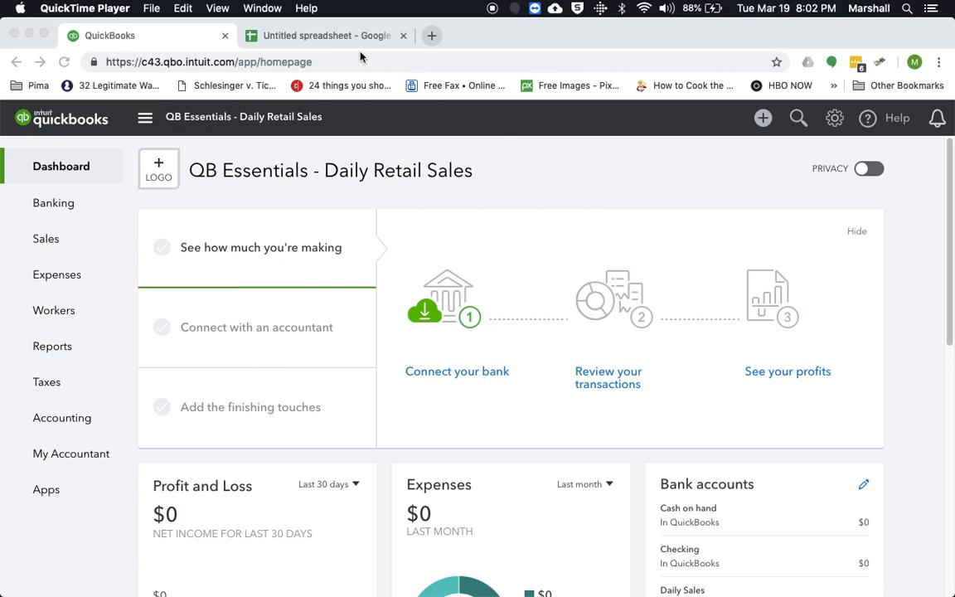
Step: View the COA sheet, then the Items sheet of the reference spreadsheet
left_click(325, 34)
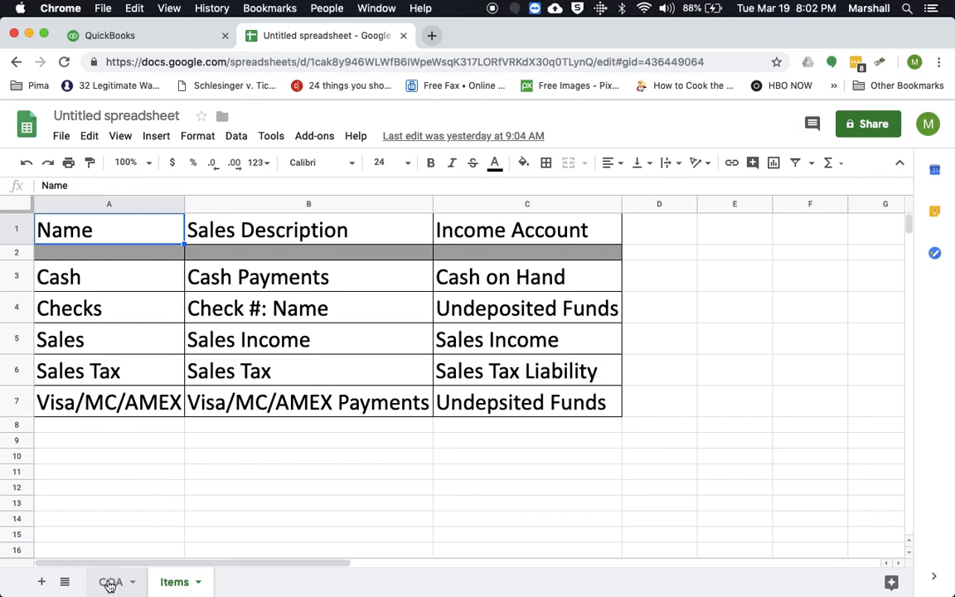
left_click(111, 581)
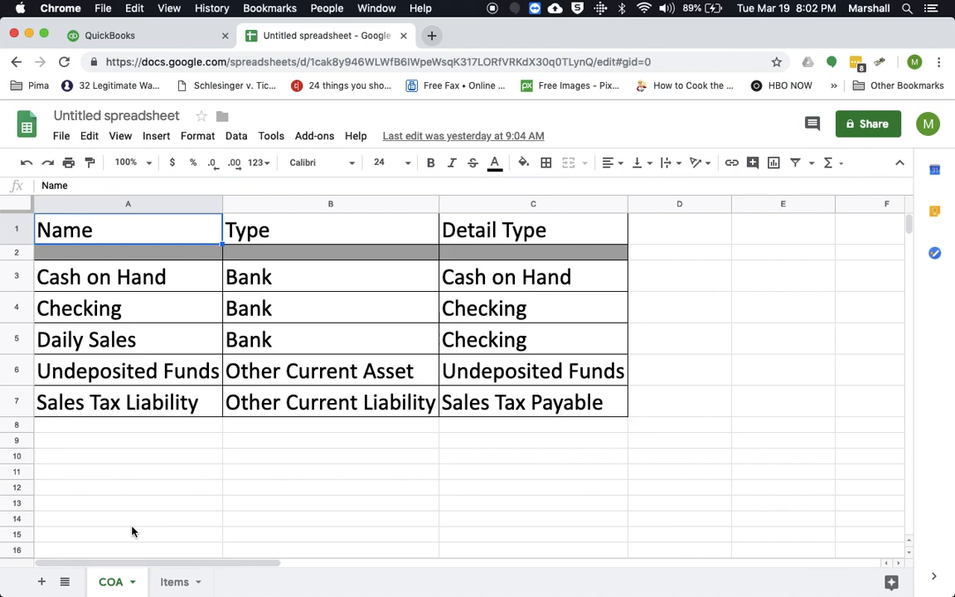
mouse_move(169, 572)
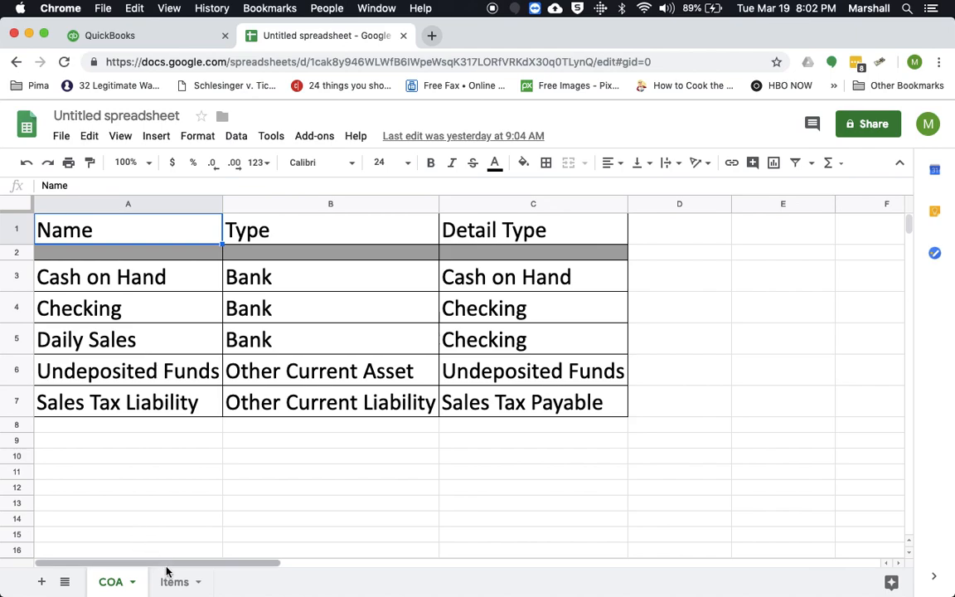
left_click(174, 581)
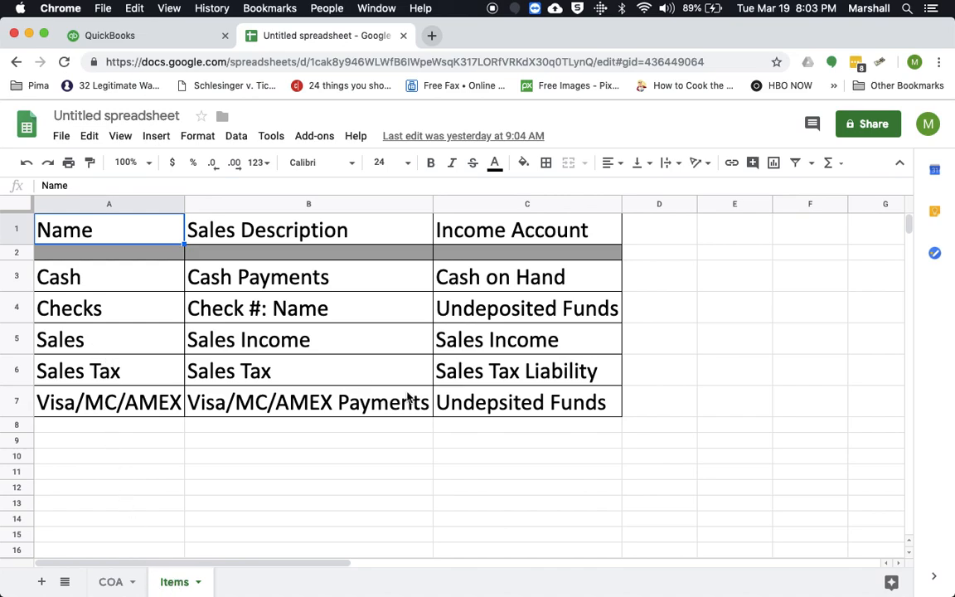
mouse_move(494, 408)
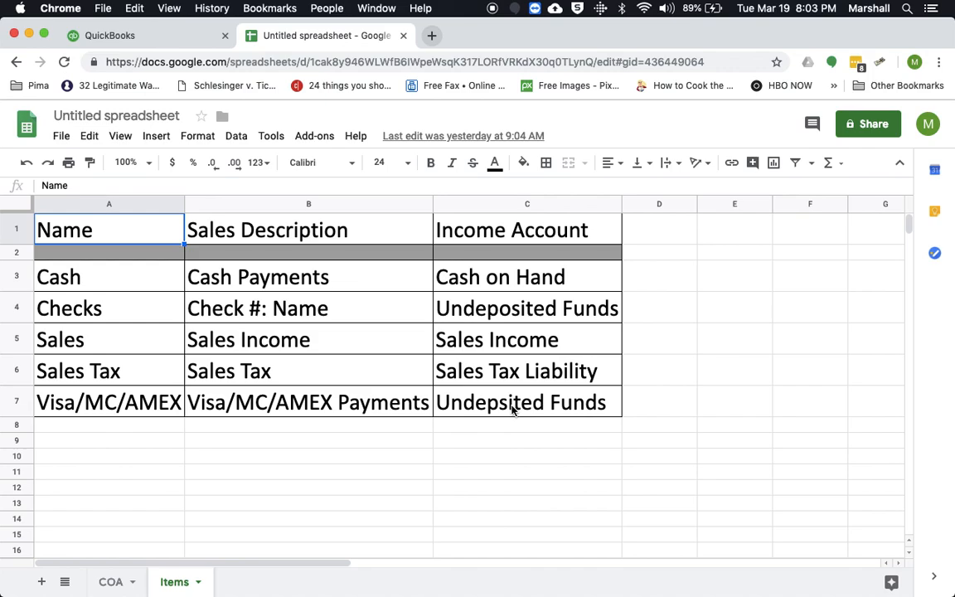
mouse_move(262, 421)
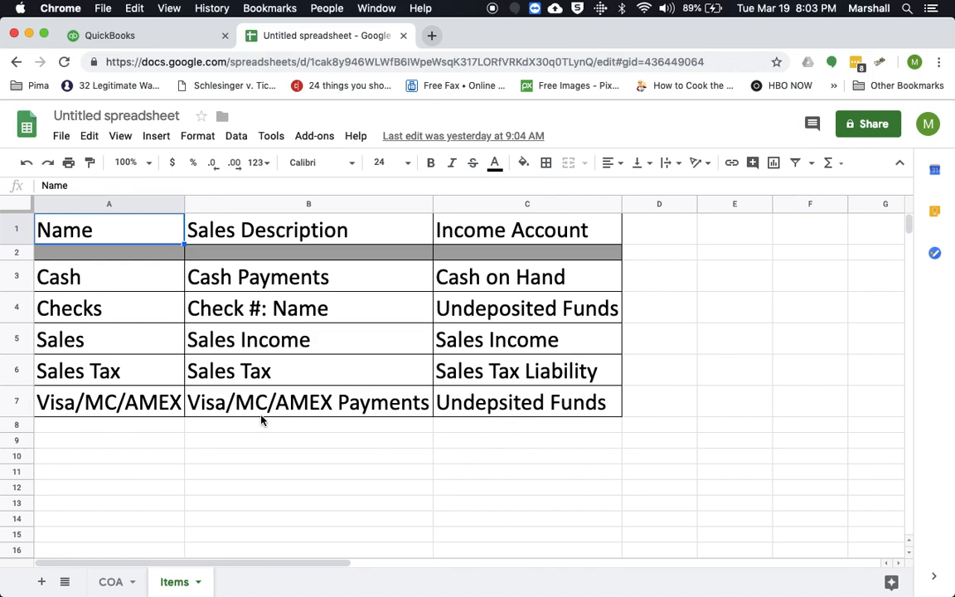
mouse_move(430, 352)
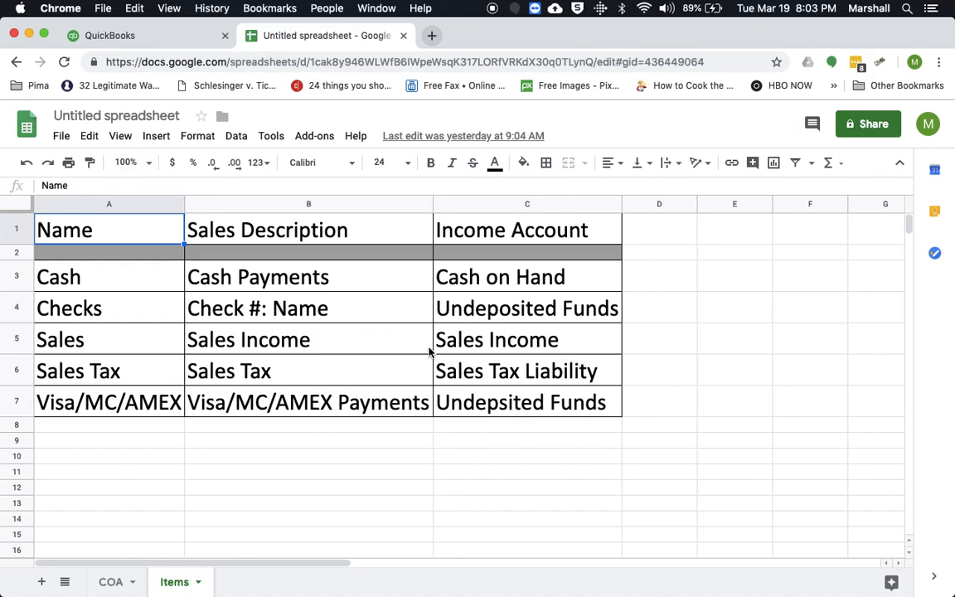
Step: Inspect the Undeposited Funds income account cell for Visa/MC/AMEX without changing it
left_click(527, 403)
type("o")
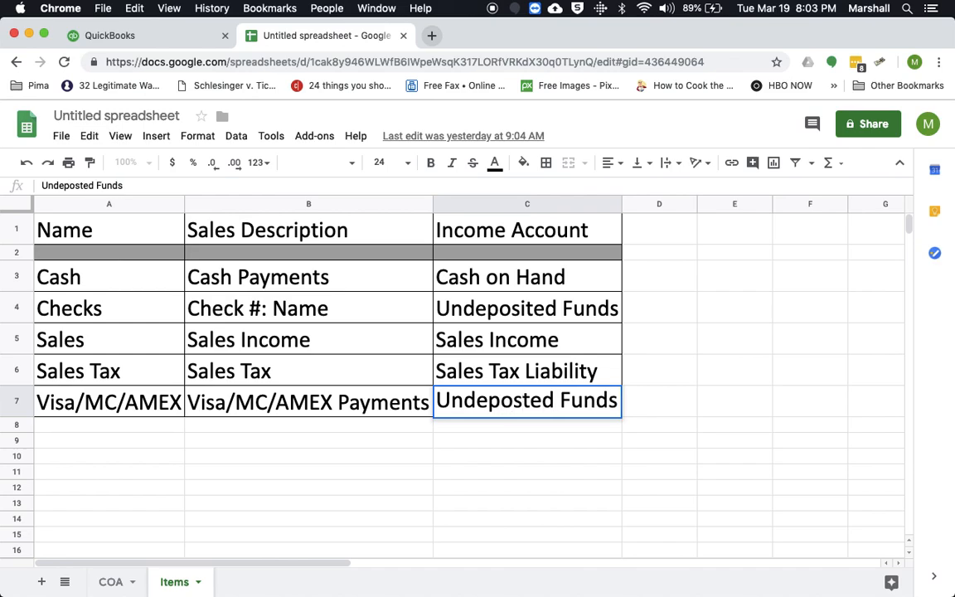
double_click(528, 400)
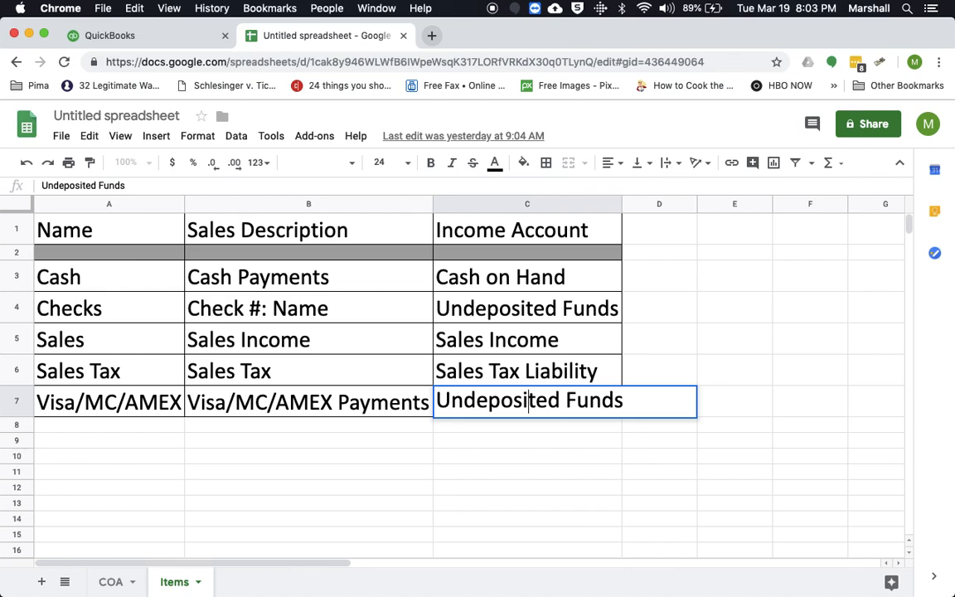
key("enter")
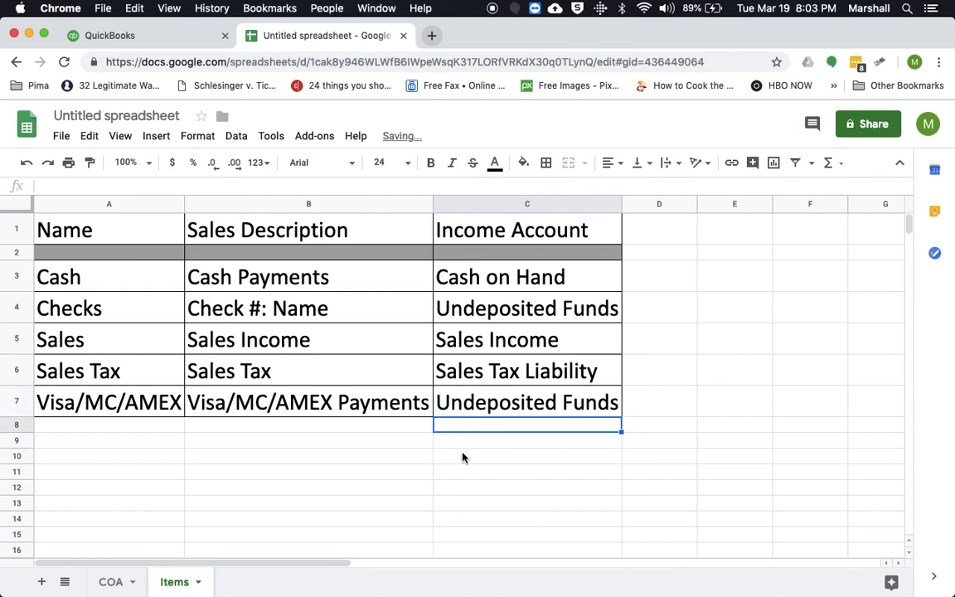
mouse_move(471, 438)
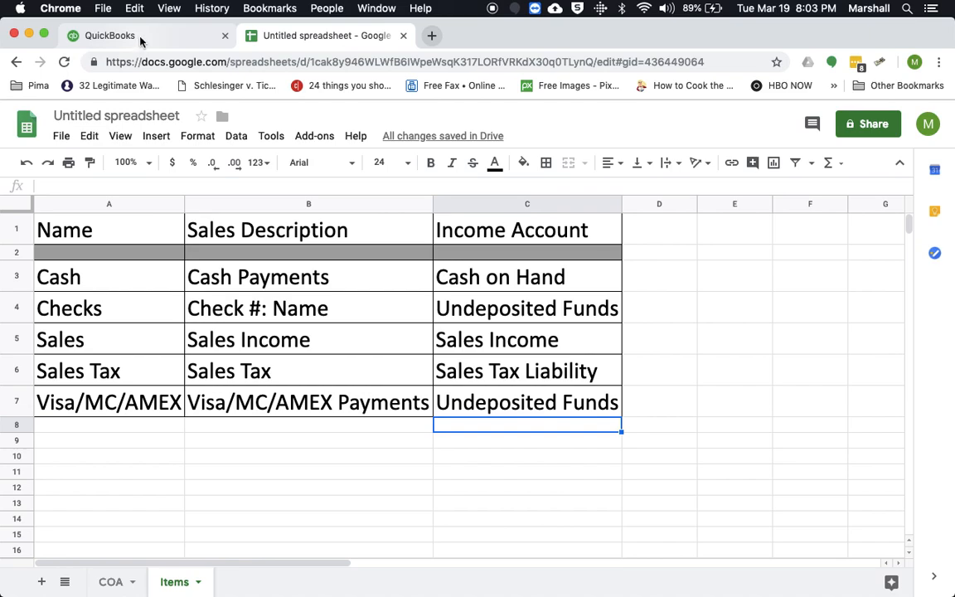
Step: Review the Chart of Accounts in the QuickBooks company
left_click(110, 36)
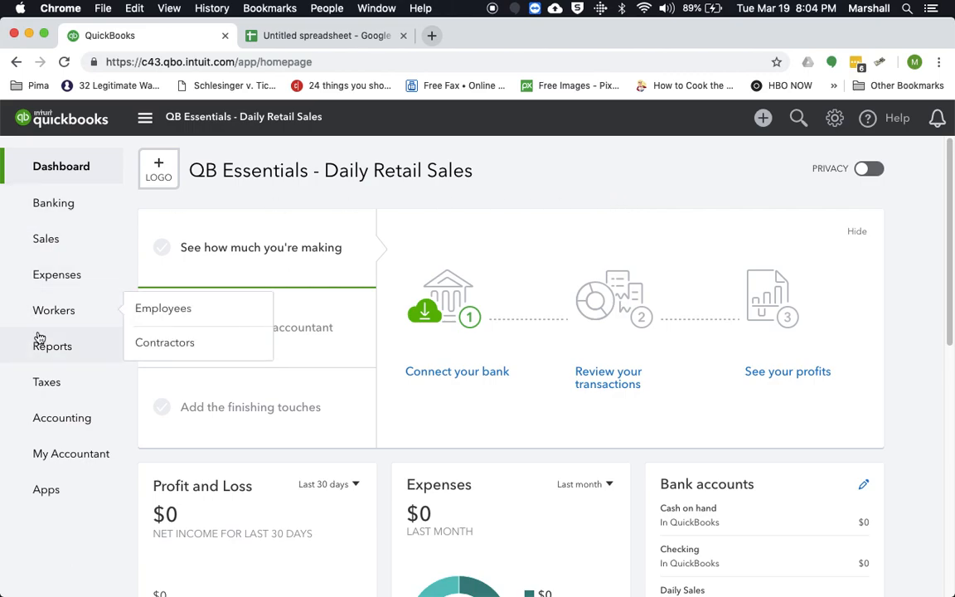
left_click(63, 418)
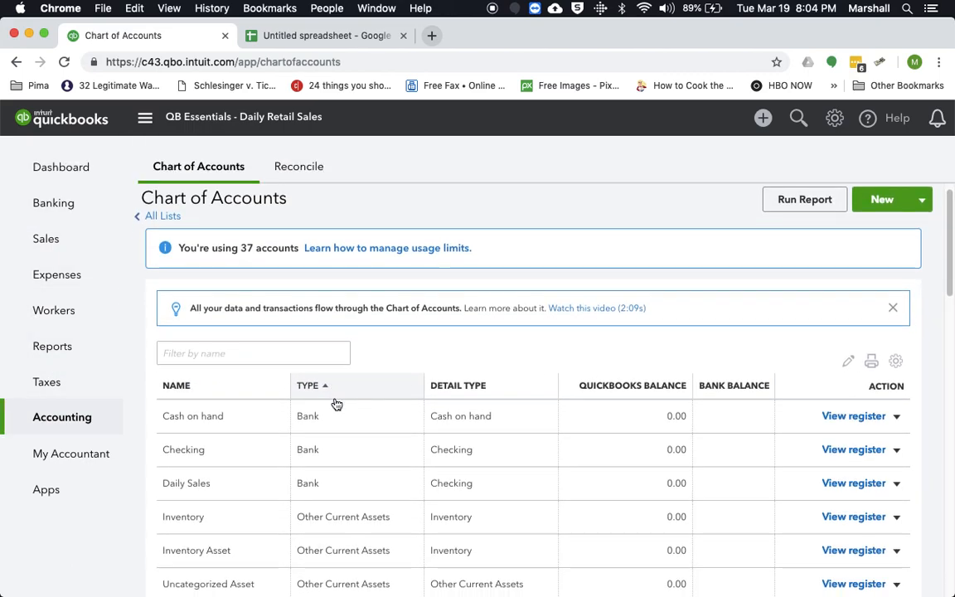
scroll("down", 3)
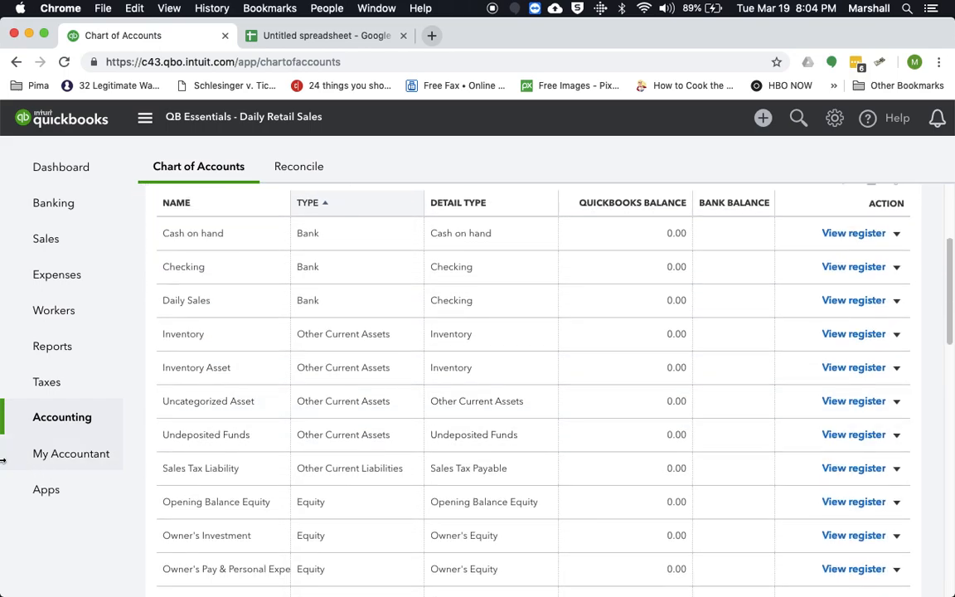
mouse_move(834, 118)
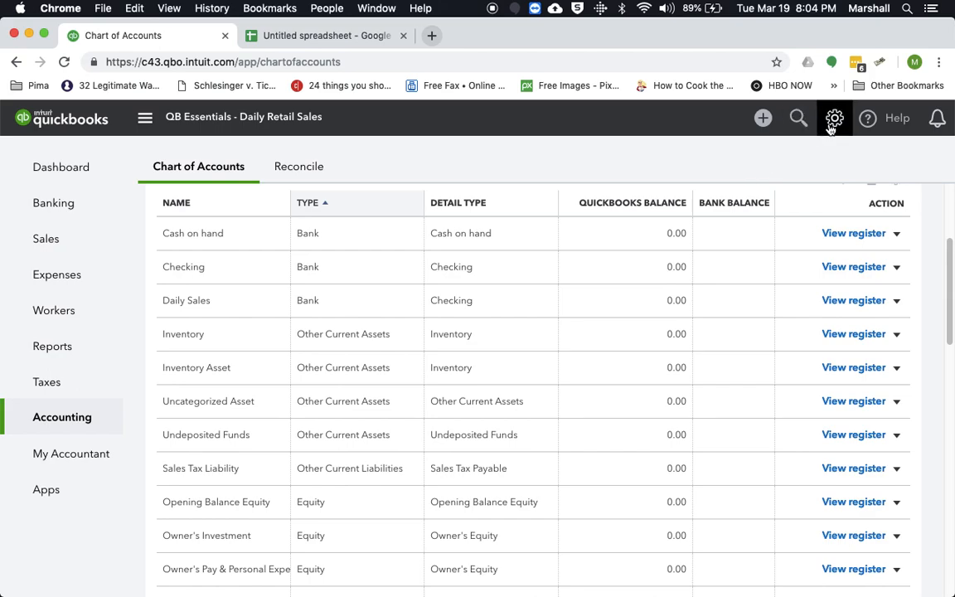
Step: Show the Products and Services list with the Daily Sales items
left_click(834, 118)
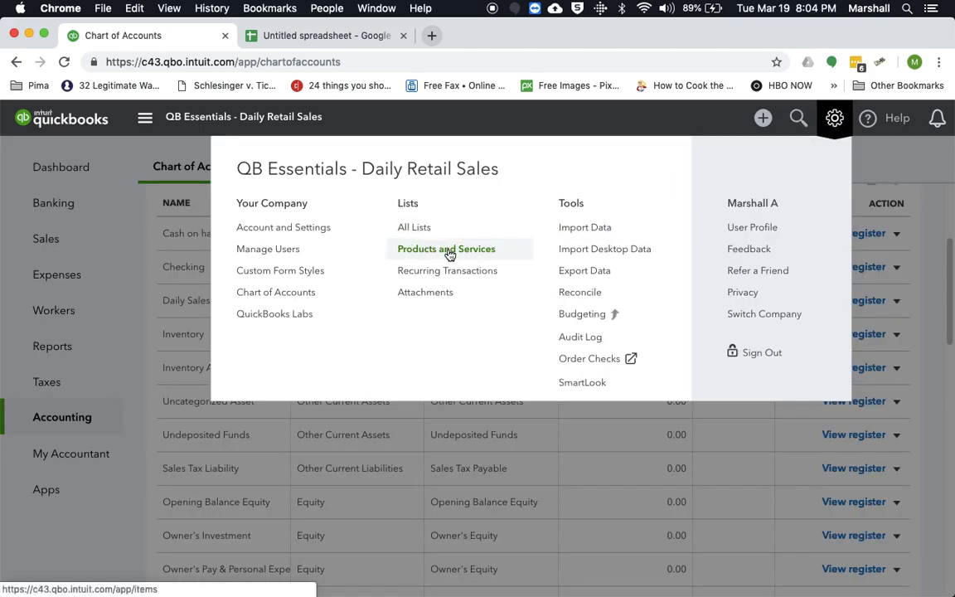
left_click(446, 249)
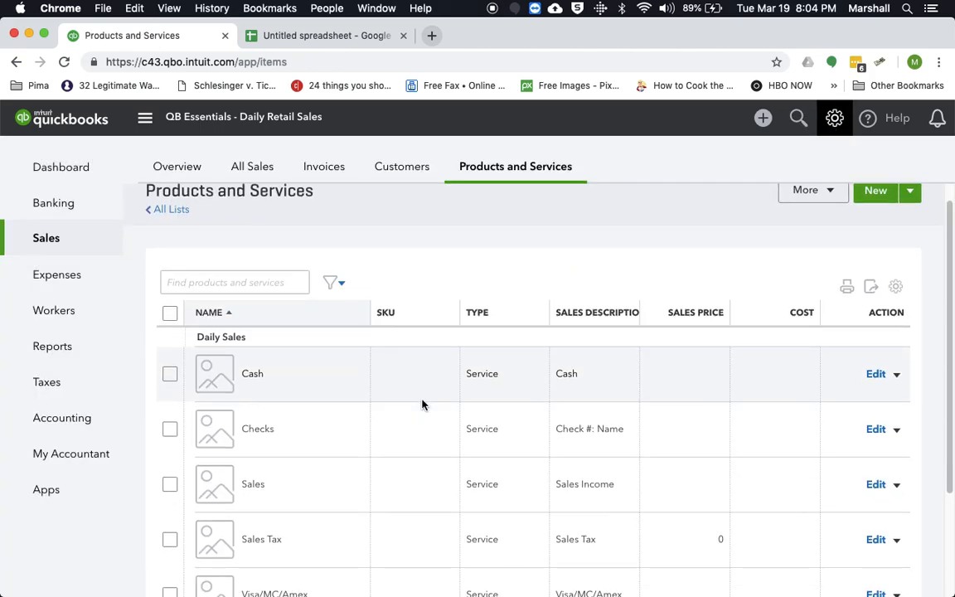
scroll("down", 3)
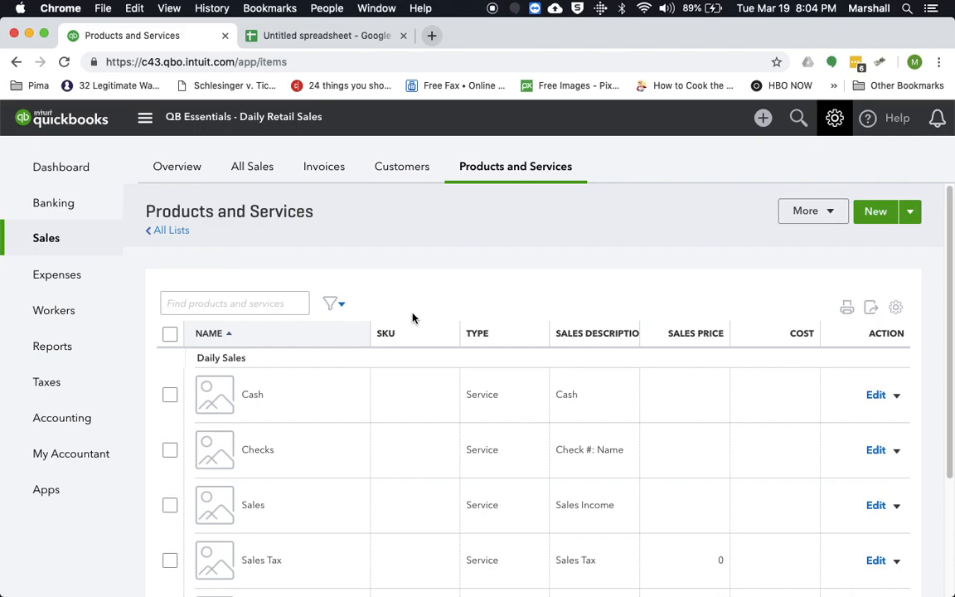
mouse_move(743, 199)
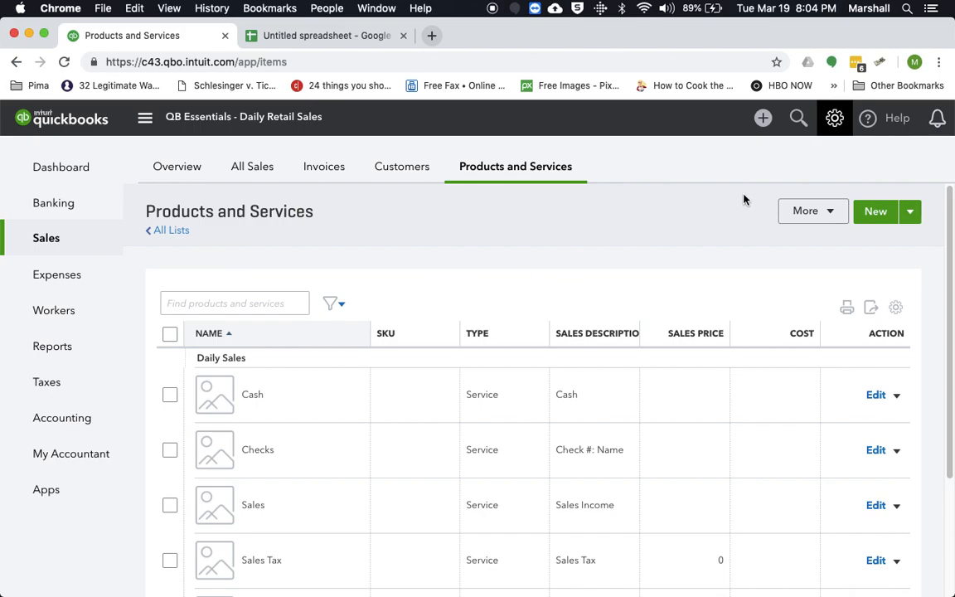
mouse_move(763, 116)
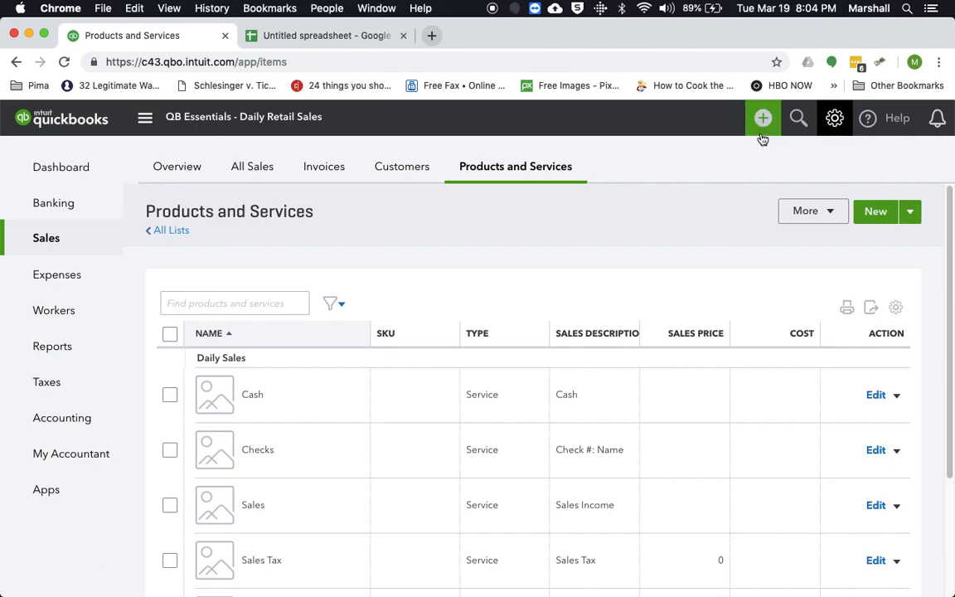
Step: Start a sales receipt for customer Daily Sales dated 03/01/2019
left_click(763, 117)
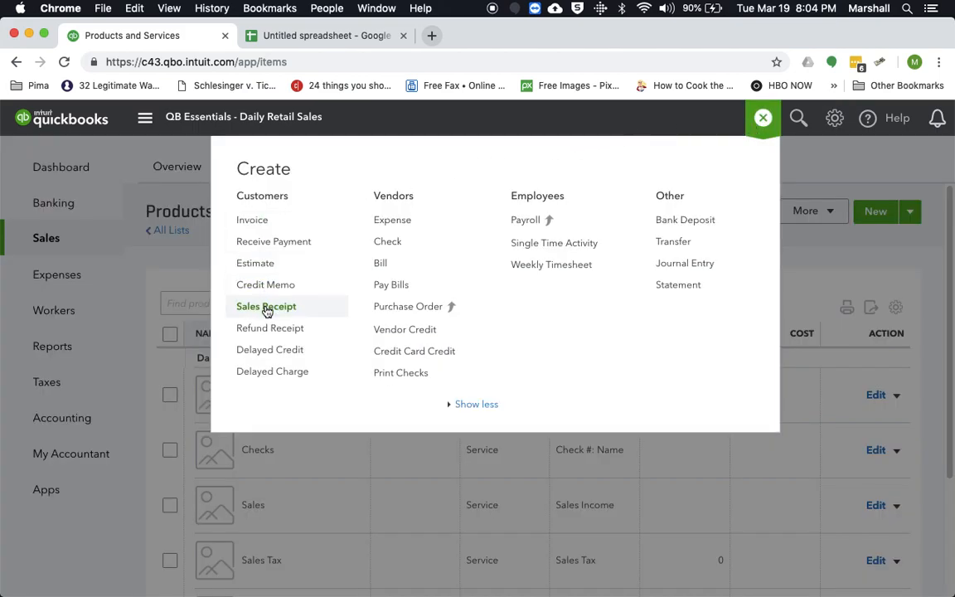
left_click(265, 305)
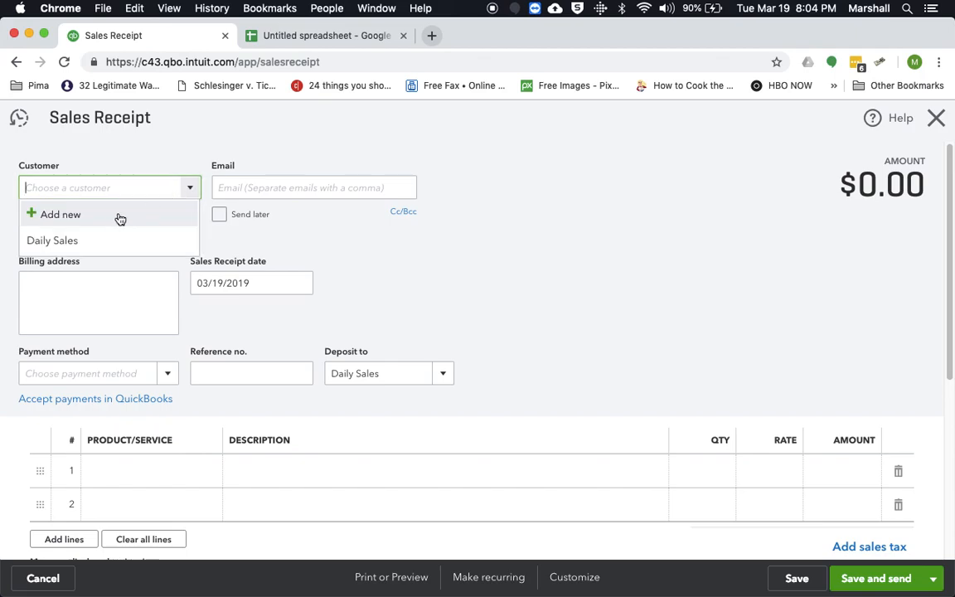
left_click(53, 241)
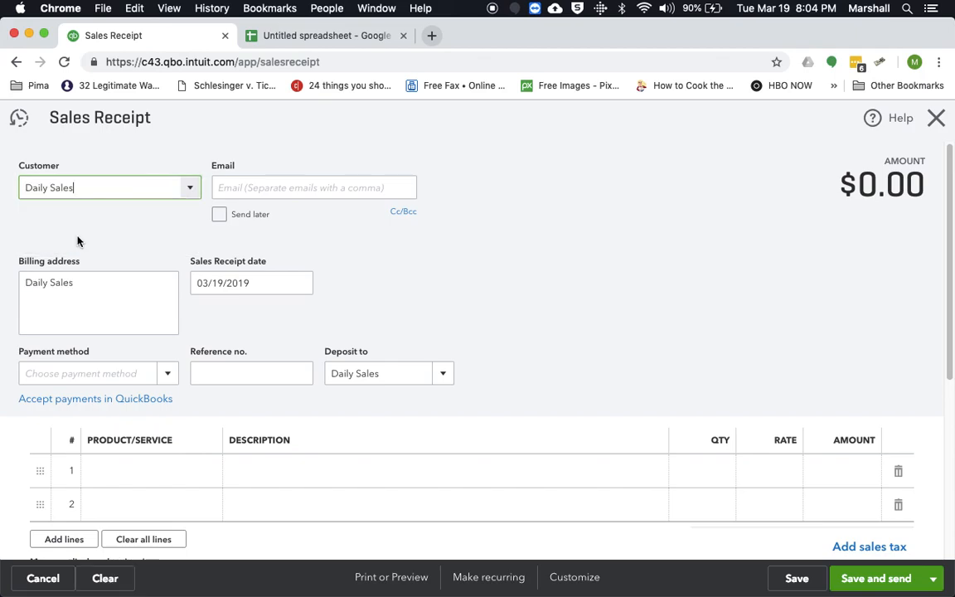
left_click(252, 282)
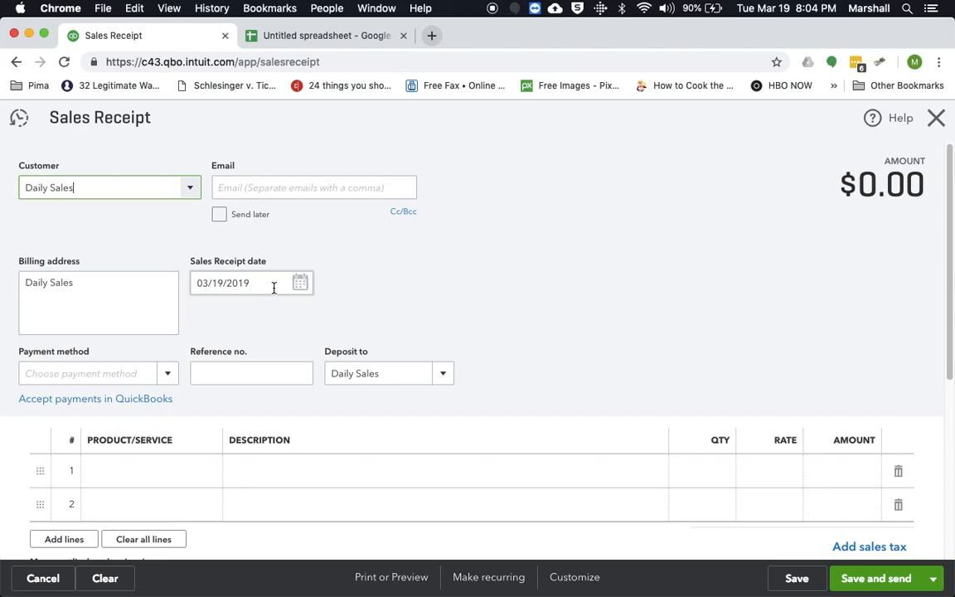
left_click(300, 282)
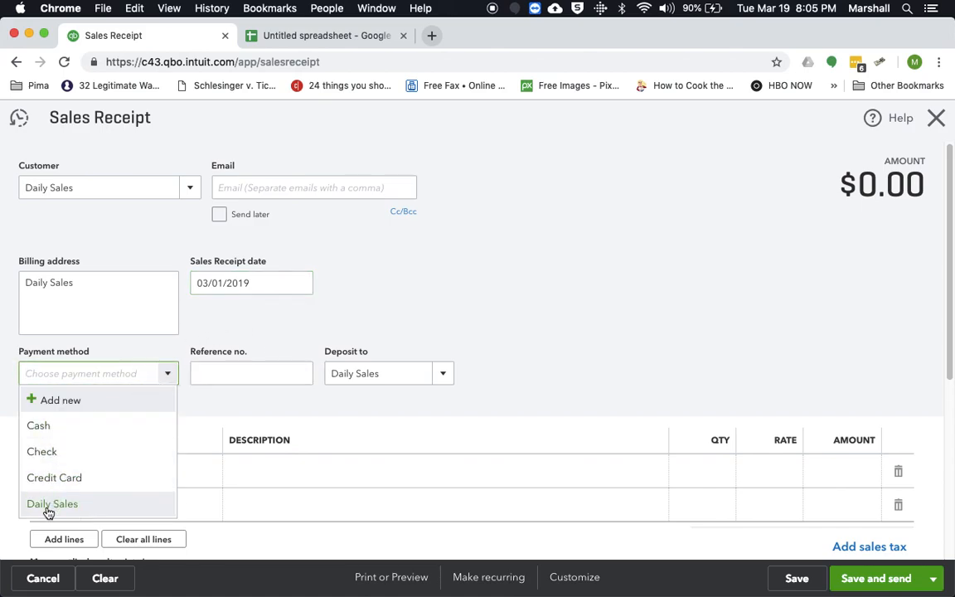
Step: Set payment method and deposit account both to Daily Sales
left_click(53, 505)
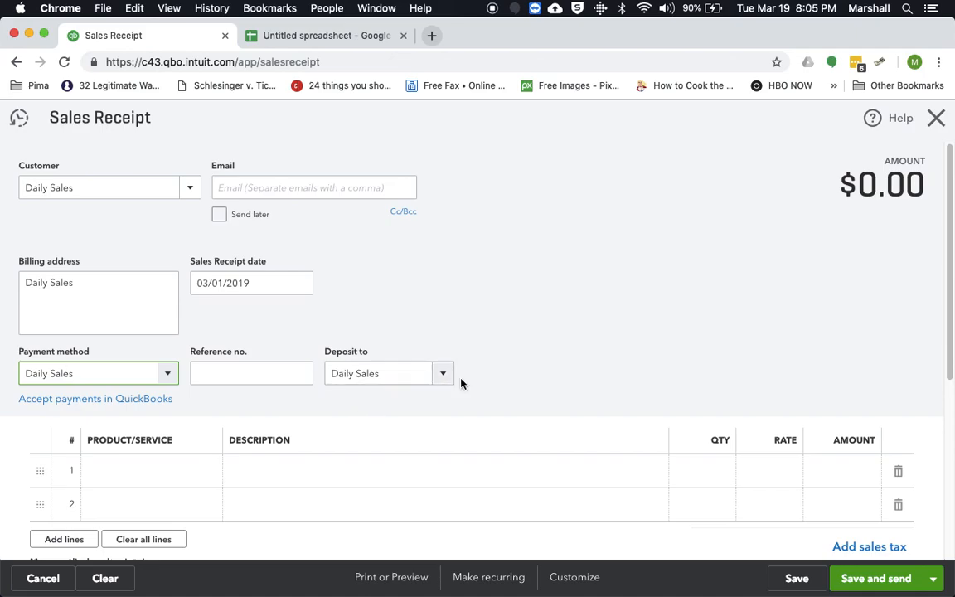
left_click(443, 373)
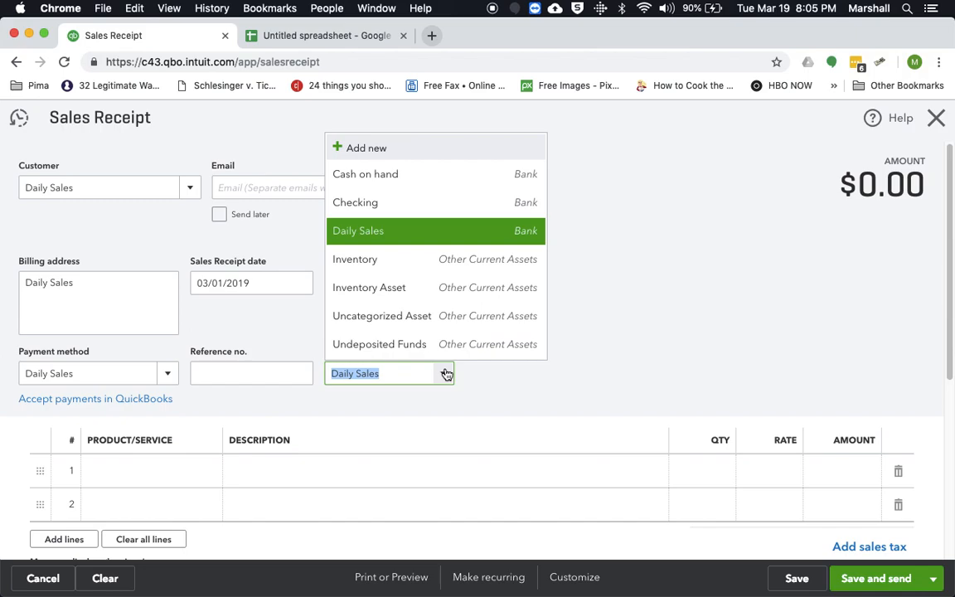
left_click(359, 231)
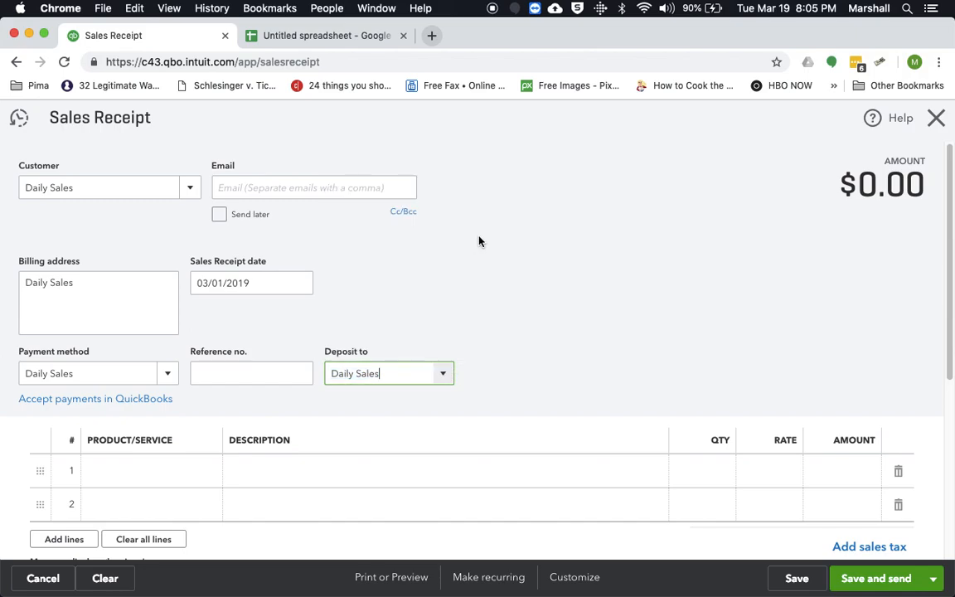
Step: Add line 1 Daily Sales:Sales with amount 1000
scroll("down", 3)
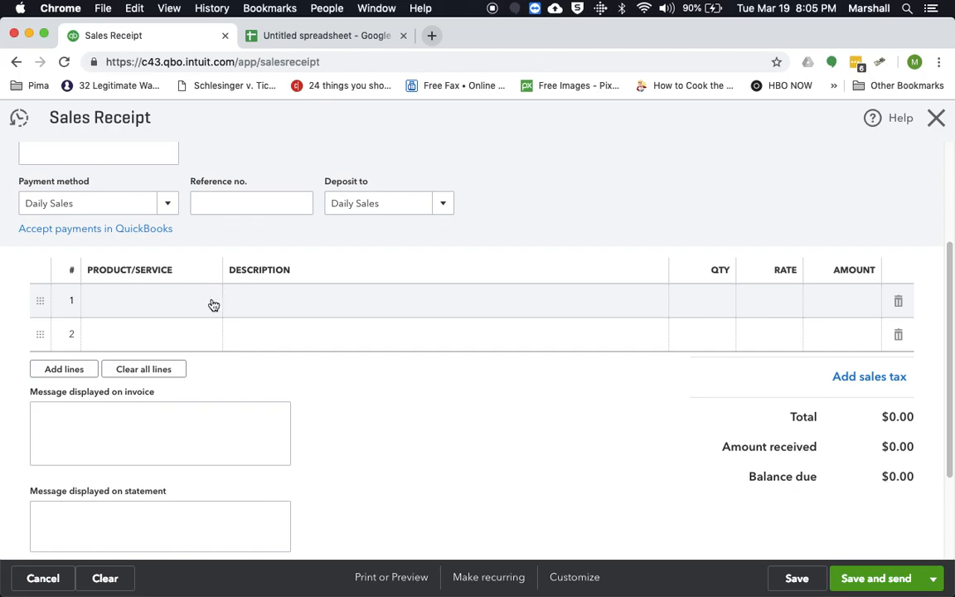
left_click(150, 300)
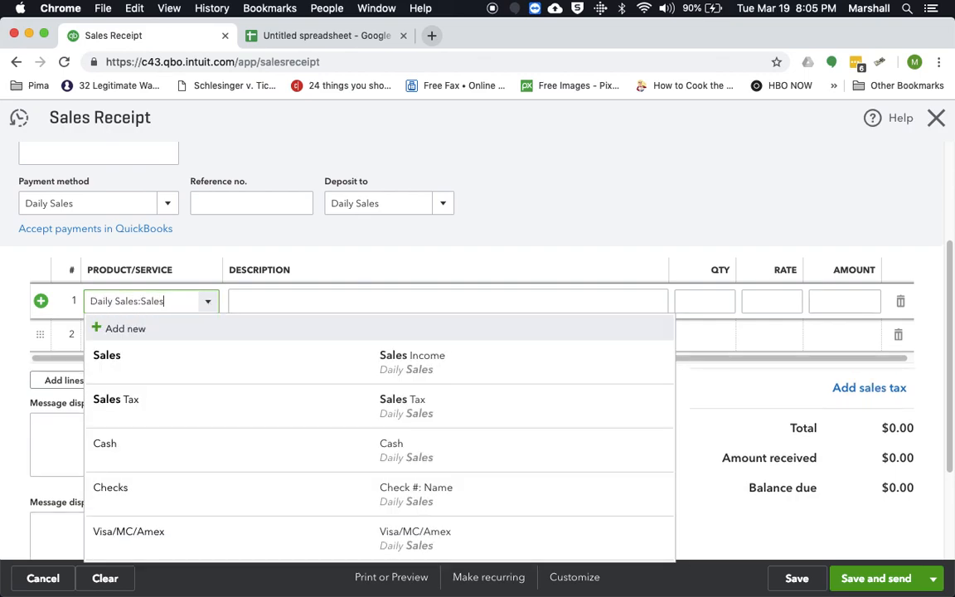
mouse_move(407, 362)
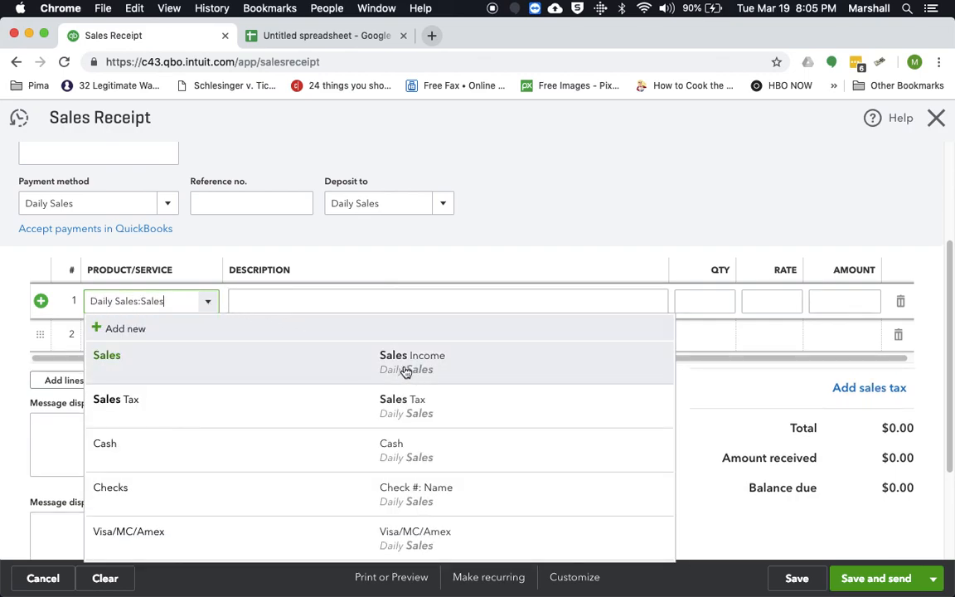
left_click(107, 355)
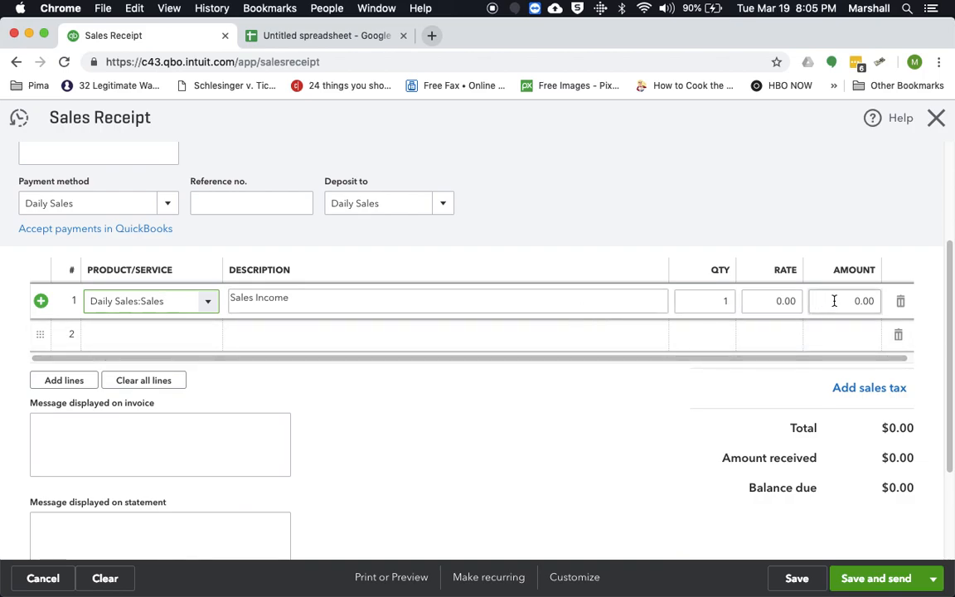
left_click(839, 302)
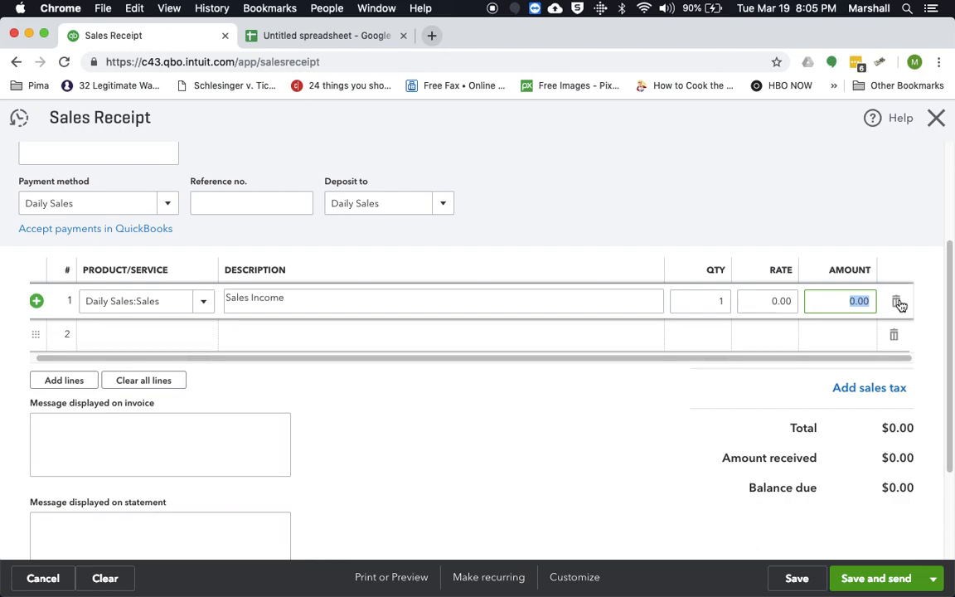
type("1")
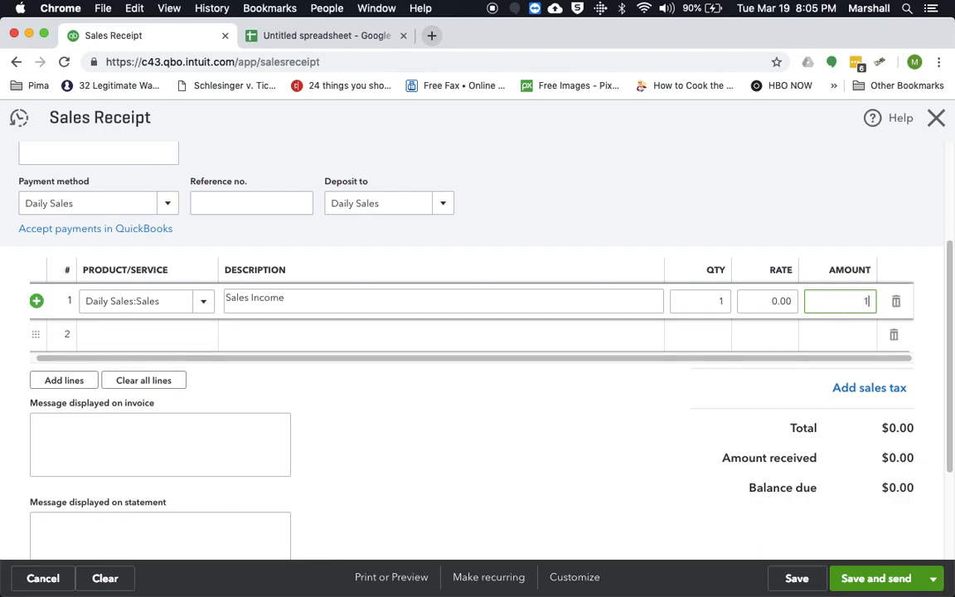
type("000.00")
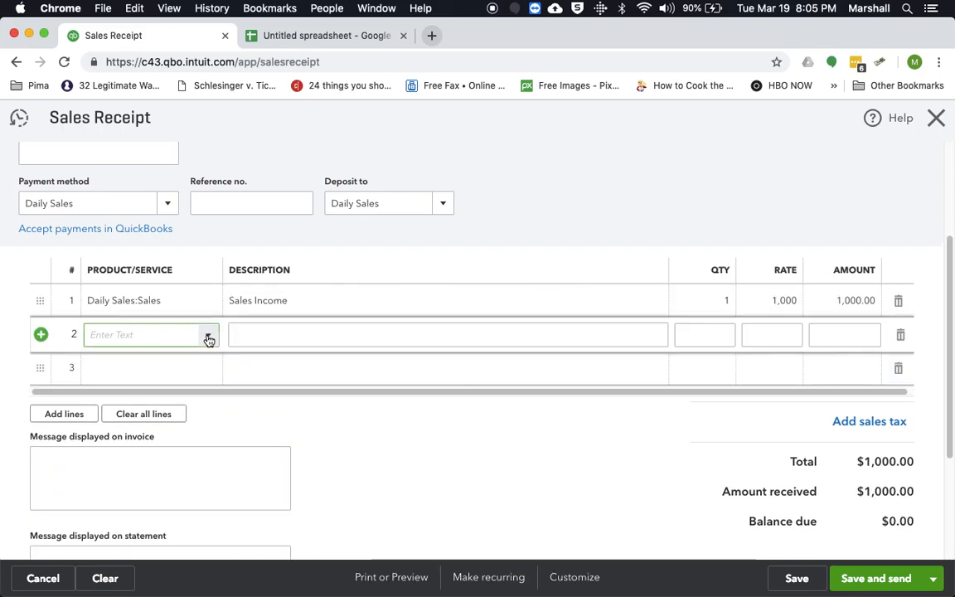
Step: Add line 2 Daily Sales:Sales Tax with rate 200
type("sa")
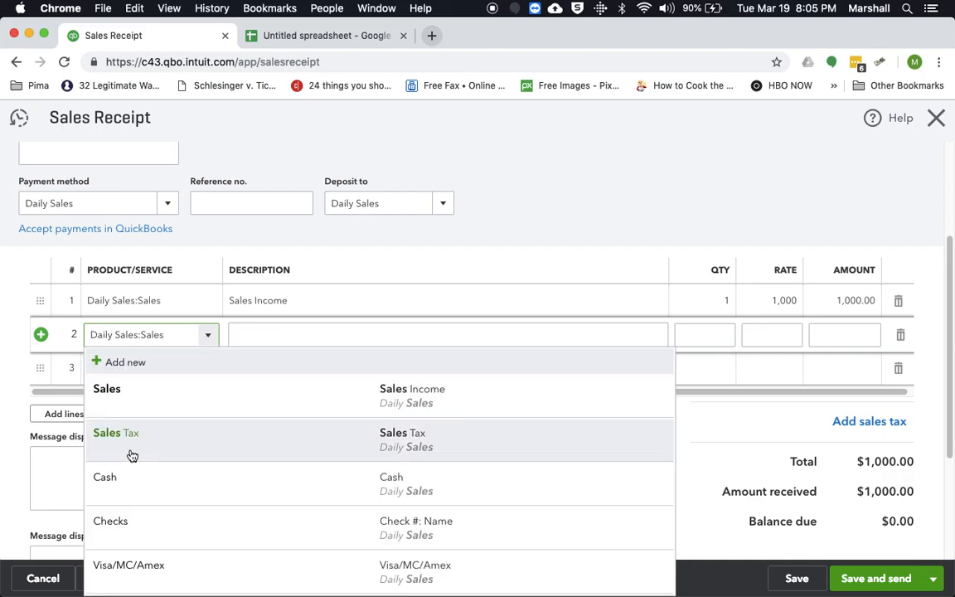
left_click(116, 431)
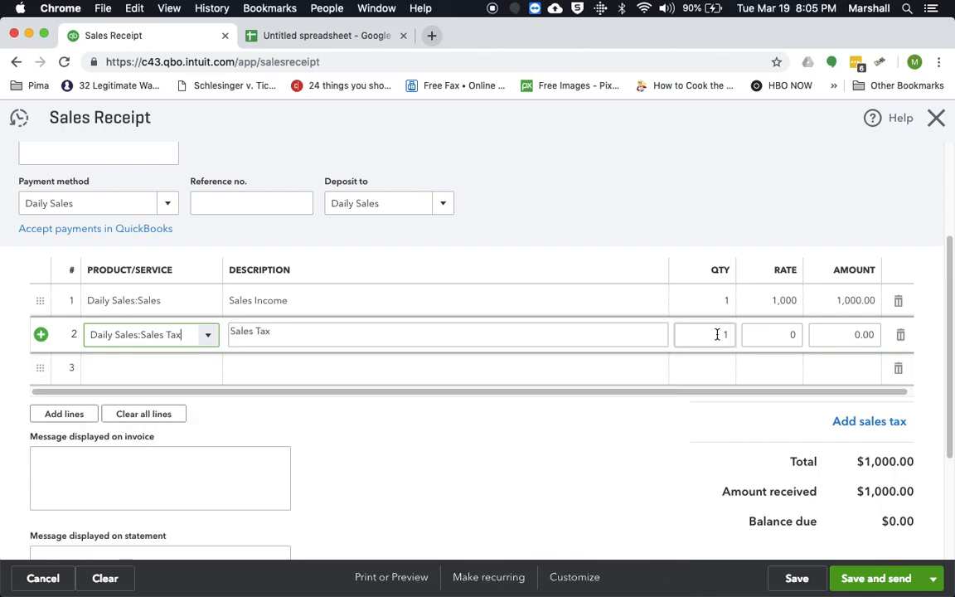
mouse_move(711, 330)
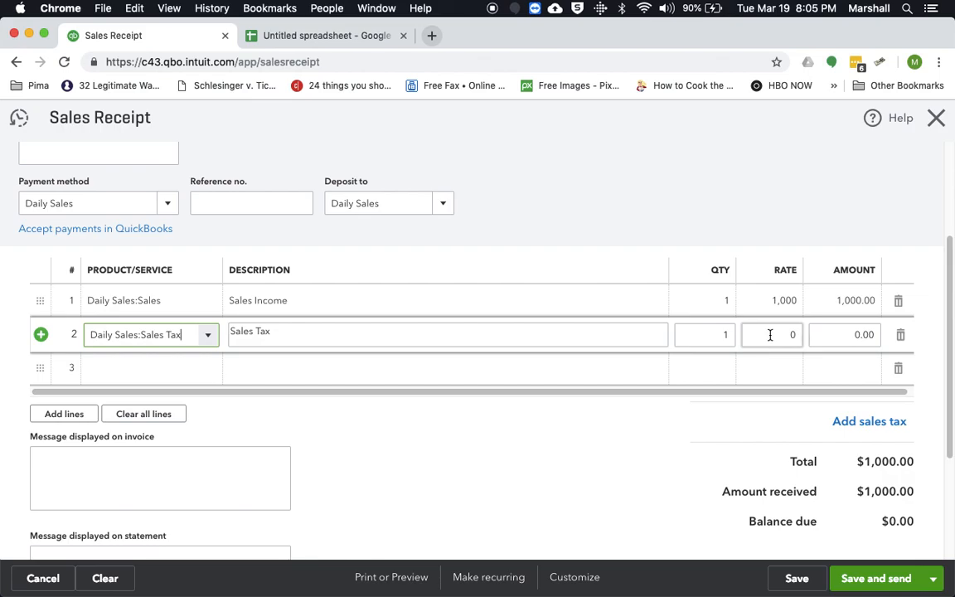
left_click(769, 335)
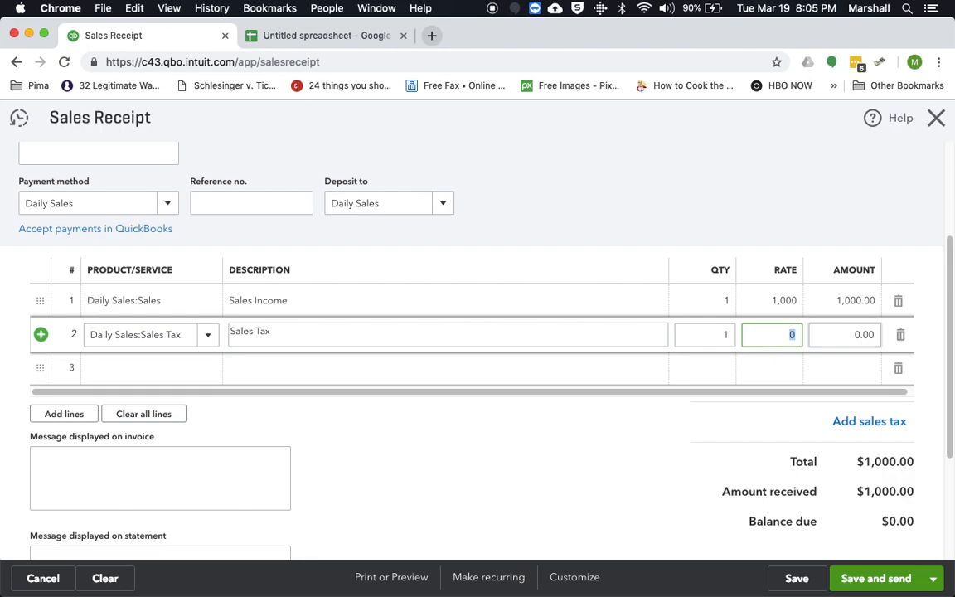
type("200")
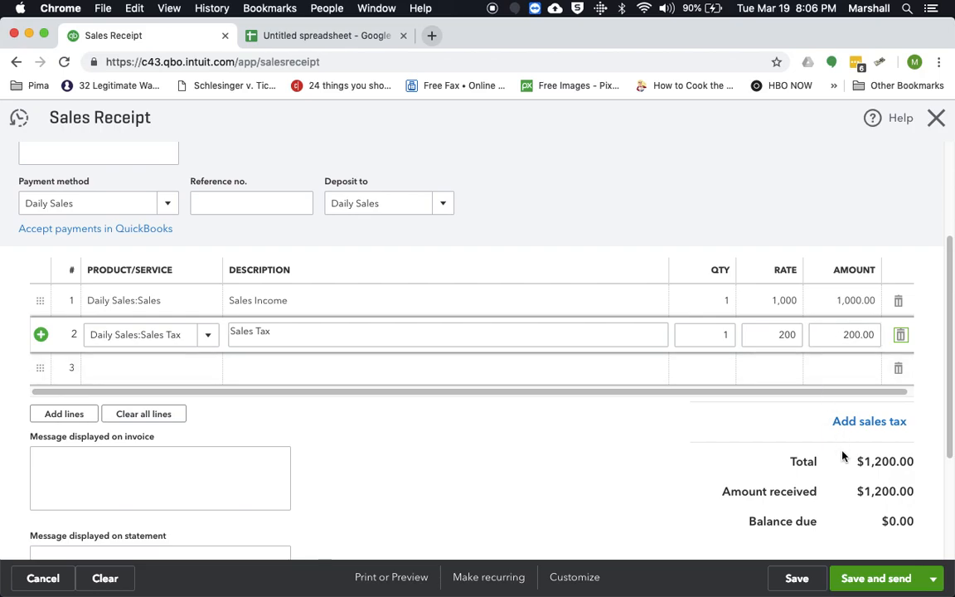
mouse_move(877, 485)
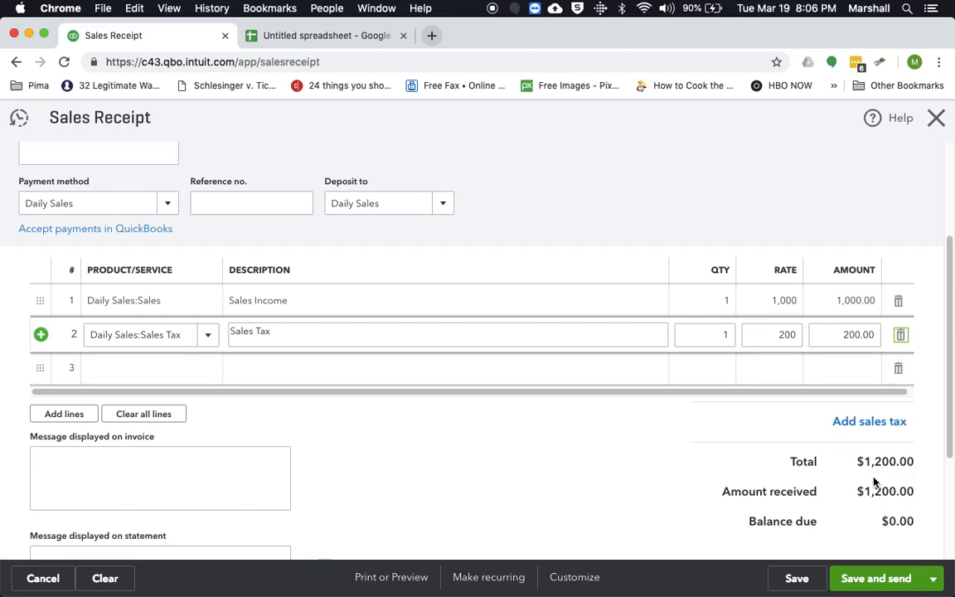
mouse_move(463, 438)
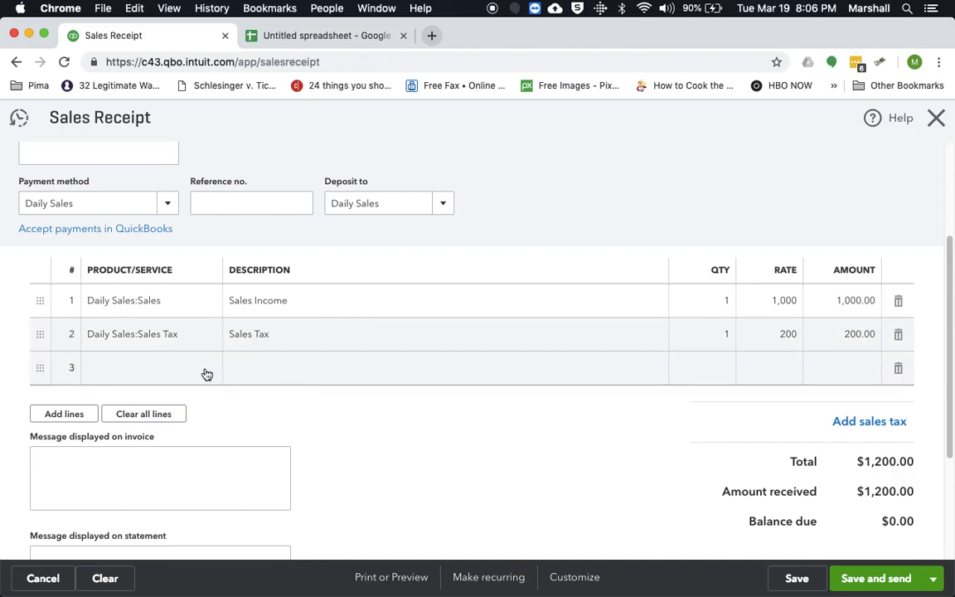
scroll("down", 3)
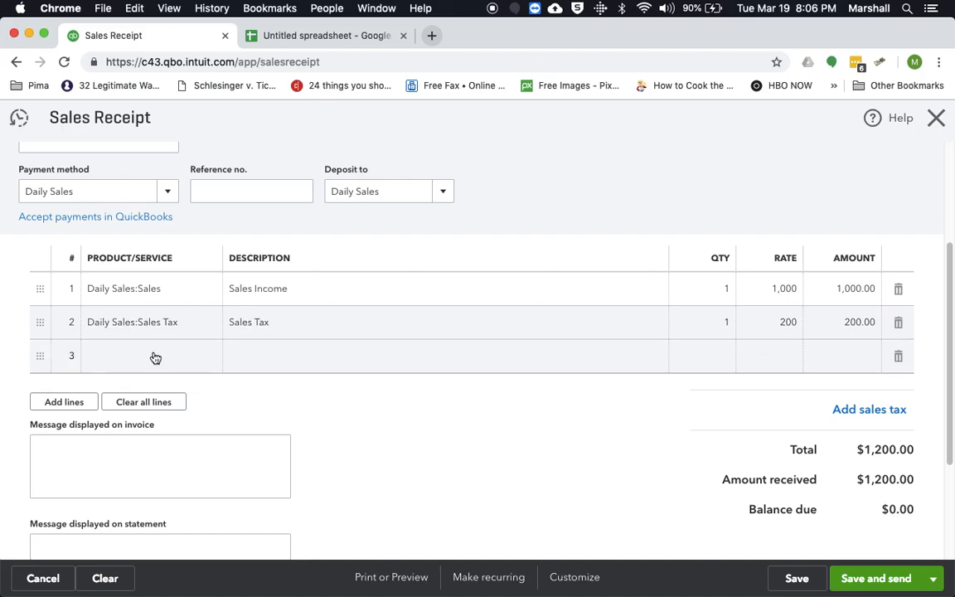
left_click(149, 355)
type("Daily Sales:Ca")
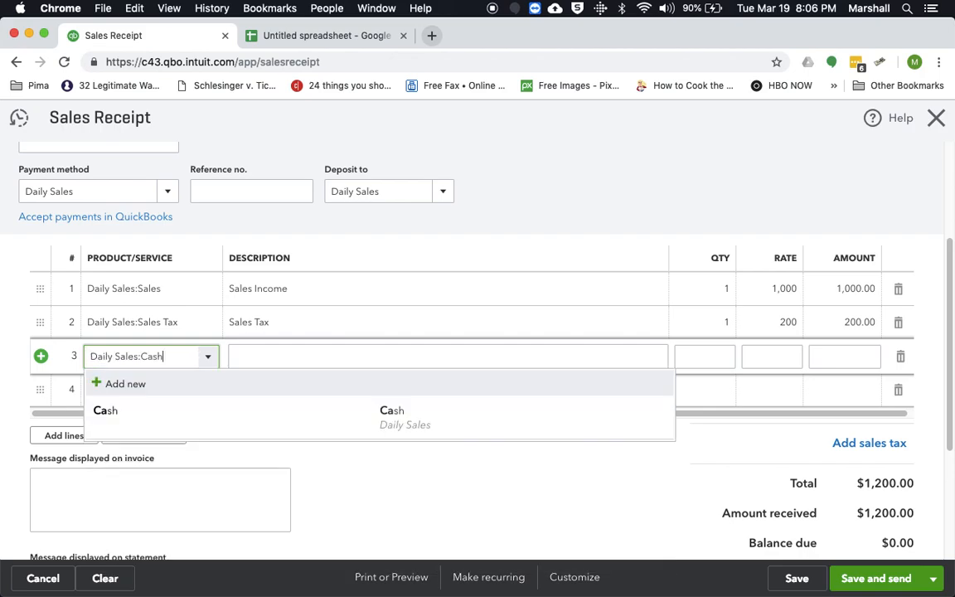
Step: Add line 3 Daily Sales:Cash with amount -600
type("sh")
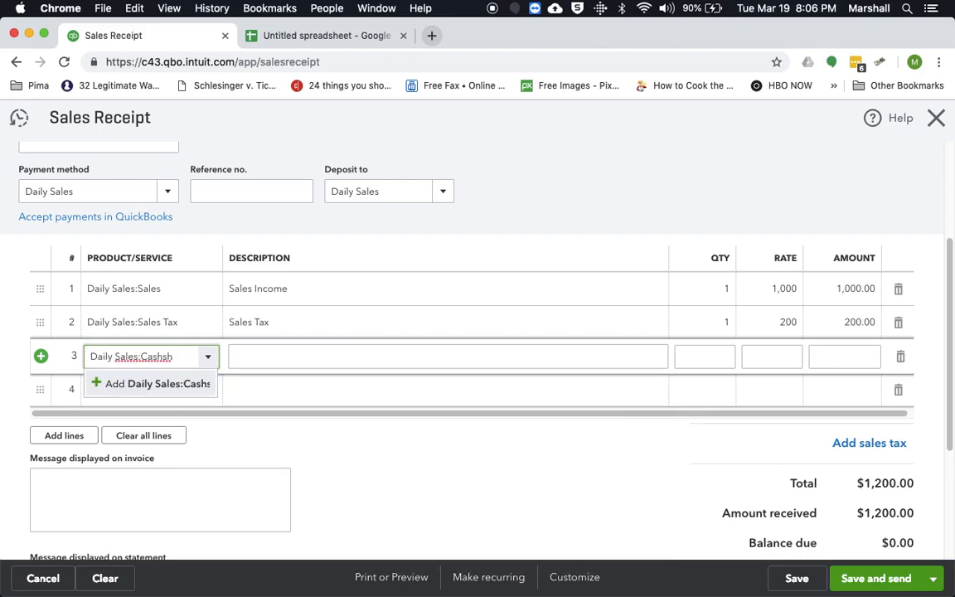
key("Backspace")
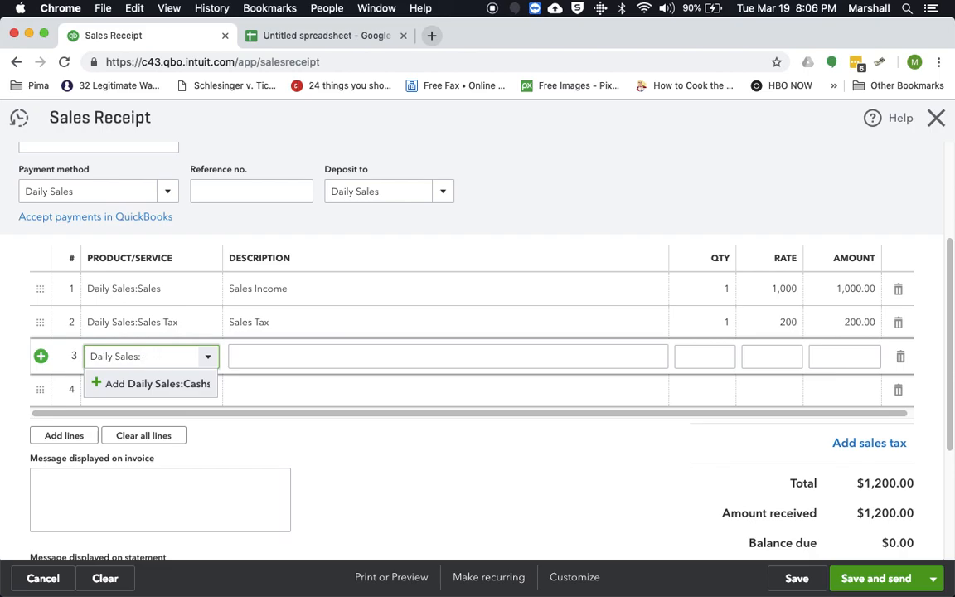
left_click(149, 355)
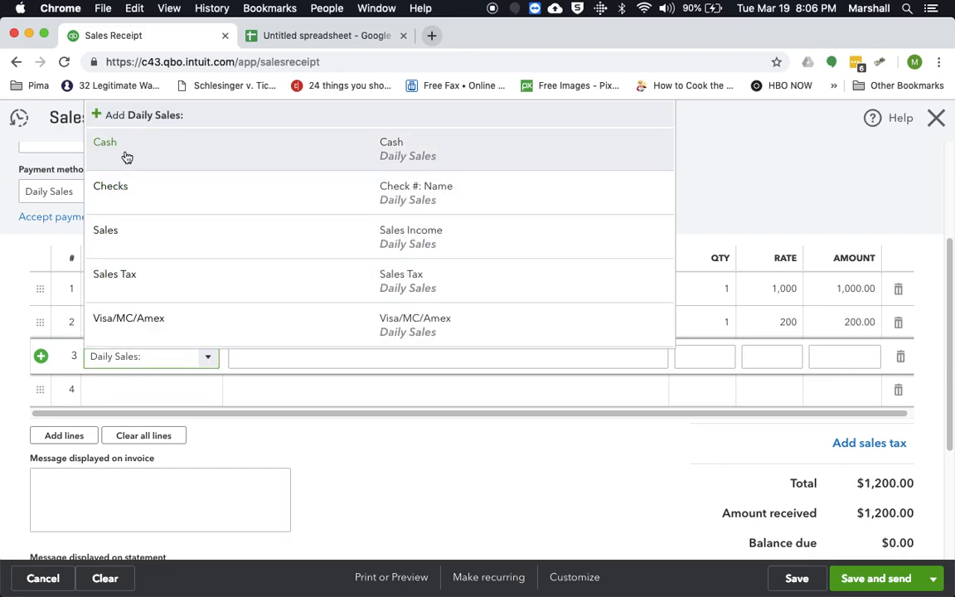
left_click(106, 143)
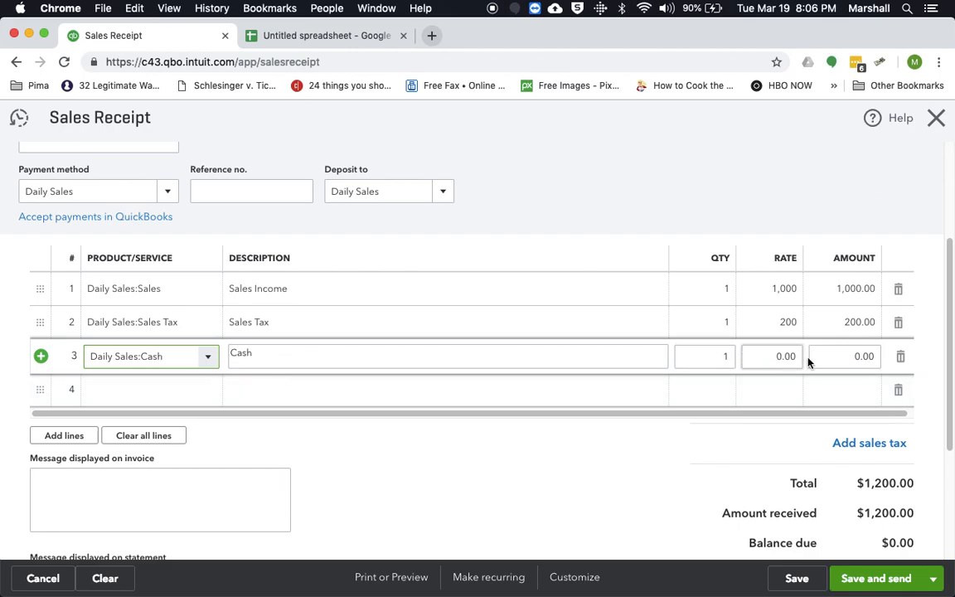
left_click(839, 357)
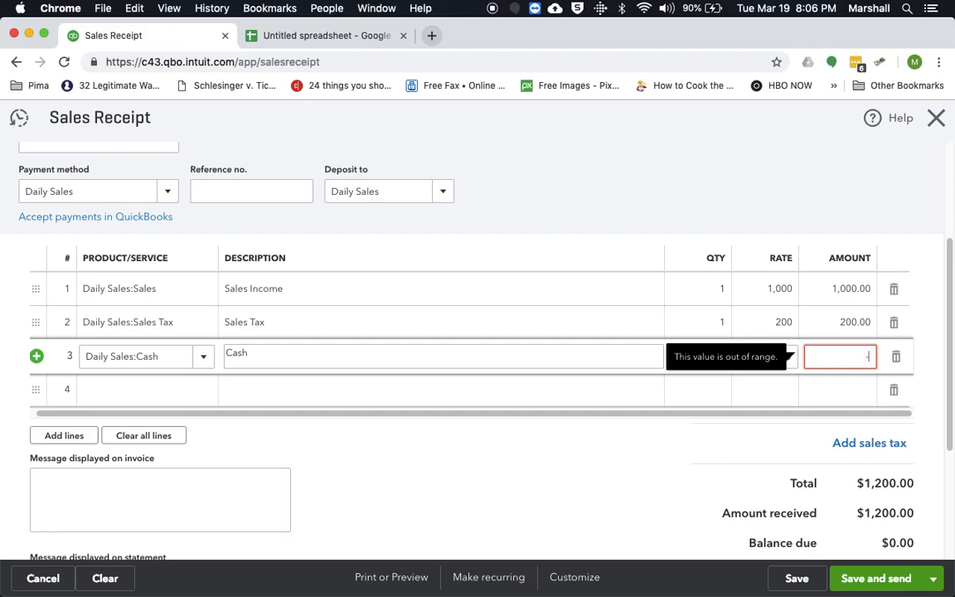
type("-600.00")
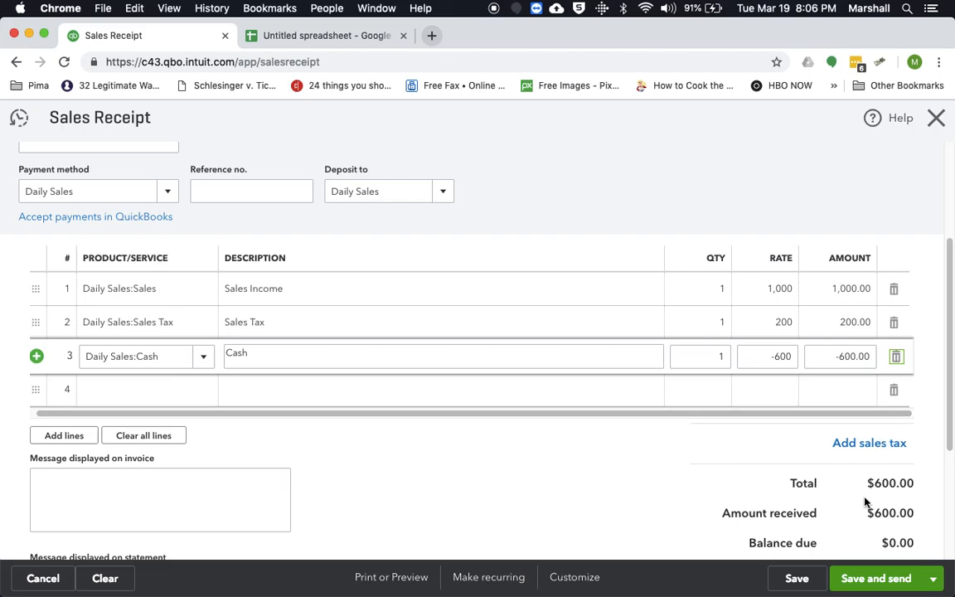
Step: Add line 4 Checks, check 2020 Bob Smith, at rate -150
scroll("down", 3)
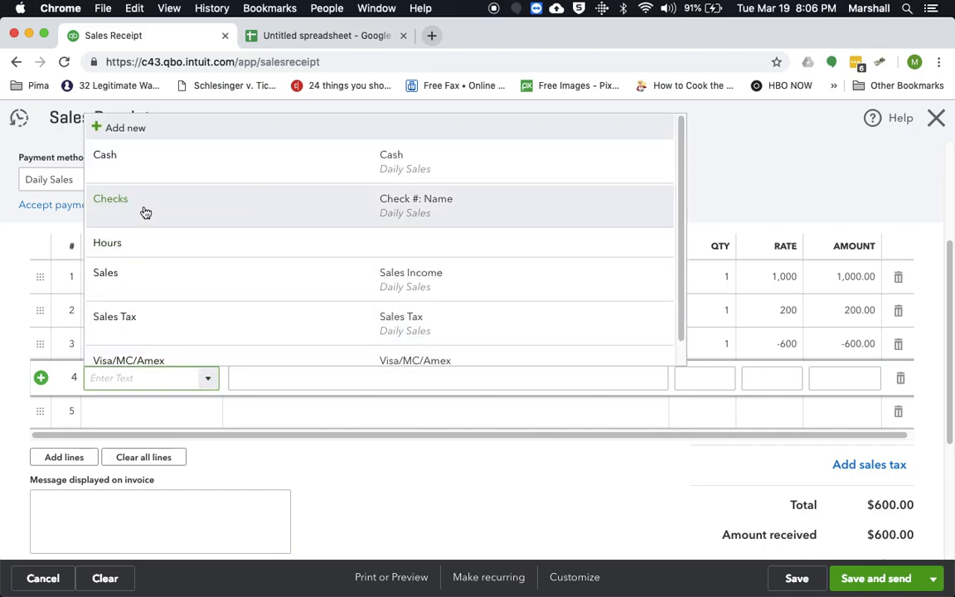
left_click(110, 199)
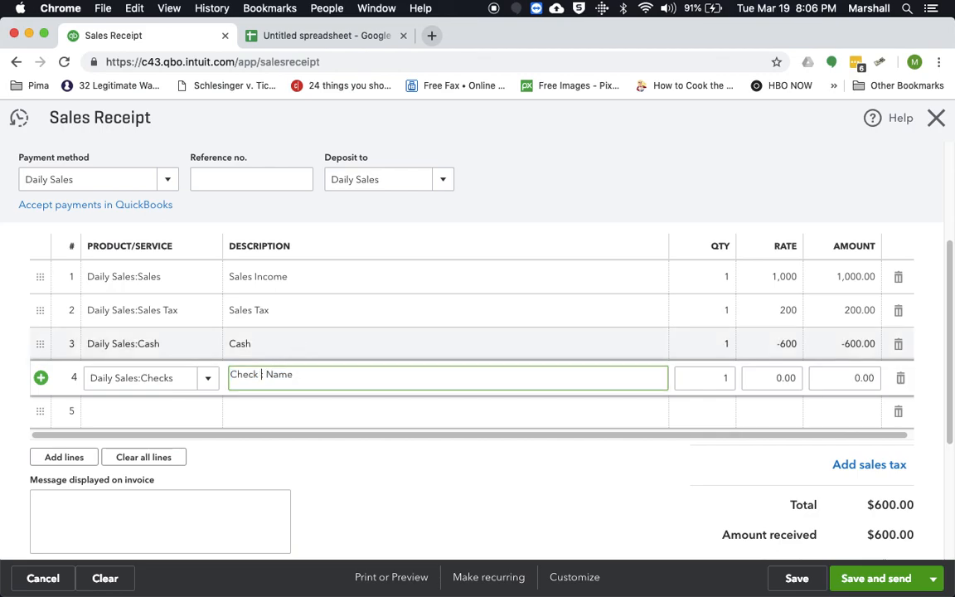
type("2")
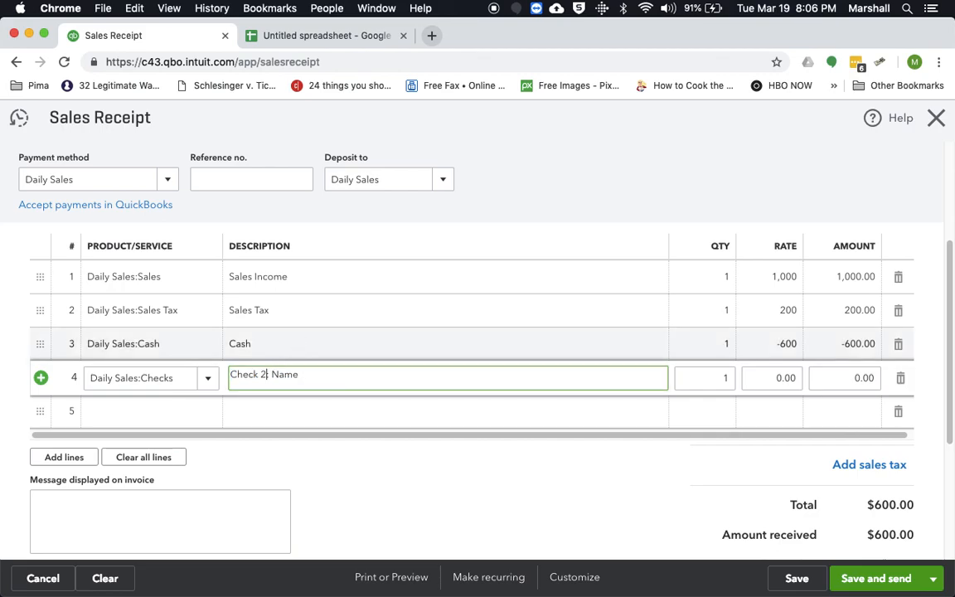
type("020")
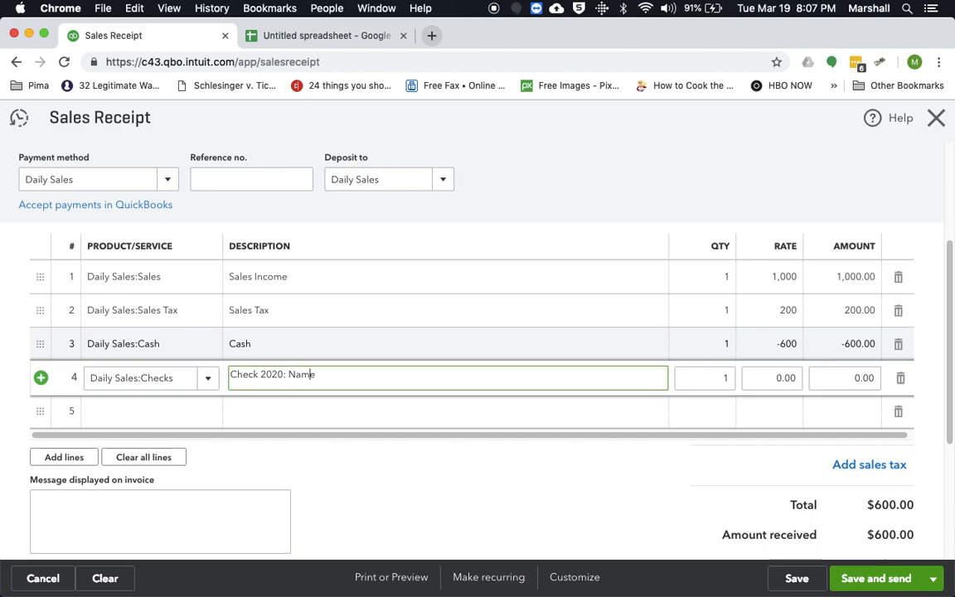
key("Backspace")
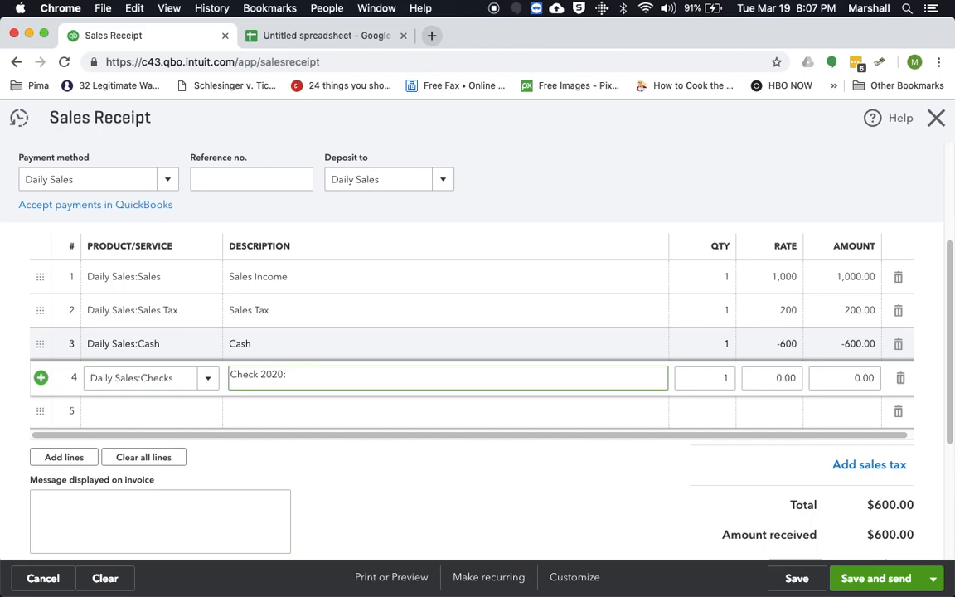
type("Bob S")
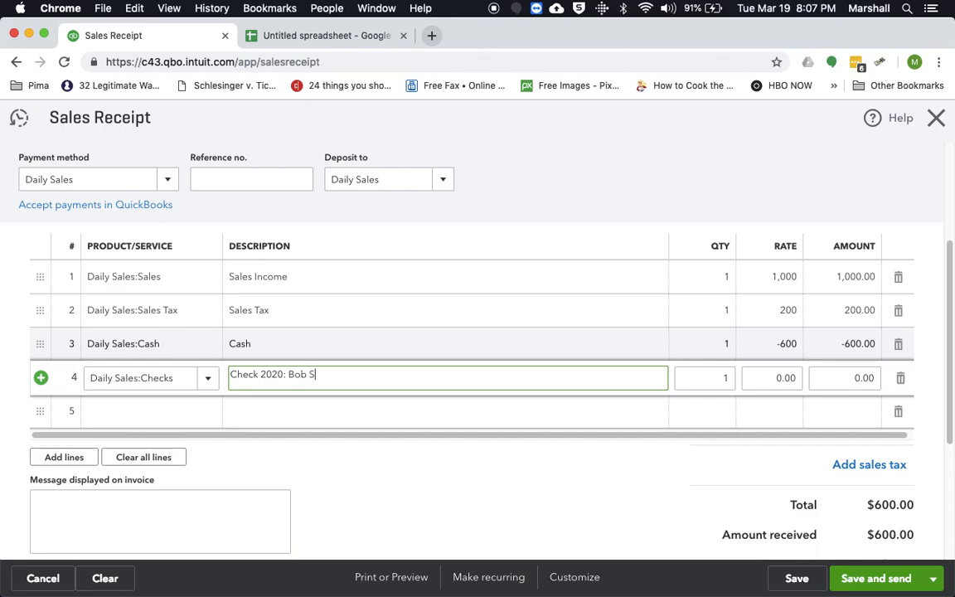
type("mith")
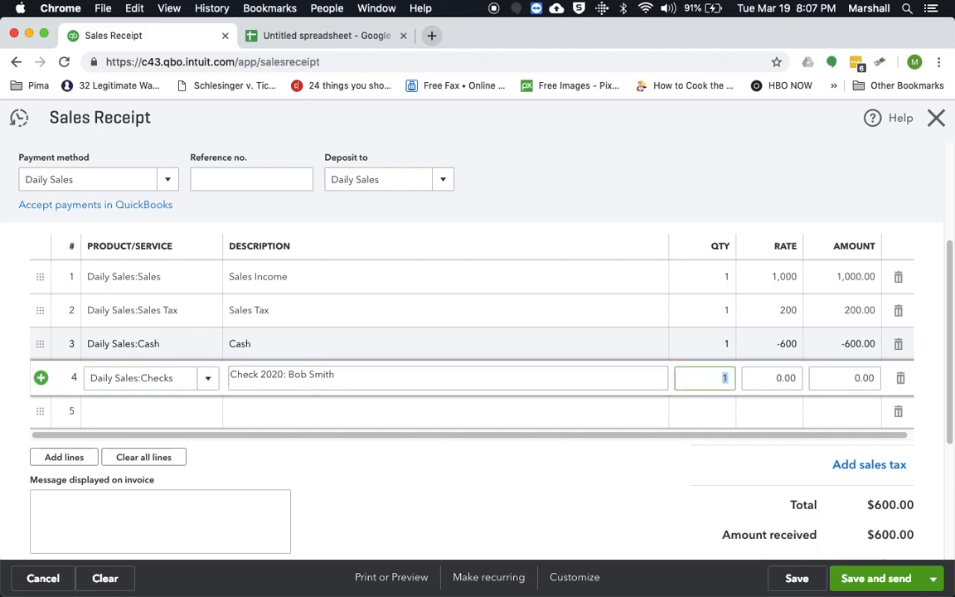
left_click(771, 378)
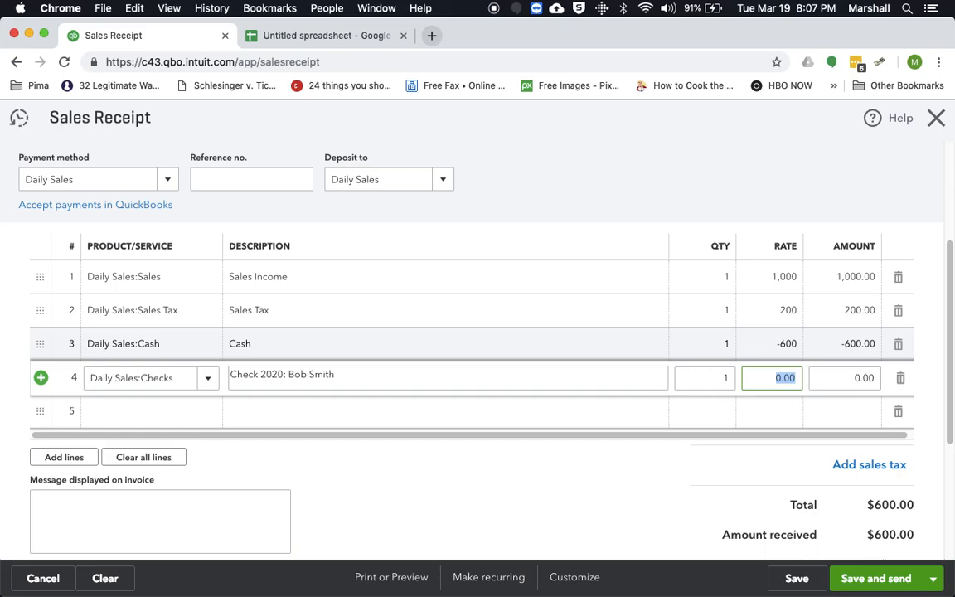
type("-150")
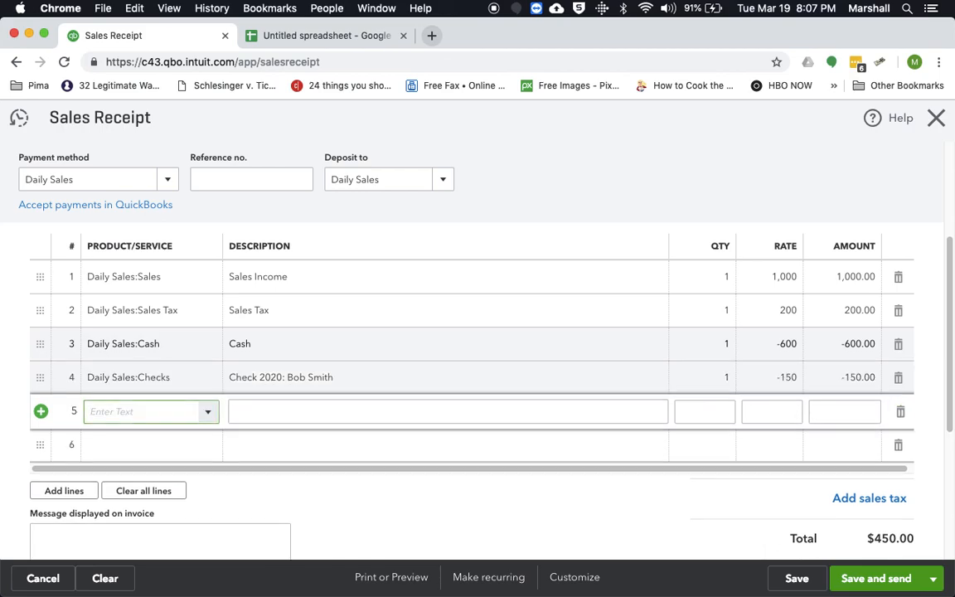
type("Daily Sales:Checks")
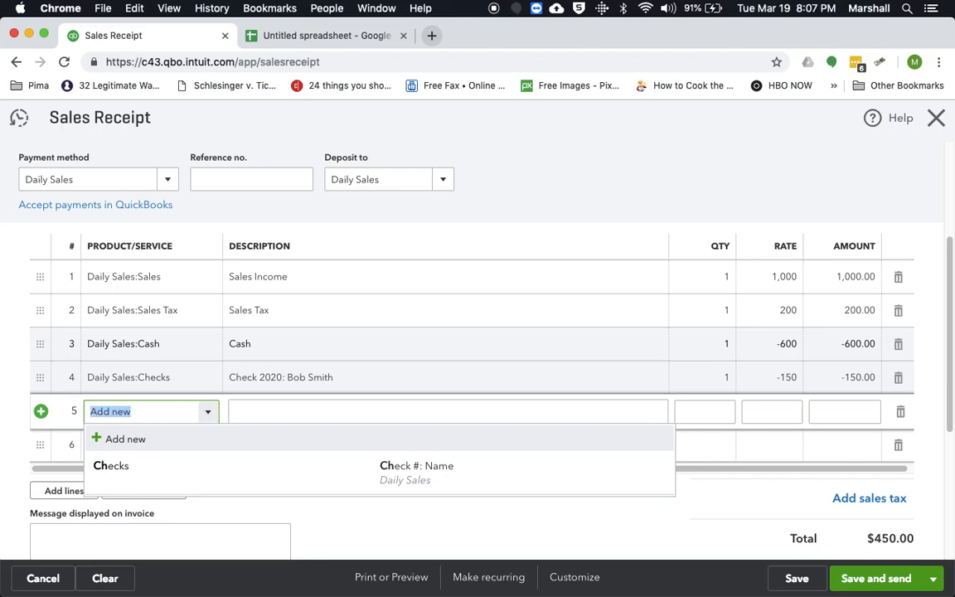
left_click(110, 464)
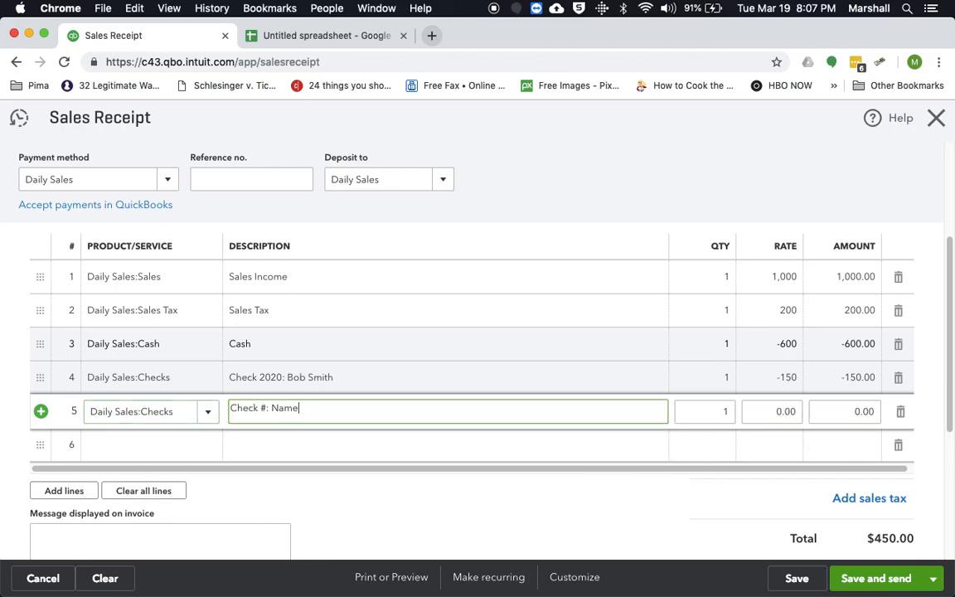
key("Backspace")
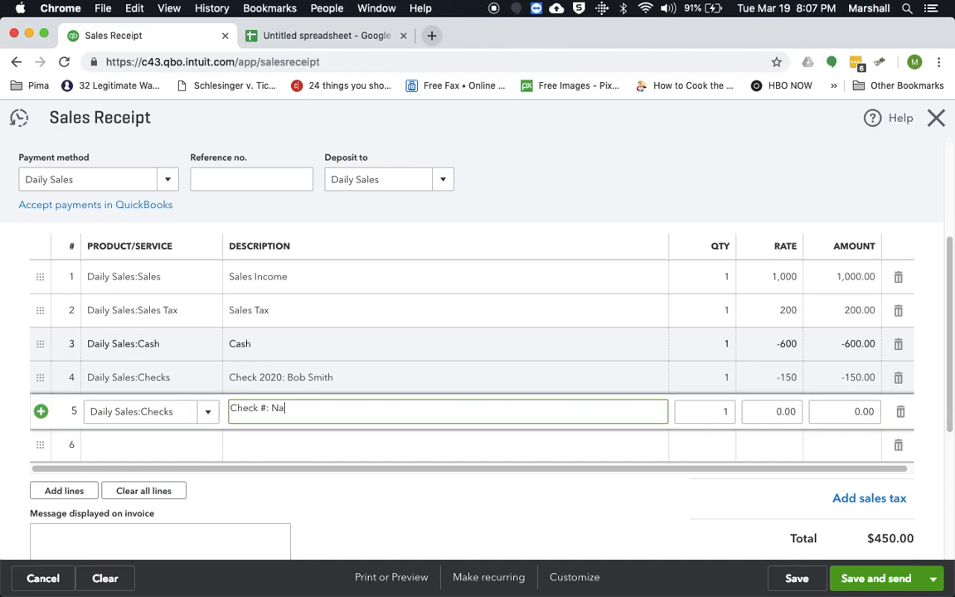
key("Backspace")
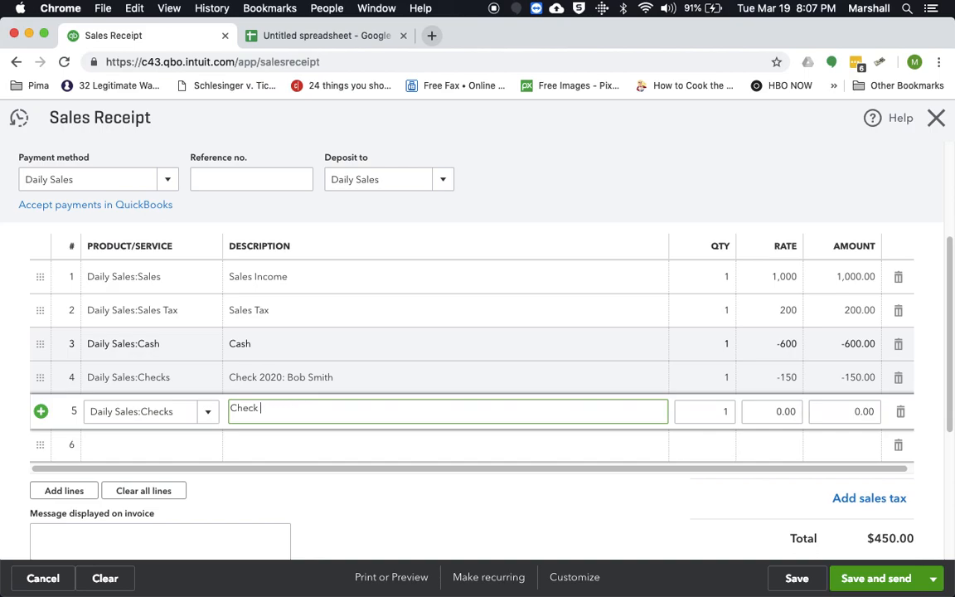
type("34")
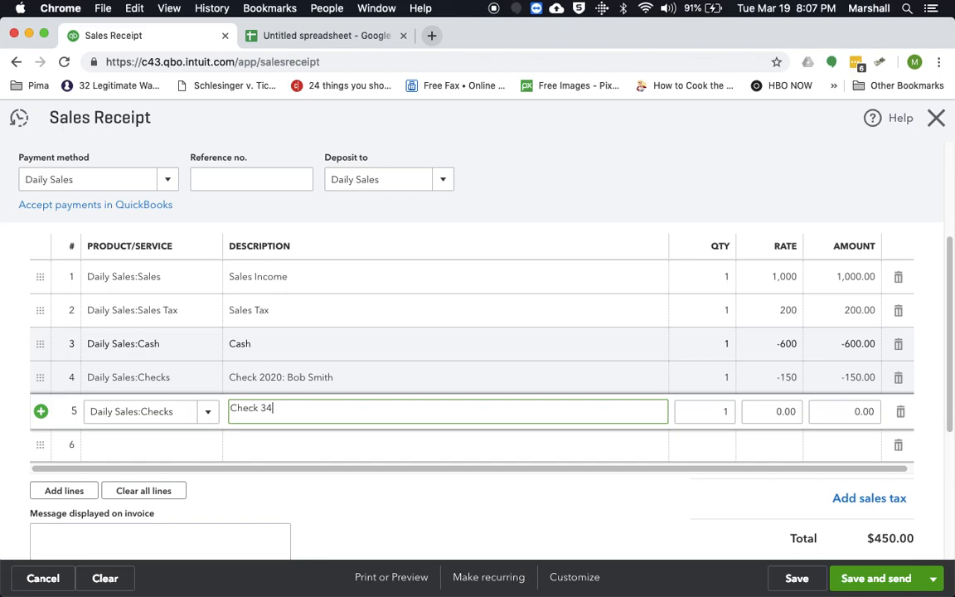
type("50")
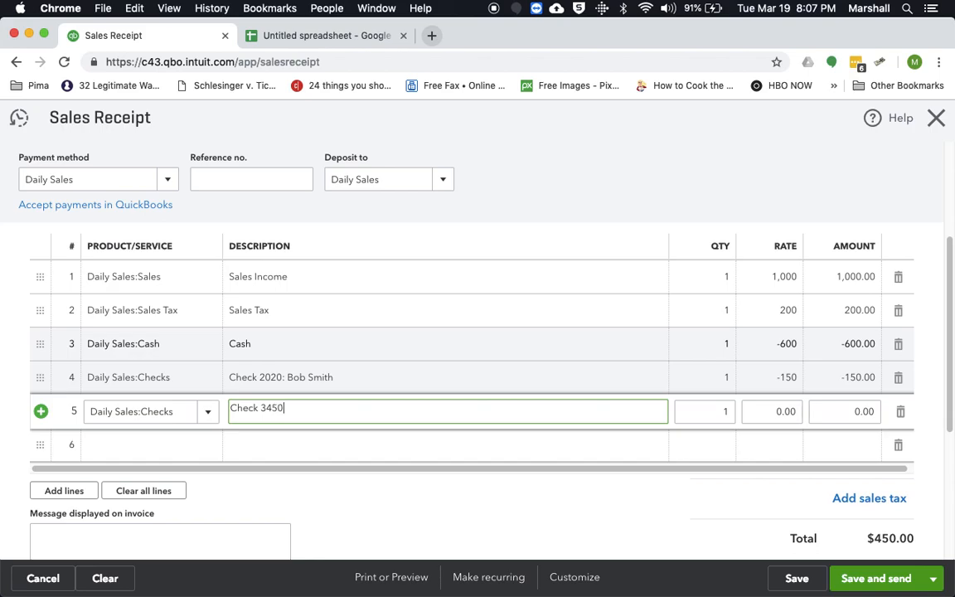
type(":")
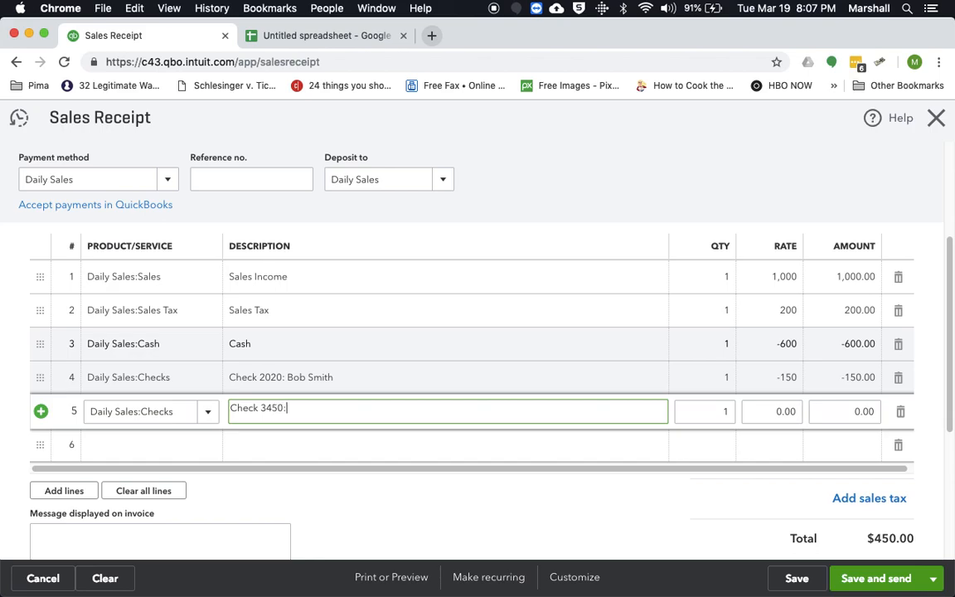
type("Jim")
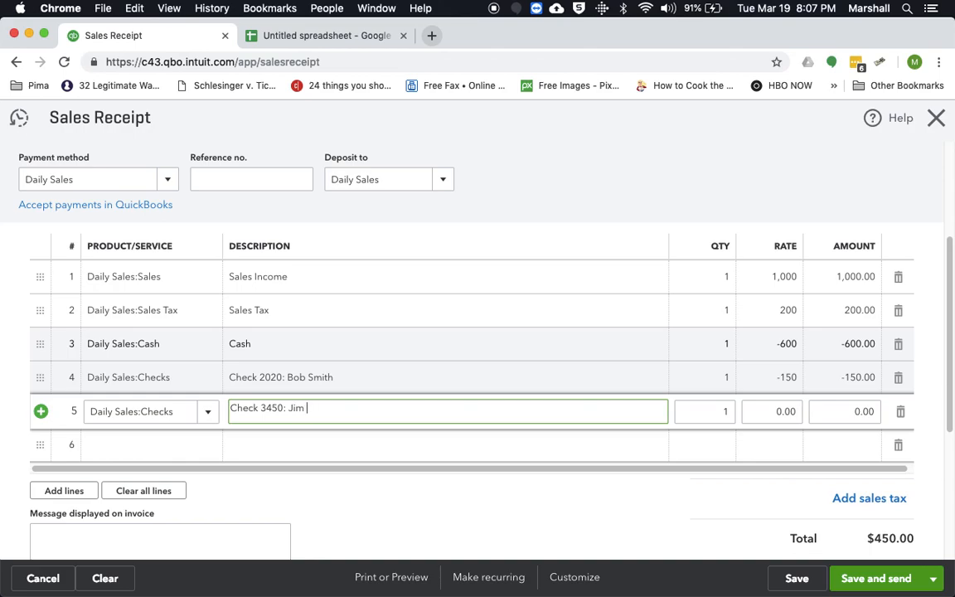
type("Johnson")
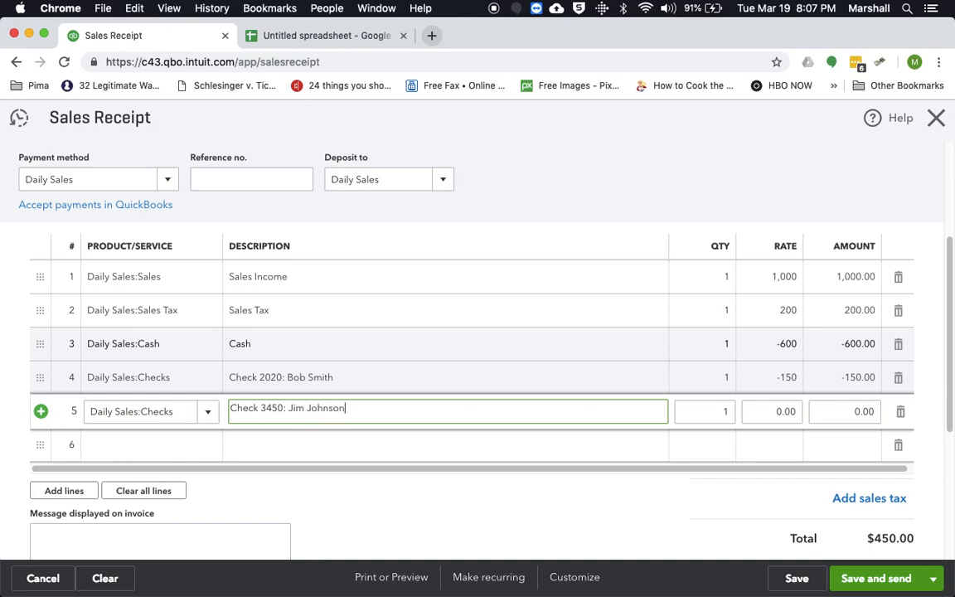
left_click(784, 411)
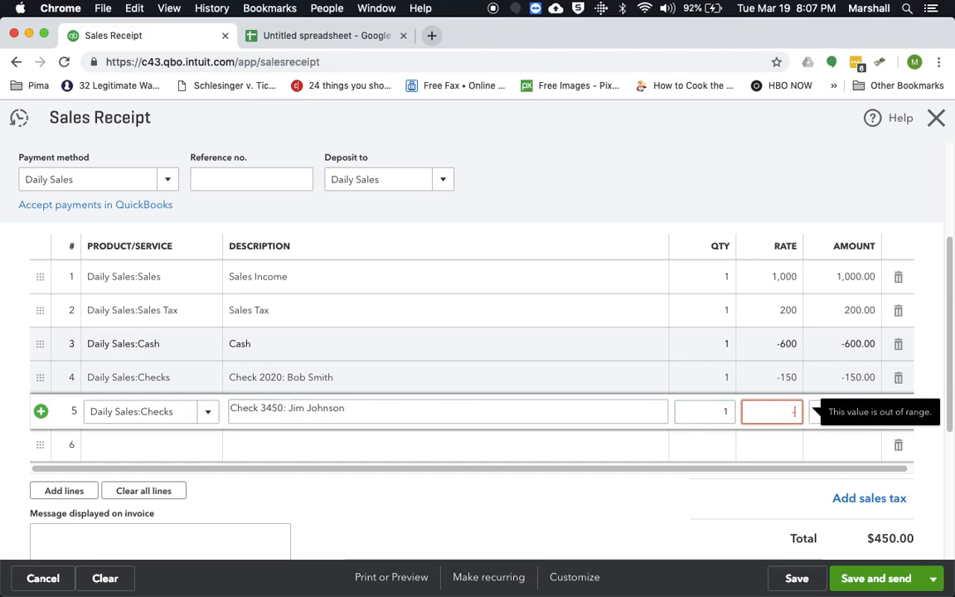
type("-200")
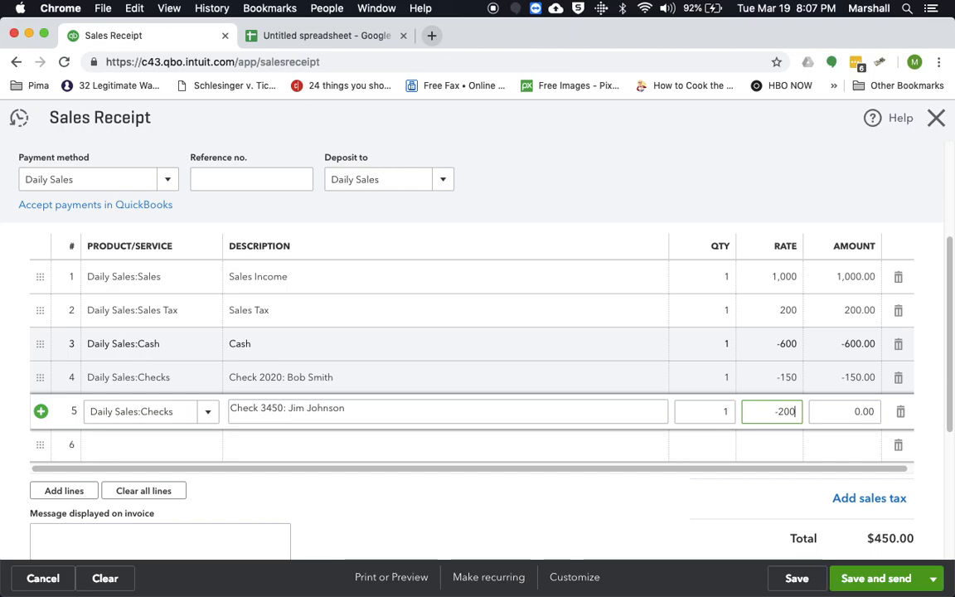
key("Tab")
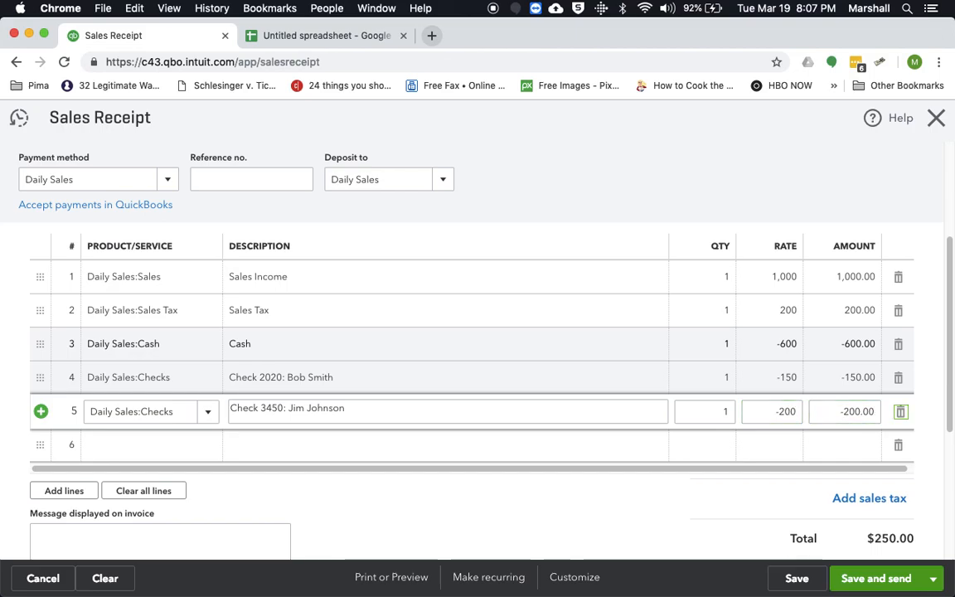
scroll("down", 3)
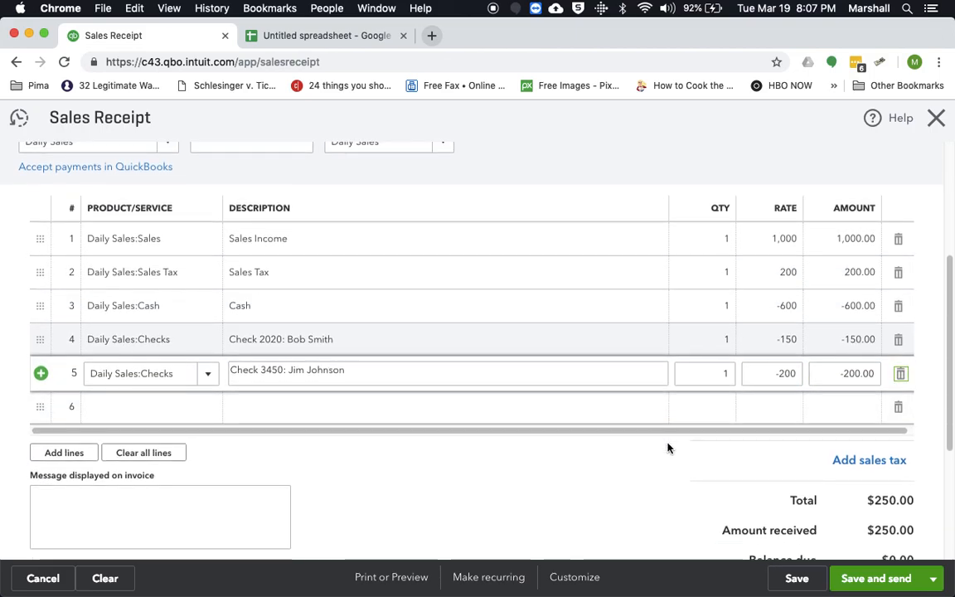
Step: Add line 6 Visa/MC/Amex at rate -250, zeroing the receipt total
scroll("down", 3)
type("Daily Sales:Visa/MC/Amexi")
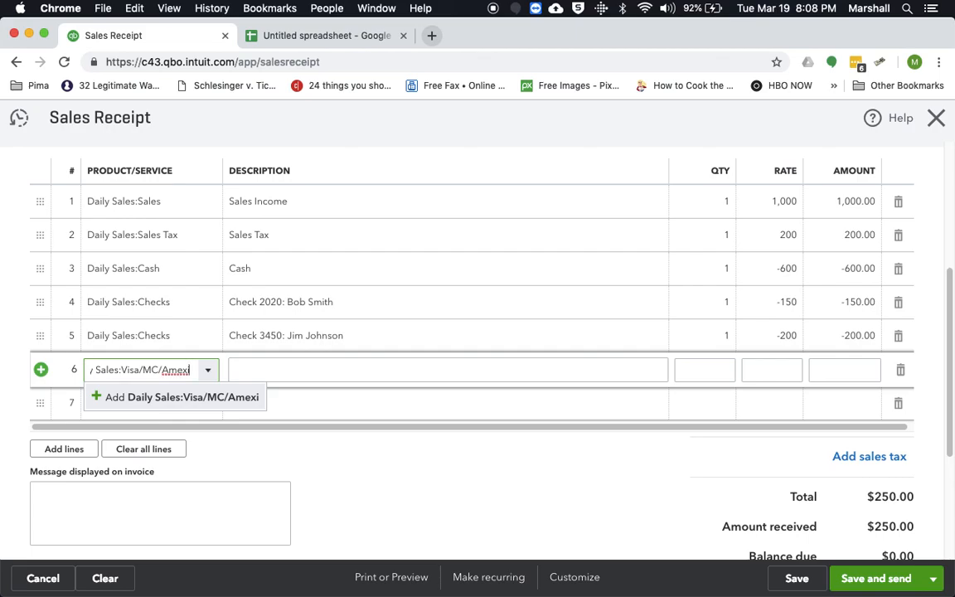
type("y")
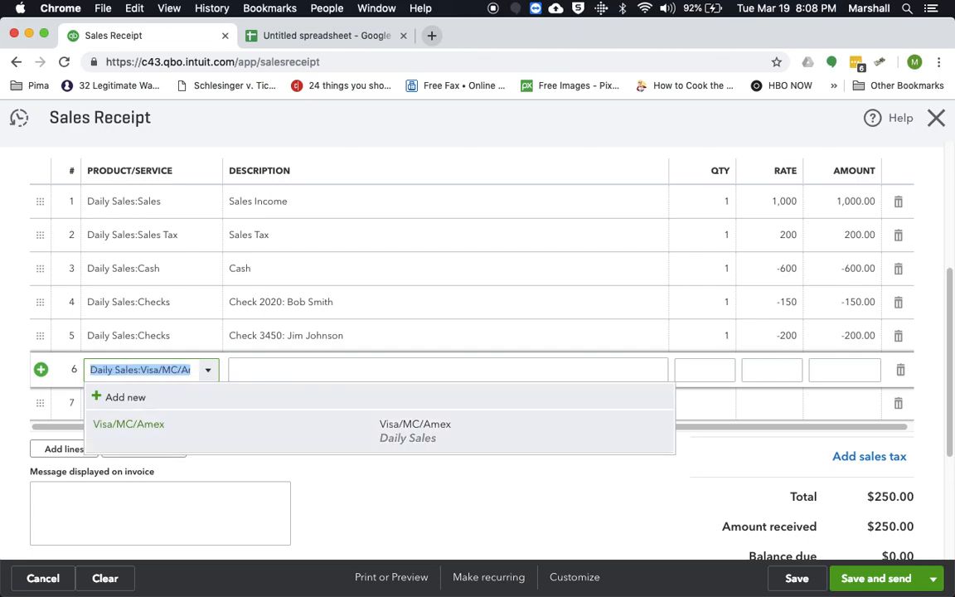
left_click(130, 425)
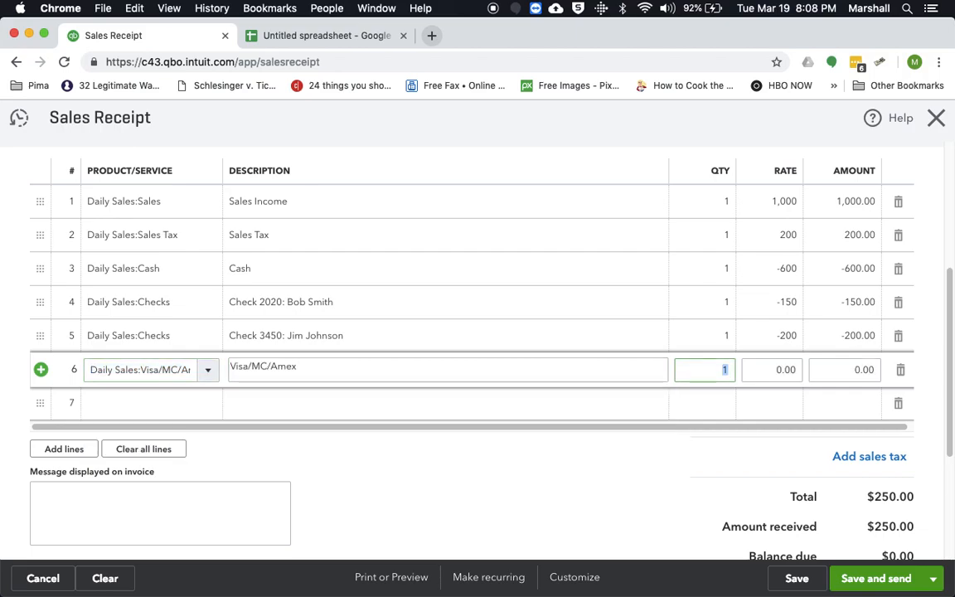
left_click(771, 368)
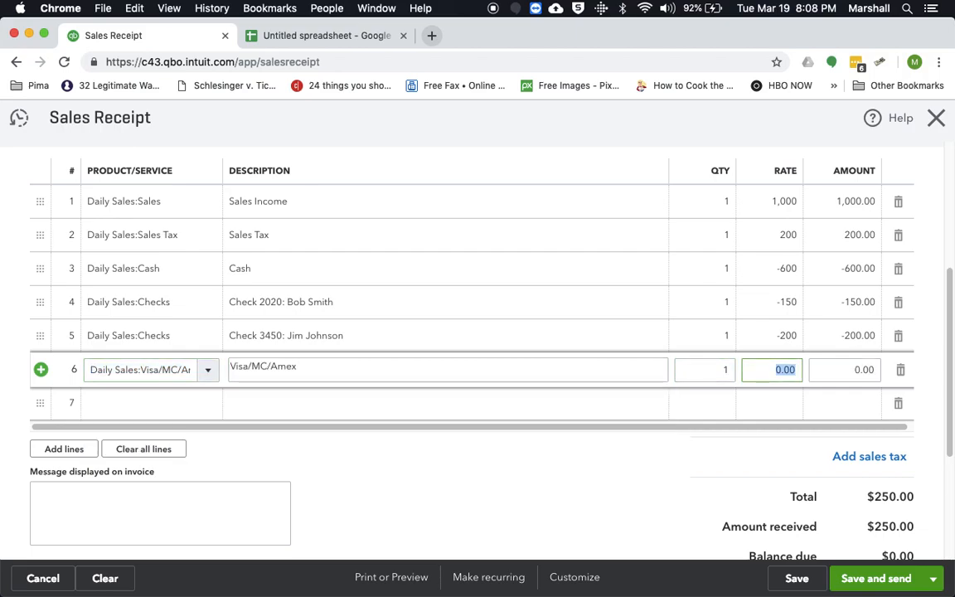
type("-250")
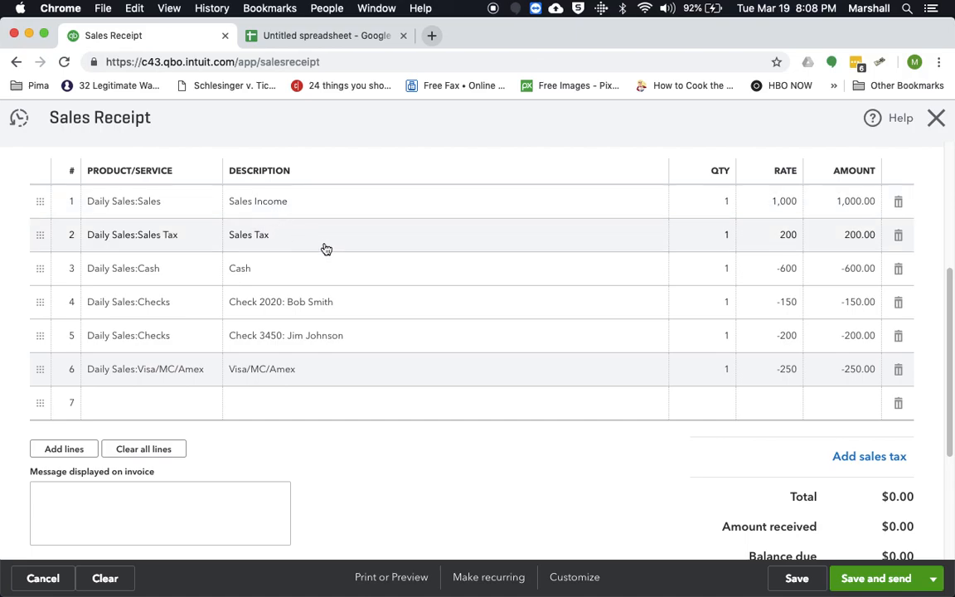
mouse_move(375, 285)
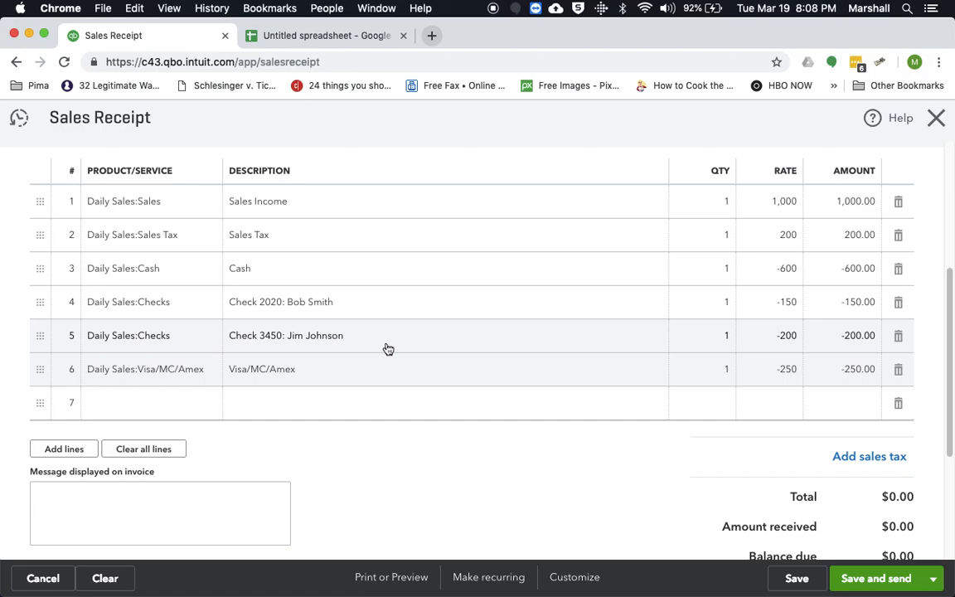
mouse_move(650, 498)
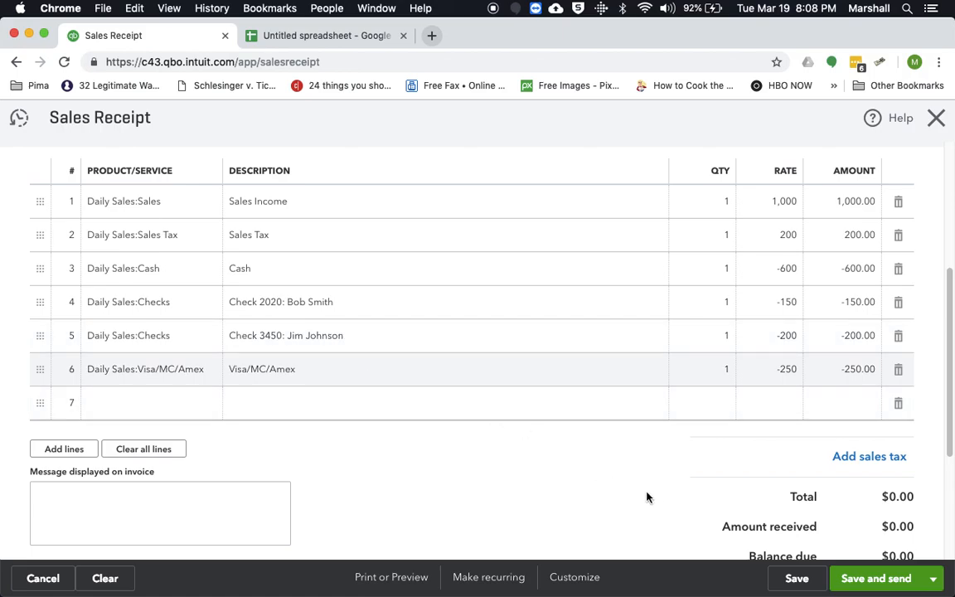
scroll("down", 3)
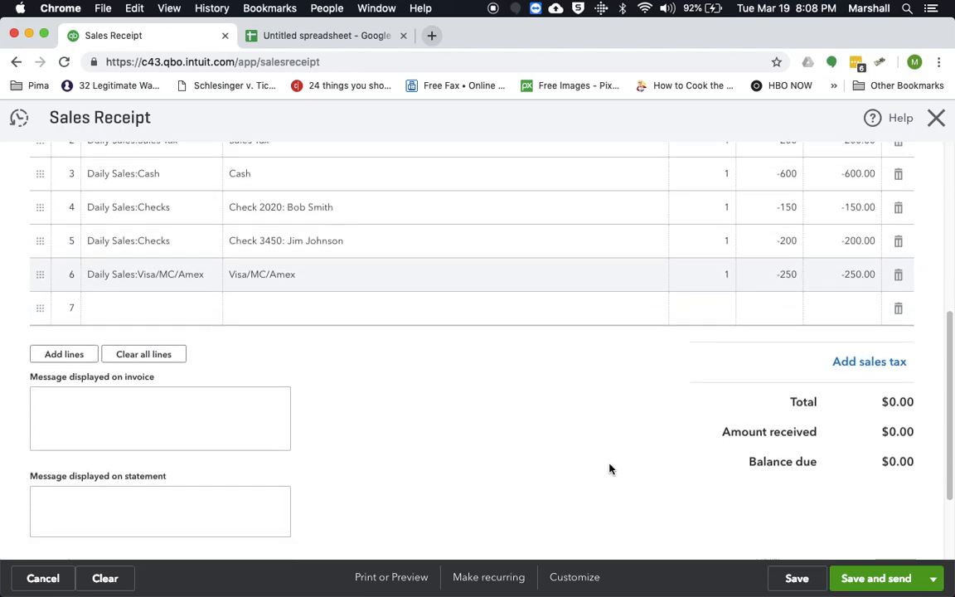
mouse_move(926, 510)
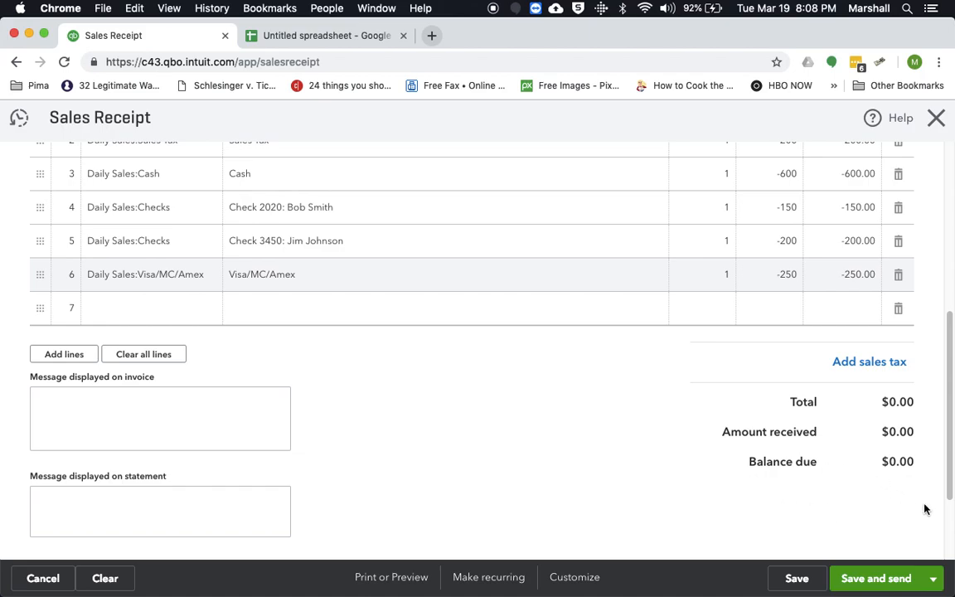
scroll("down", 3)
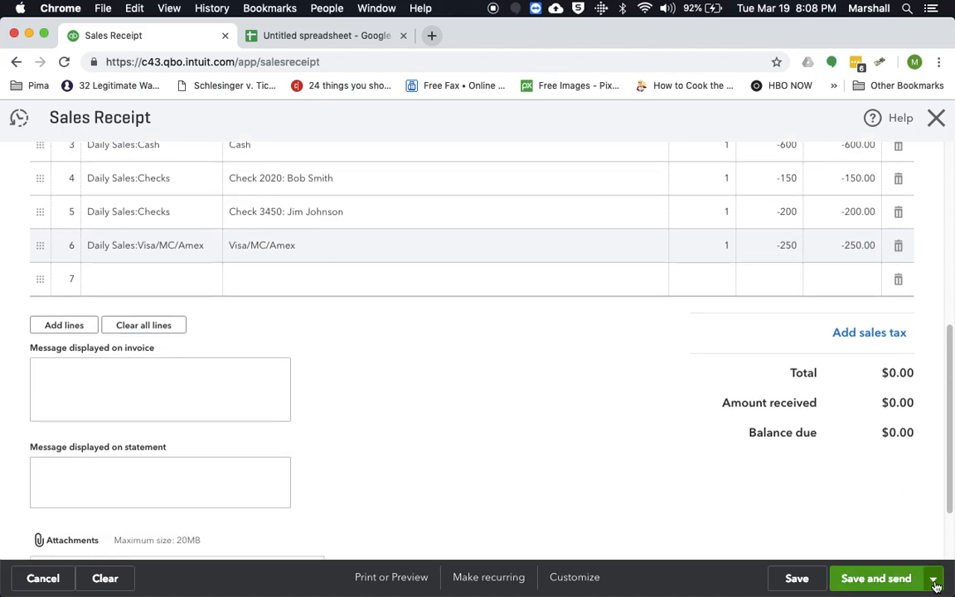
Step: Save and close the sales receipt
left_click(933, 577)
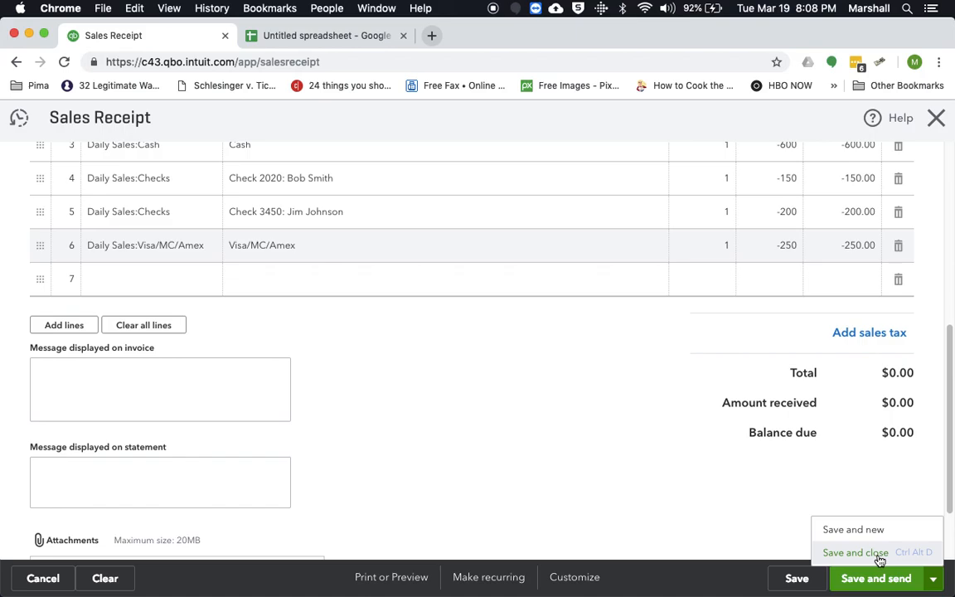
left_click(856, 553)
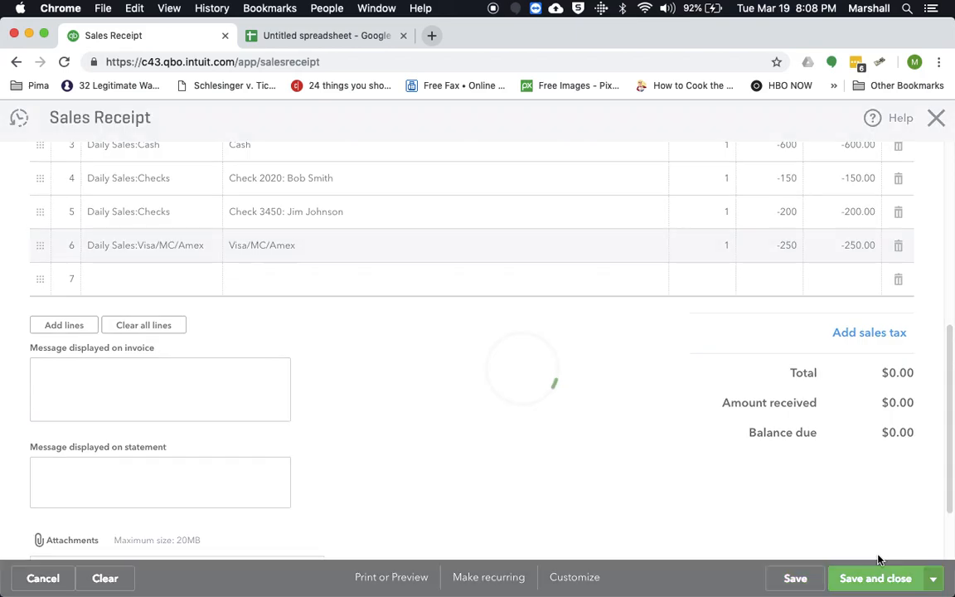
left_click(876, 577)
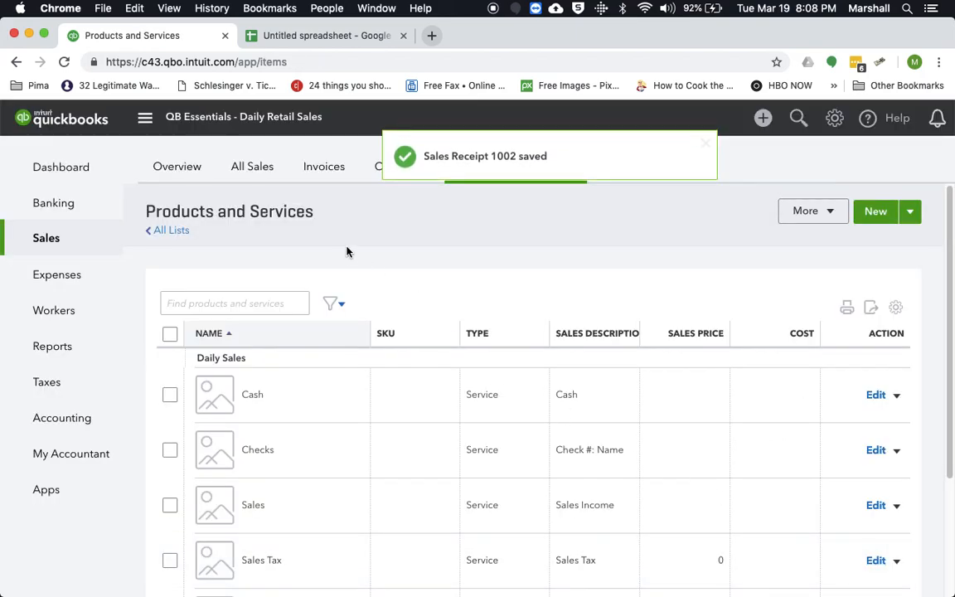
mouse_move(375, 238)
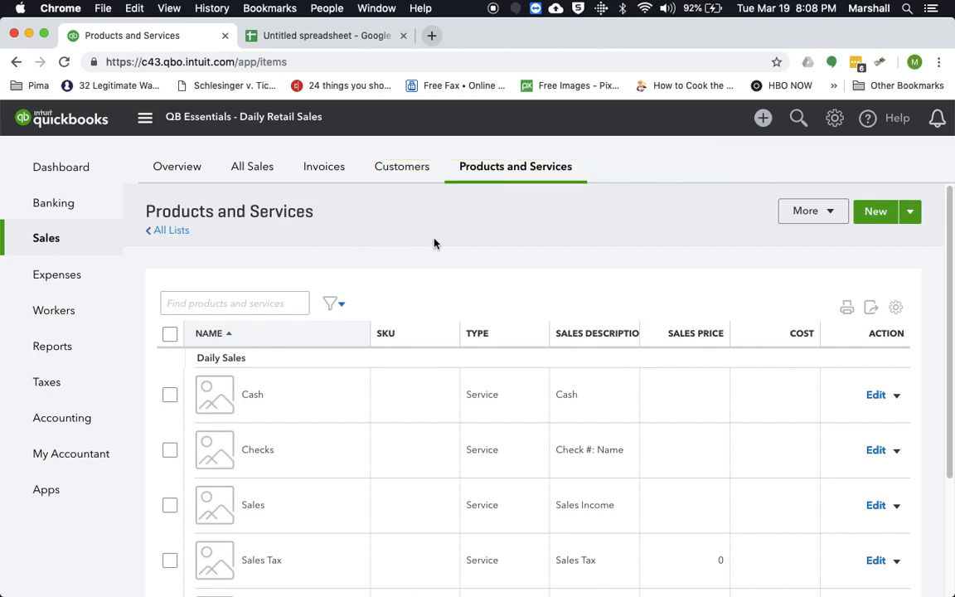
mouse_move(415, 238)
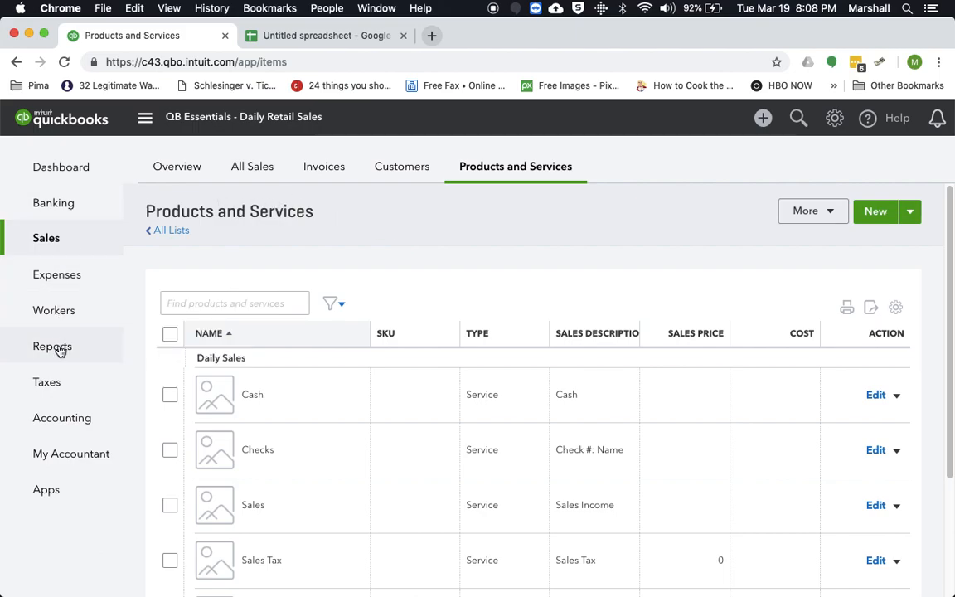
Step: Run the Profit and Loss report showing $1,000 net income
left_click(53, 346)
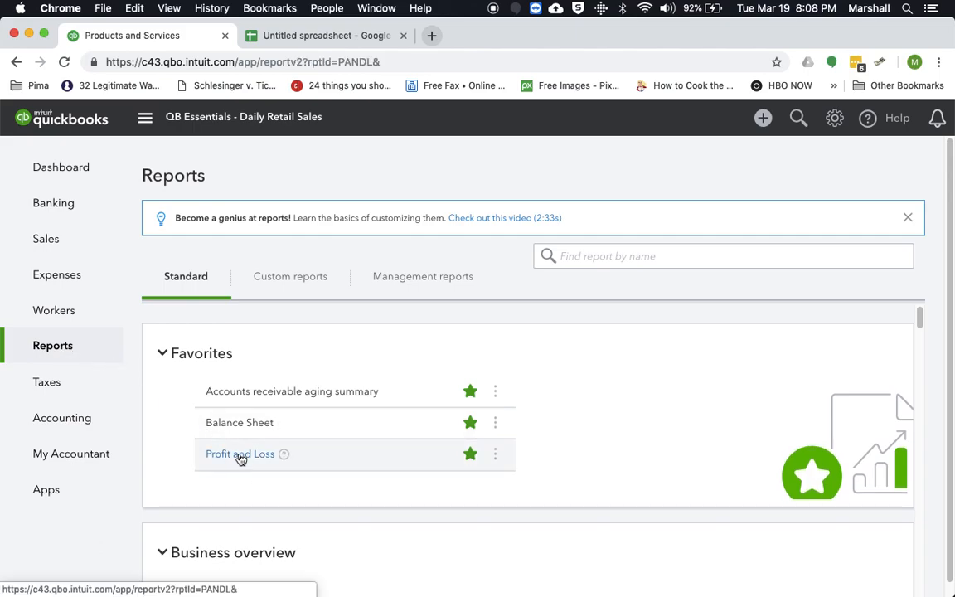
left_click(238, 454)
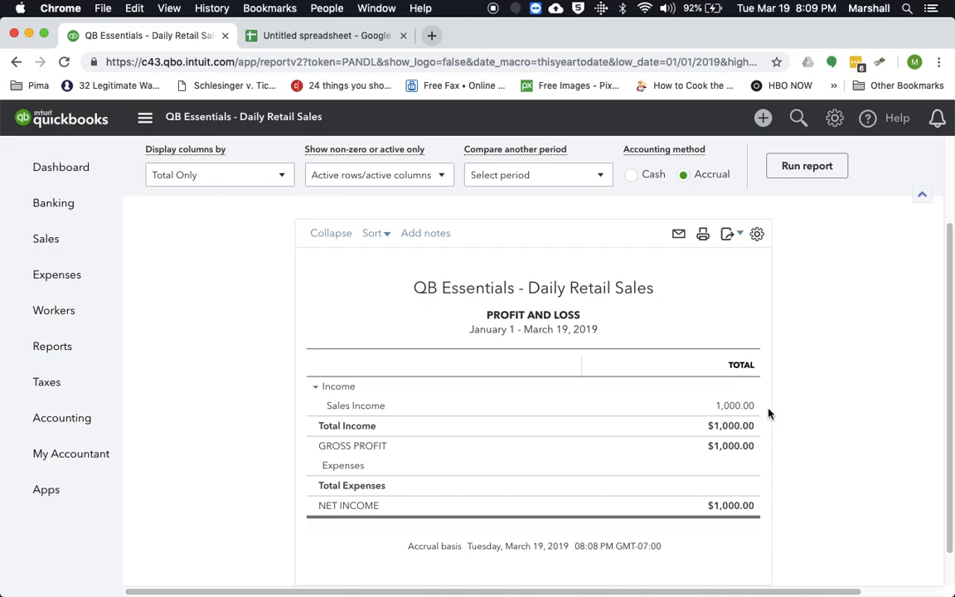
mouse_move(53, 346)
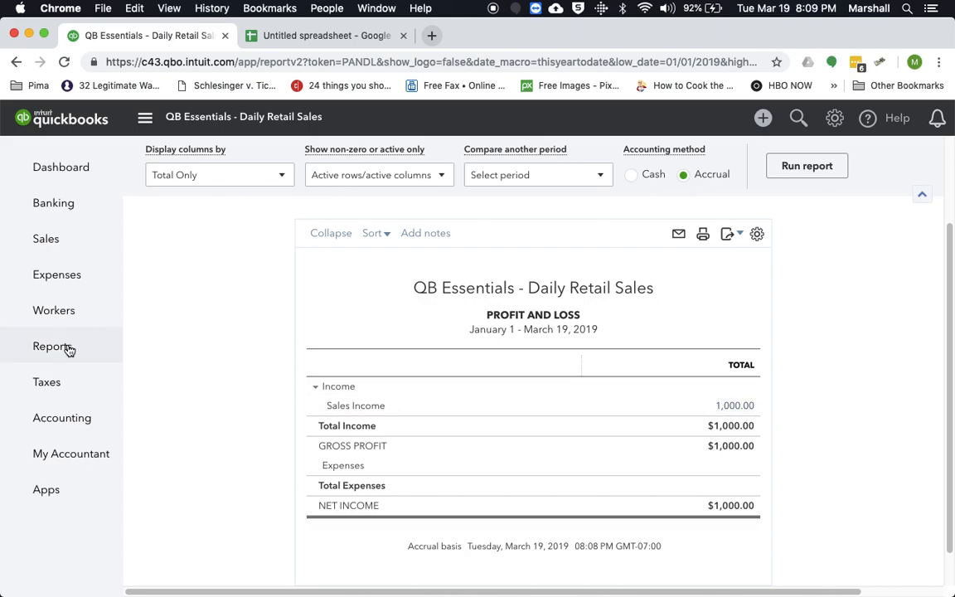
left_click(53, 346)
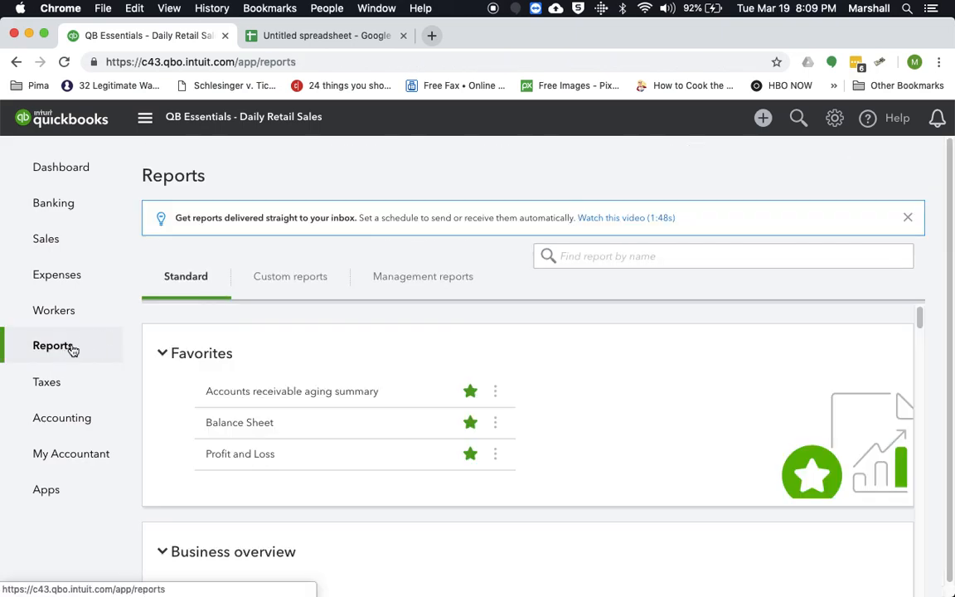
left_click(239, 423)
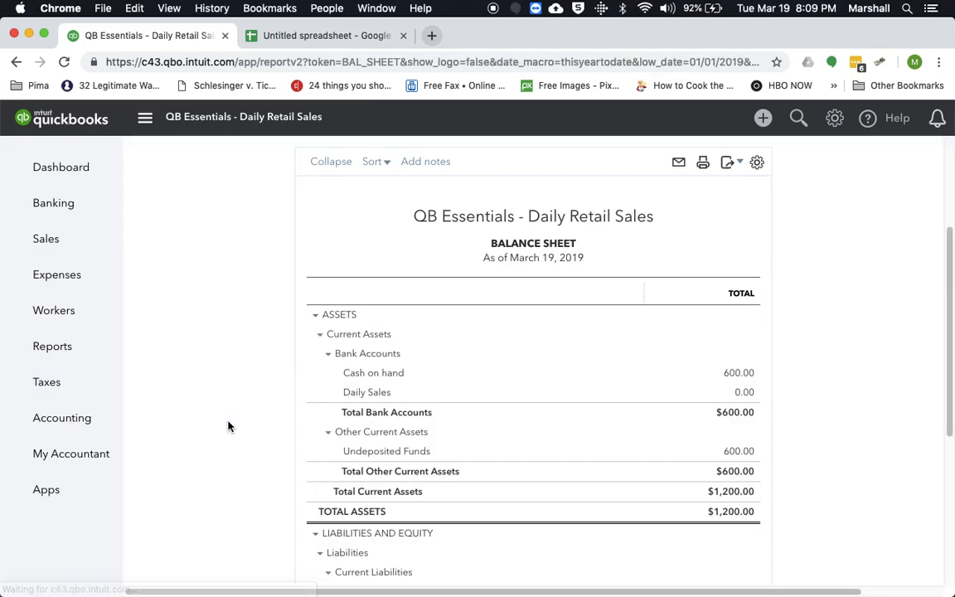
mouse_move(202, 391)
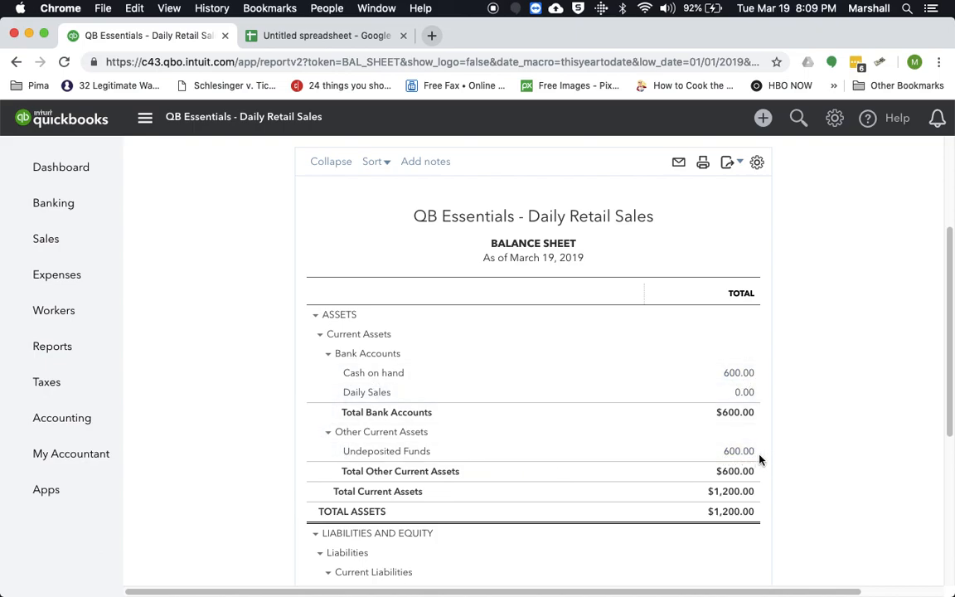
mouse_move(173, 369)
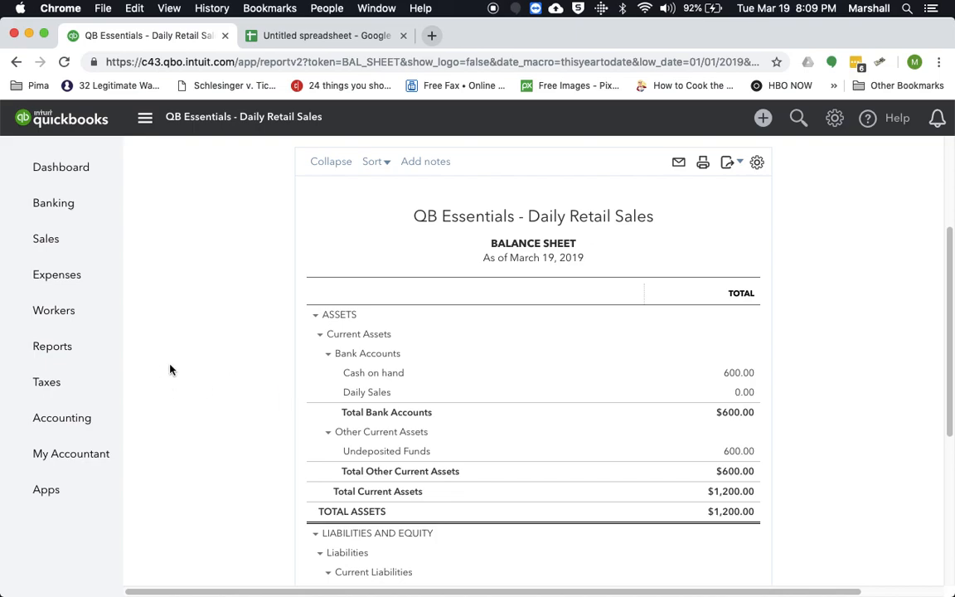
scroll("down", 3)
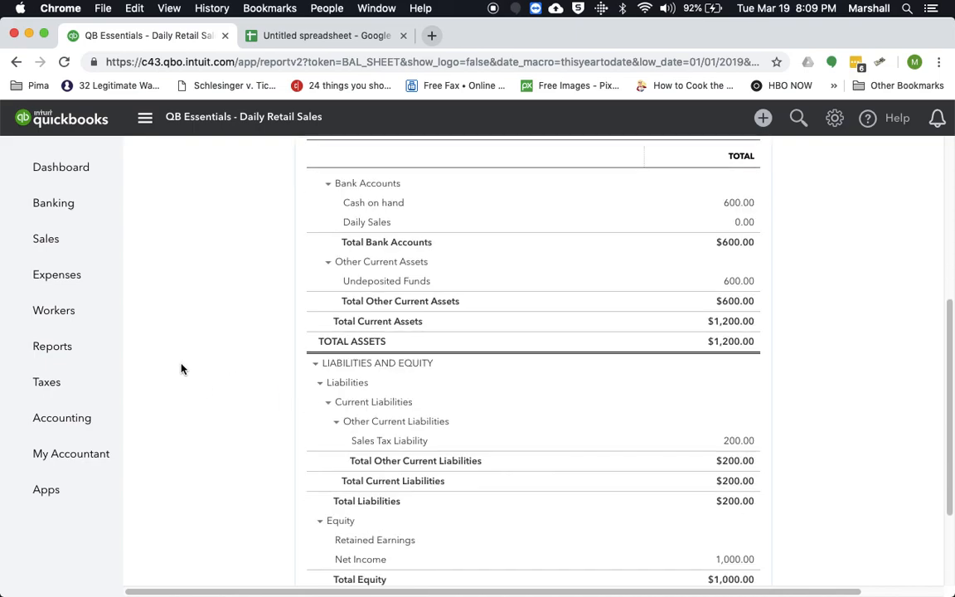
scroll("down", 3)
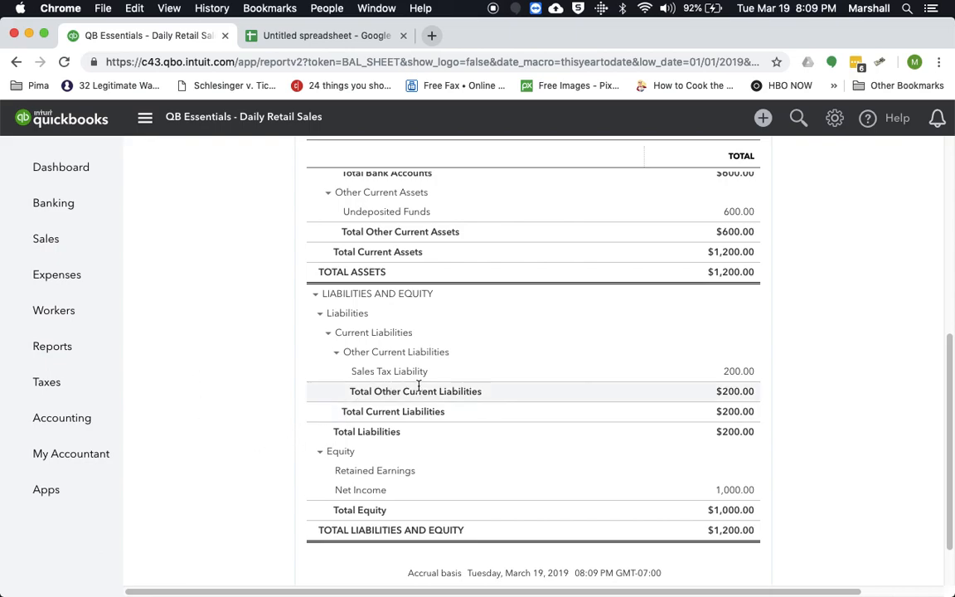
mouse_move(677, 388)
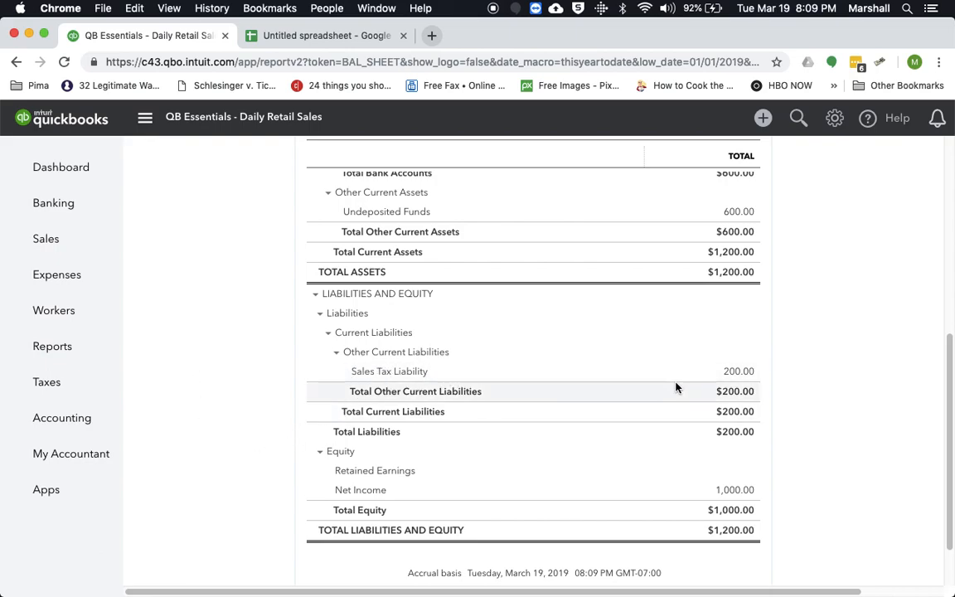
mouse_move(811, 395)
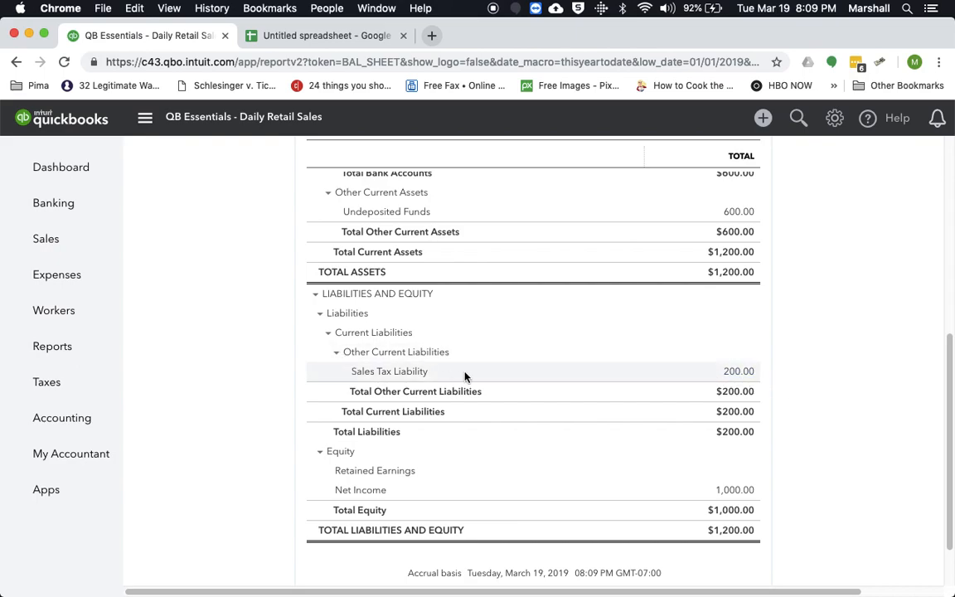
scroll("down", 3)
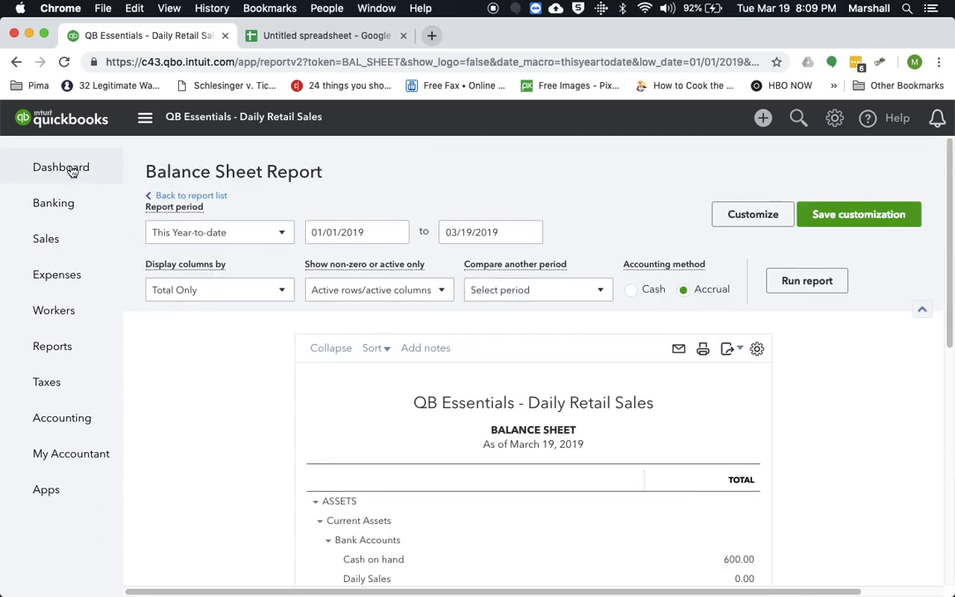
mouse_move(448, 186)
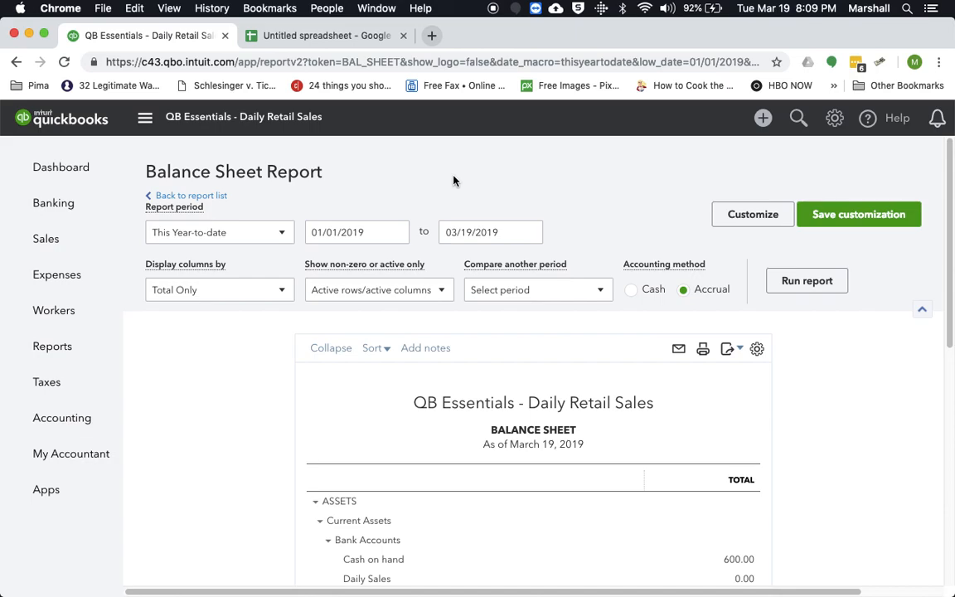
mouse_move(458, 179)
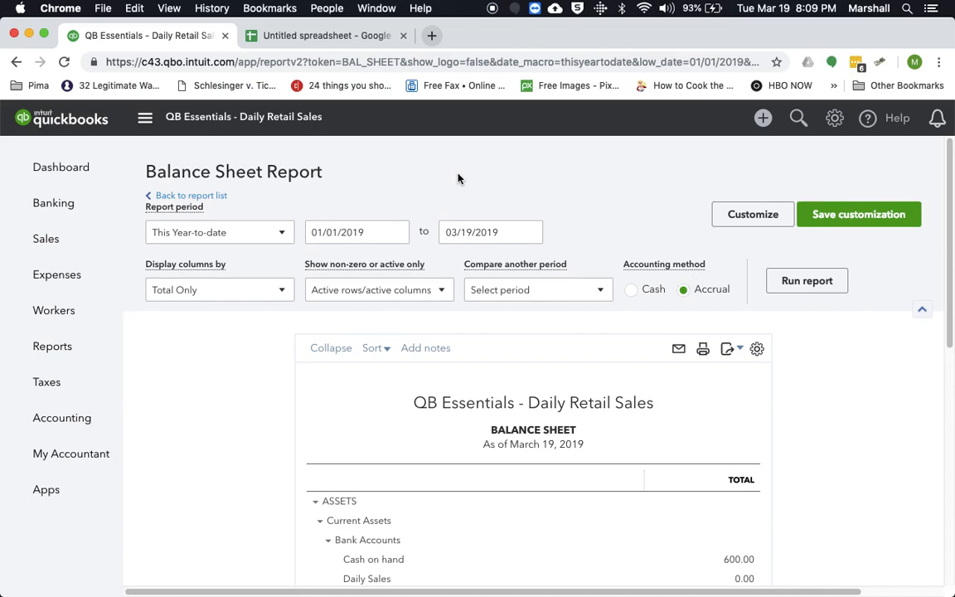
mouse_move(753, 139)
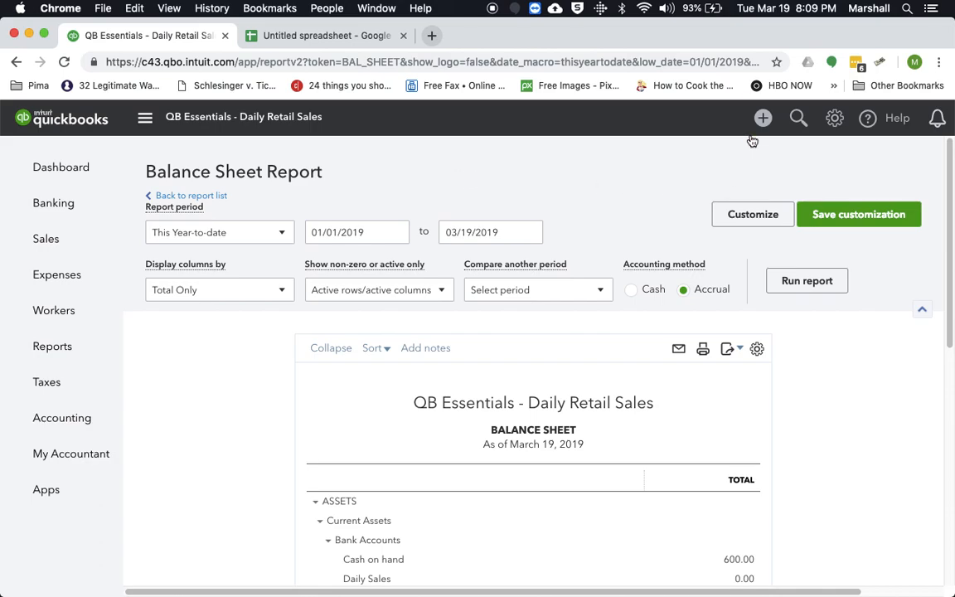
mouse_move(629, 153)
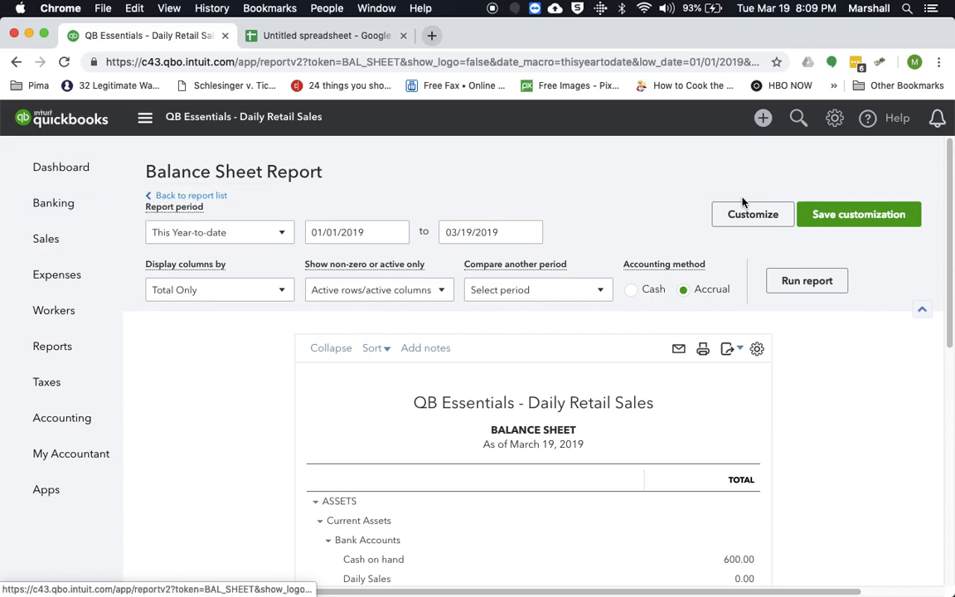
mouse_move(811, 251)
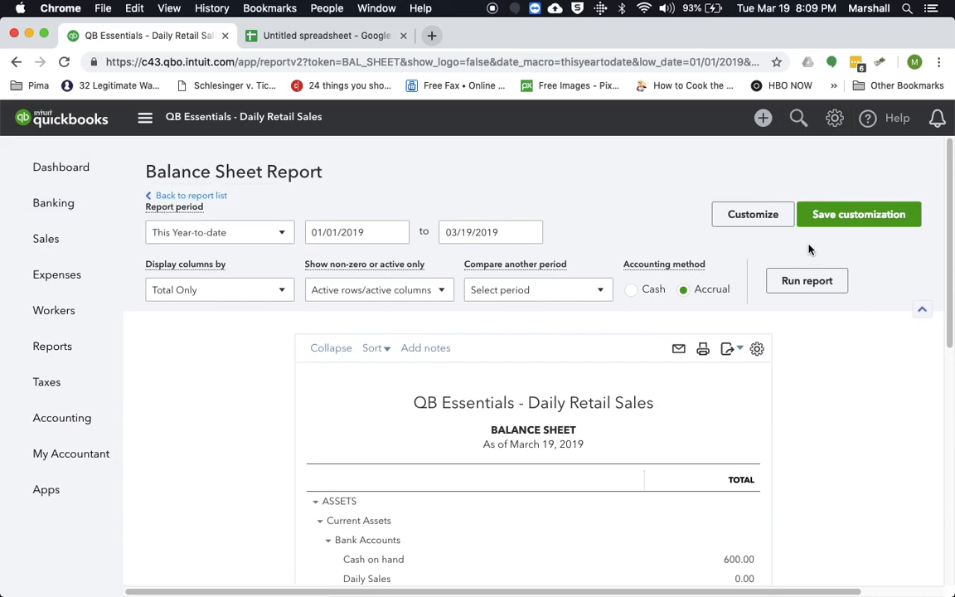
Step: Start a bank deposit including the $150 and $200 check payments
left_click(763, 118)
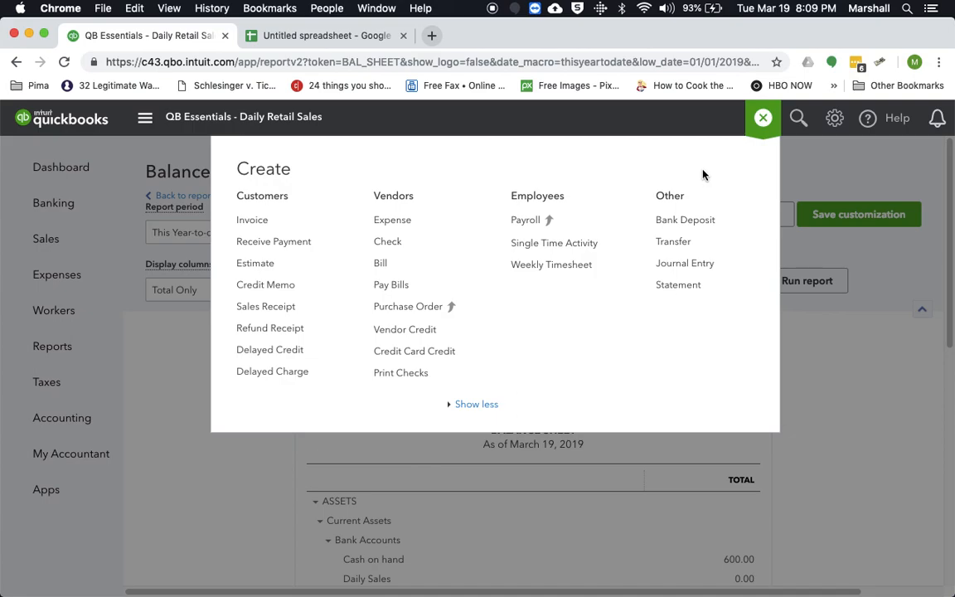
mouse_move(685, 219)
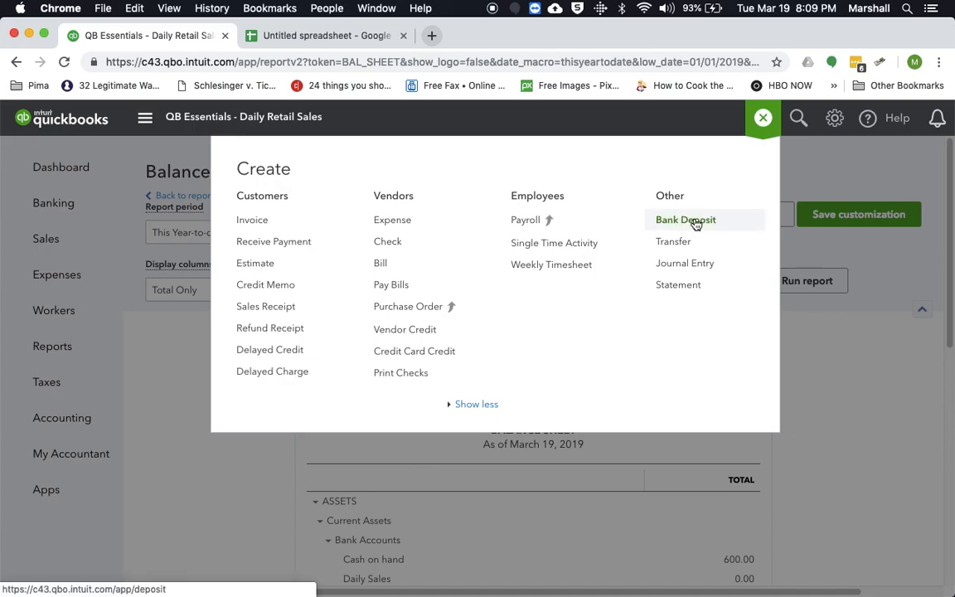
left_click(686, 219)
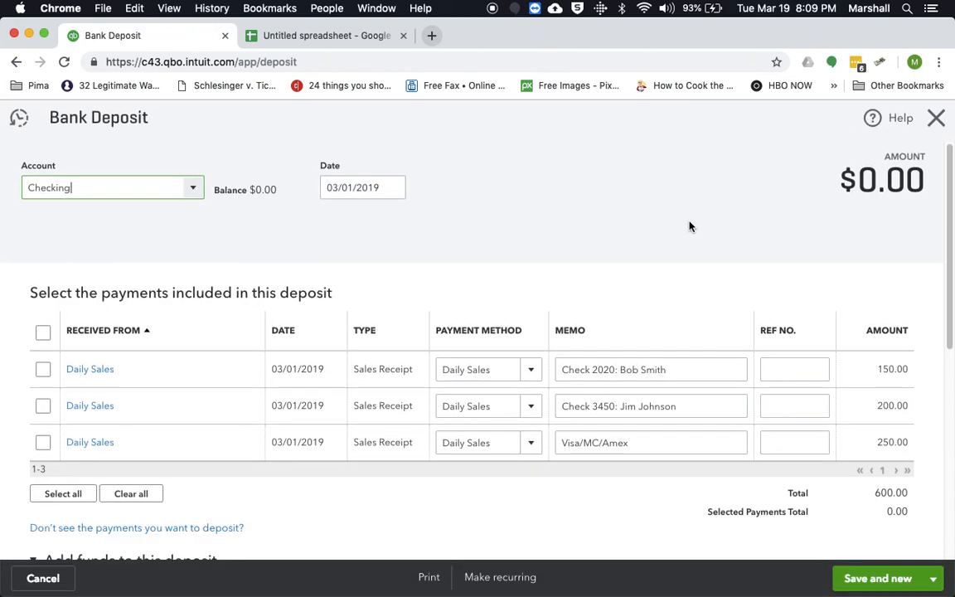
mouse_move(385, 494)
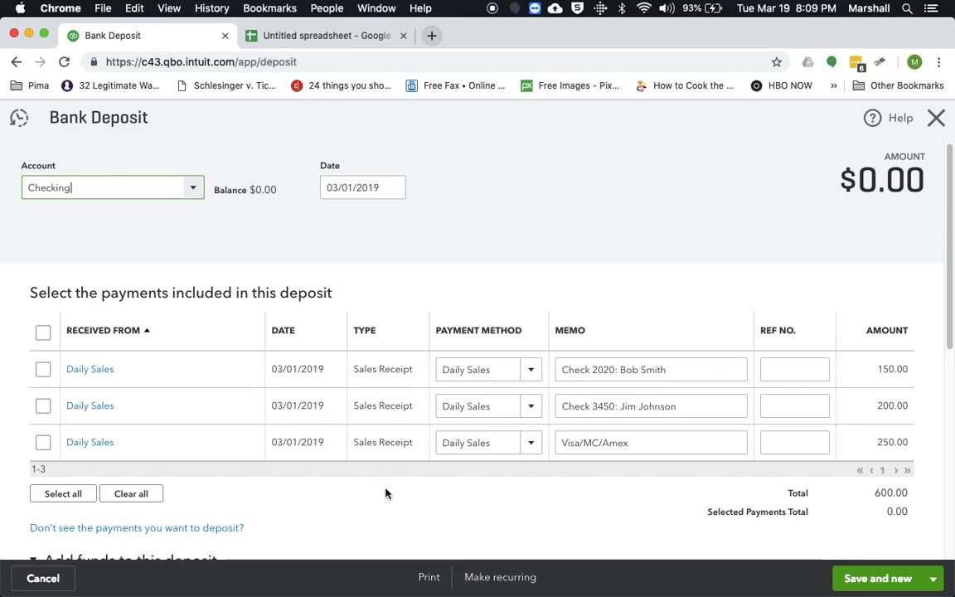
mouse_move(392, 417)
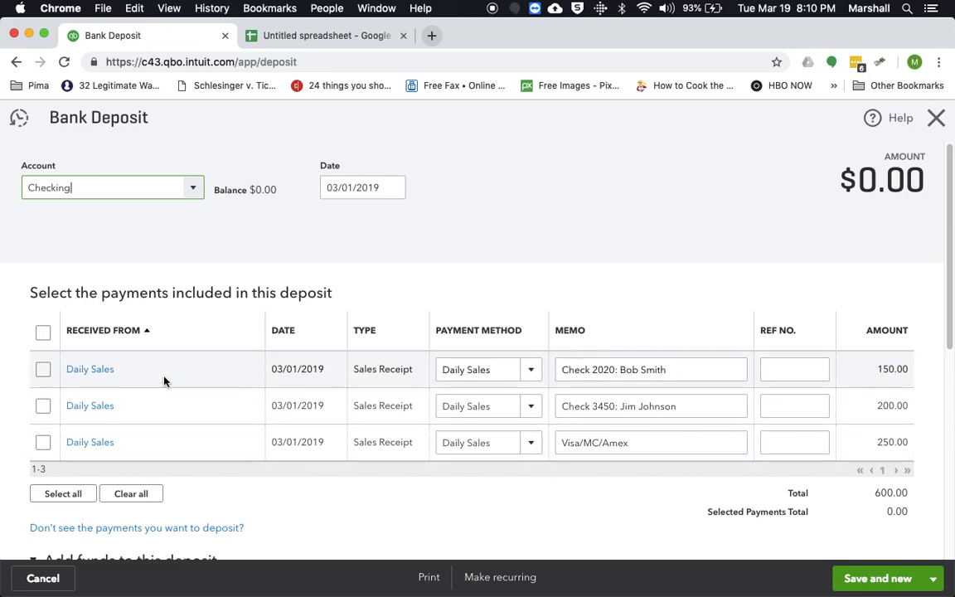
left_click(43, 368)
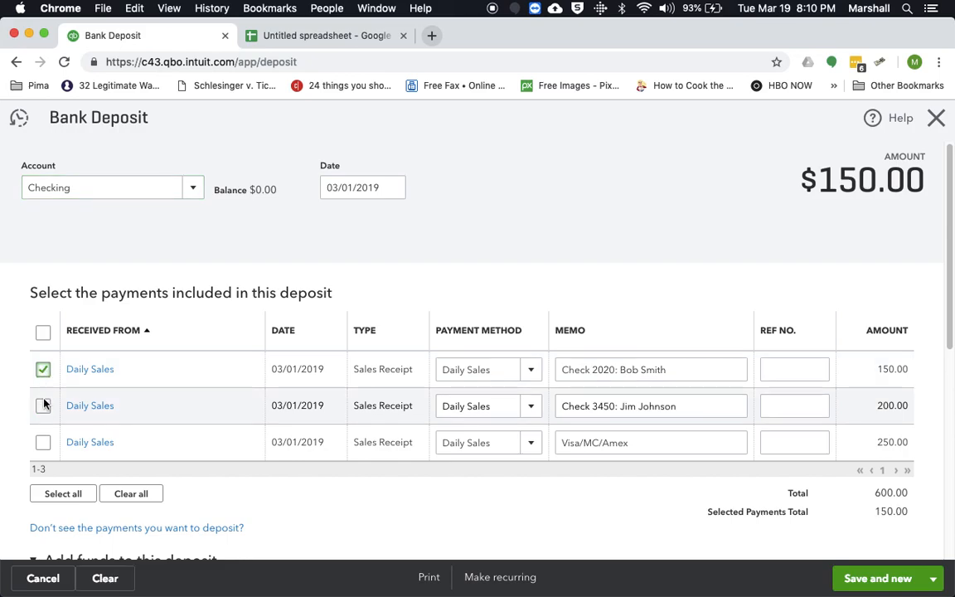
left_click(43, 405)
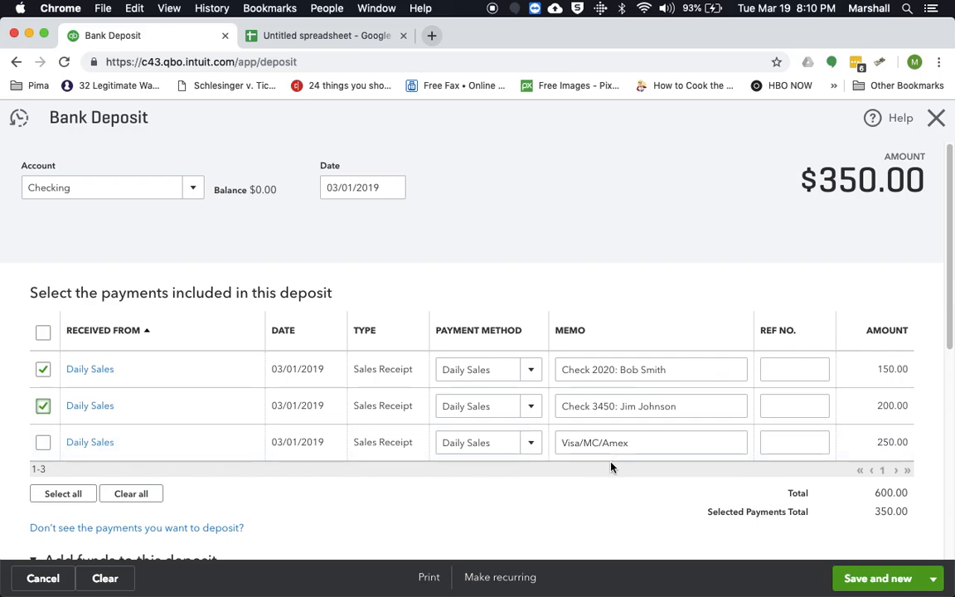
left_click(650, 441)
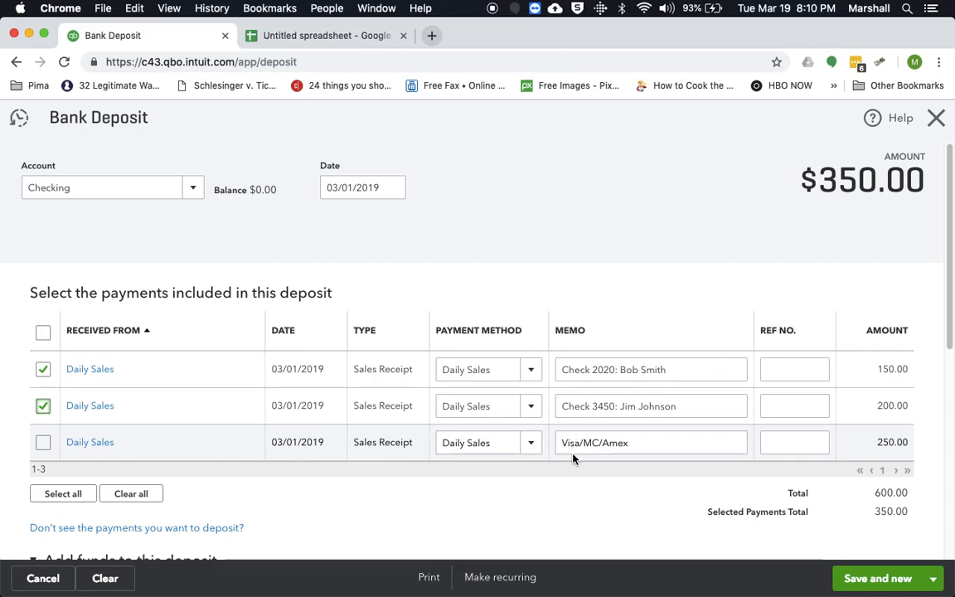
left_click(650, 441)
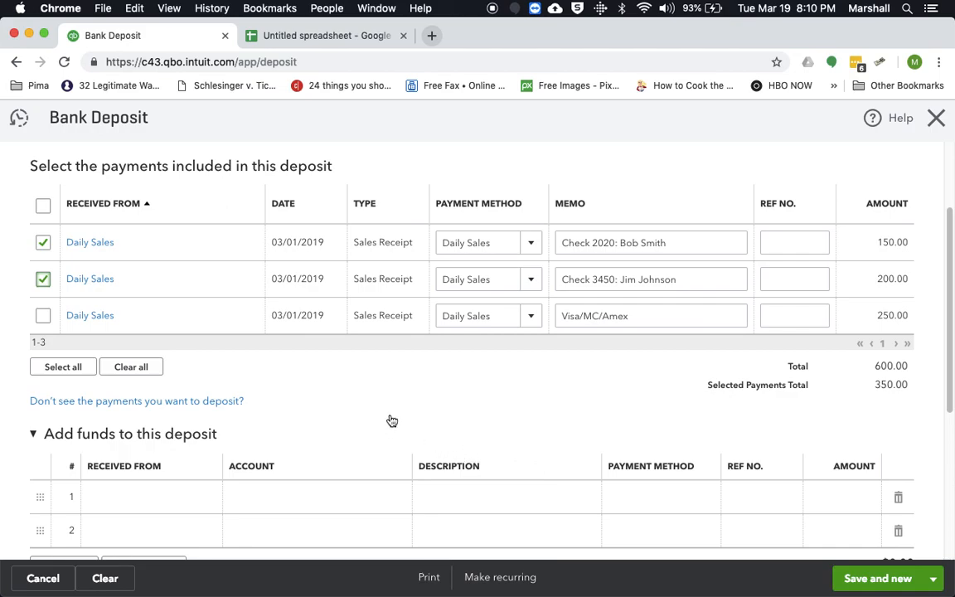
mouse_move(388, 403)
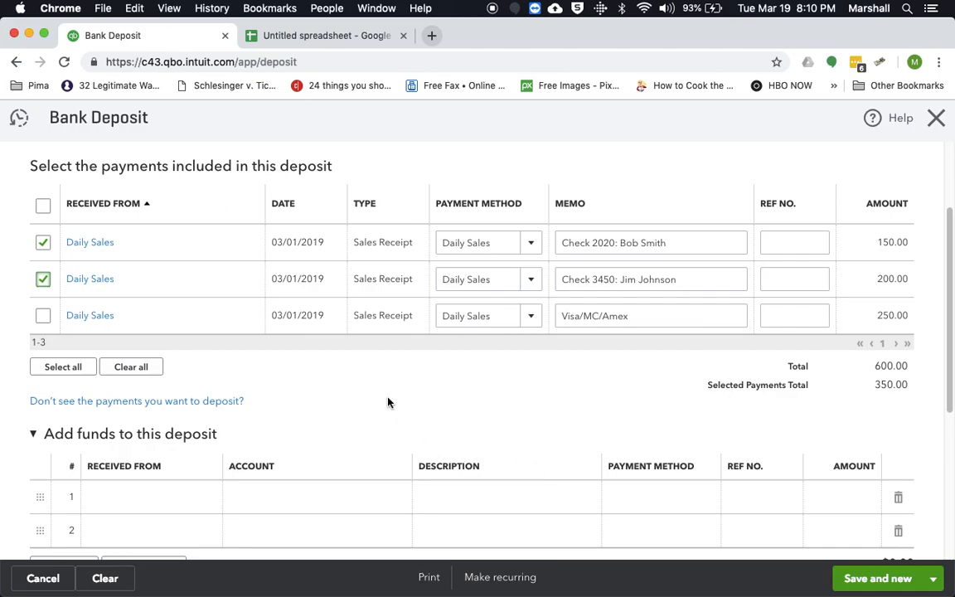
mouse_move(398, 395)
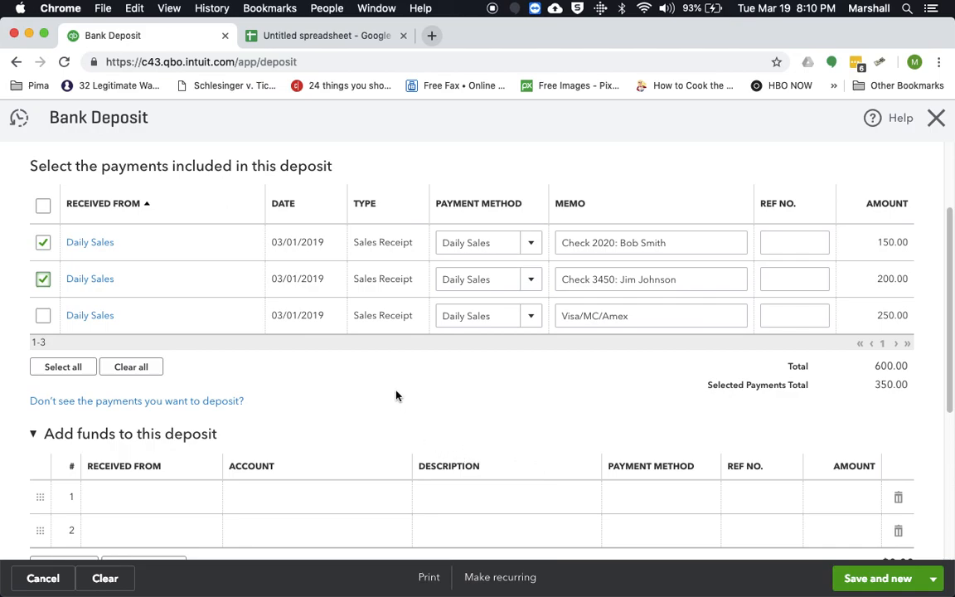
Step: Set the added funds line's account to Cash on hand
scroll("down", 3)
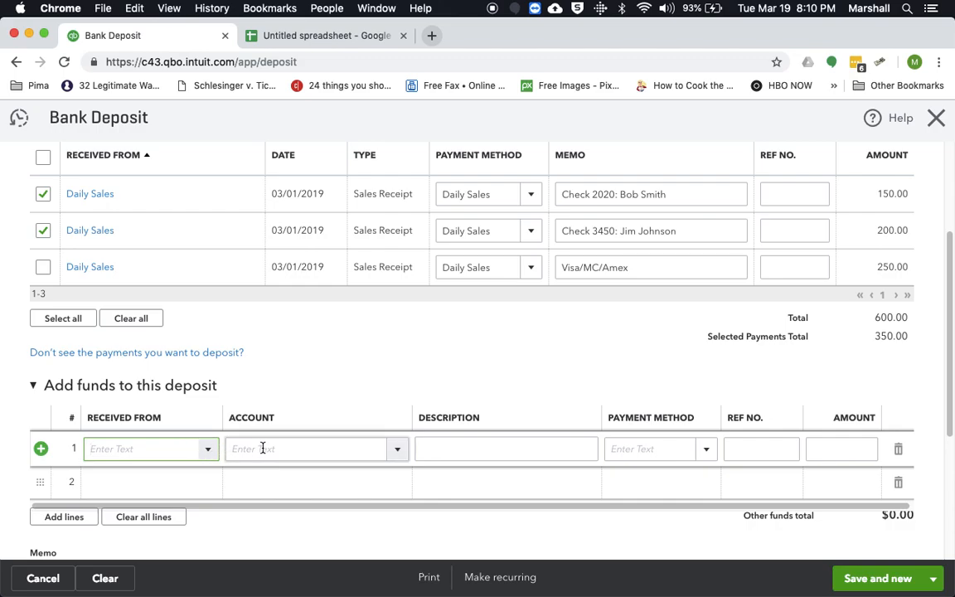
type("c")
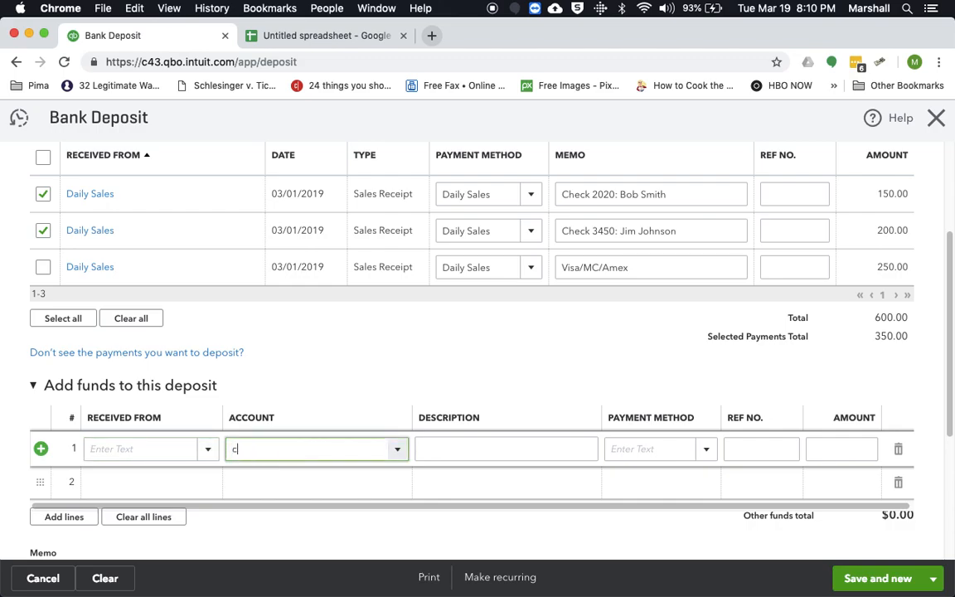
type("a")
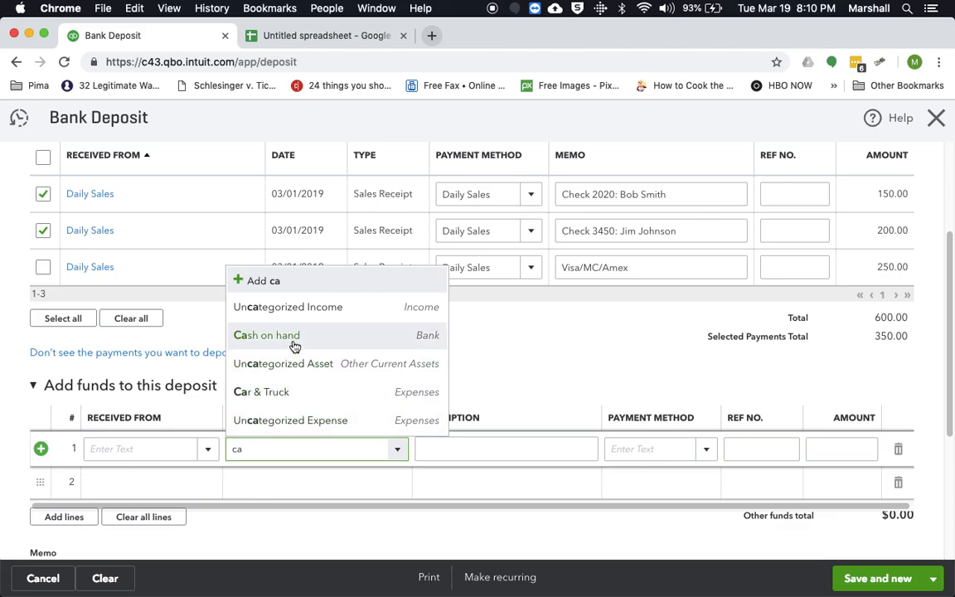
left_click(265, 335)
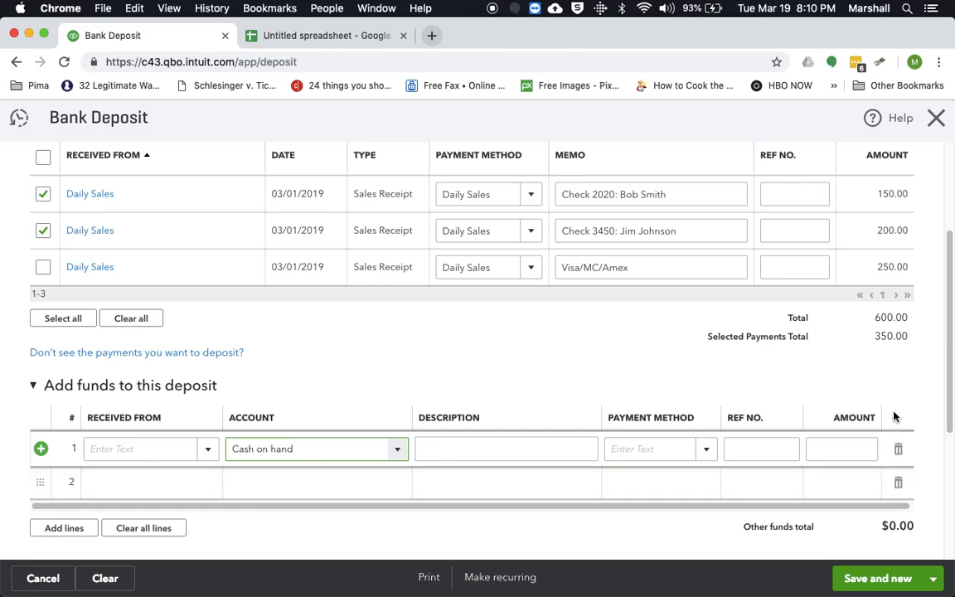
mouse_move(577, 378)
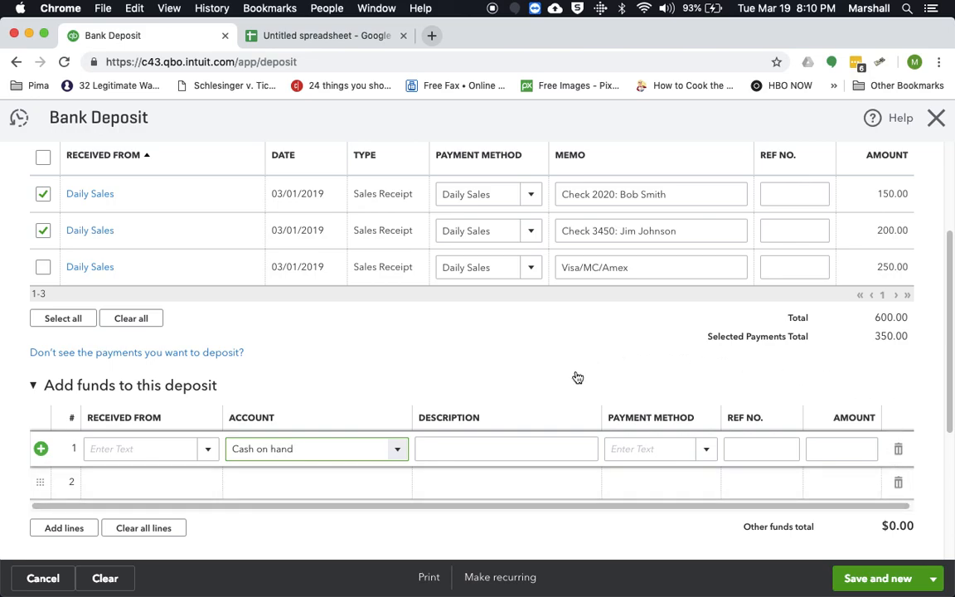
mouse_move(587, 376)
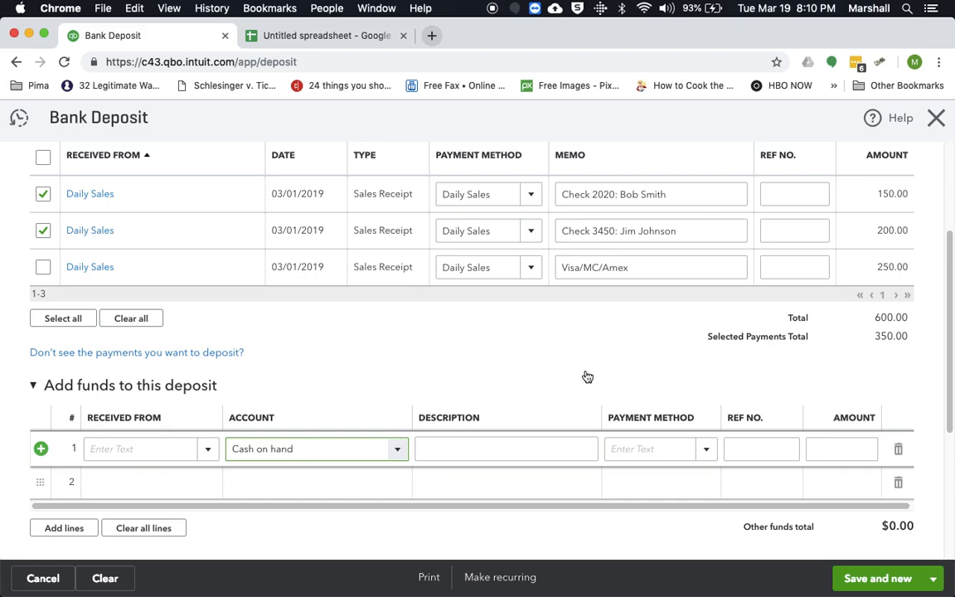
mouse_move(935, 117)
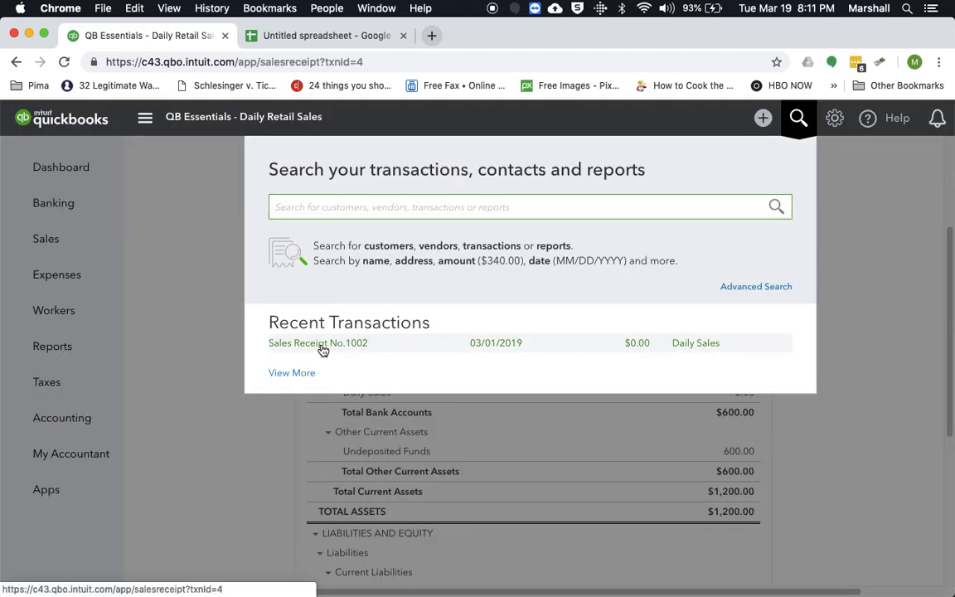
Step: Reopen Sales Receipt 1002 from recent transactions and review its lines
left_click(318, 342)
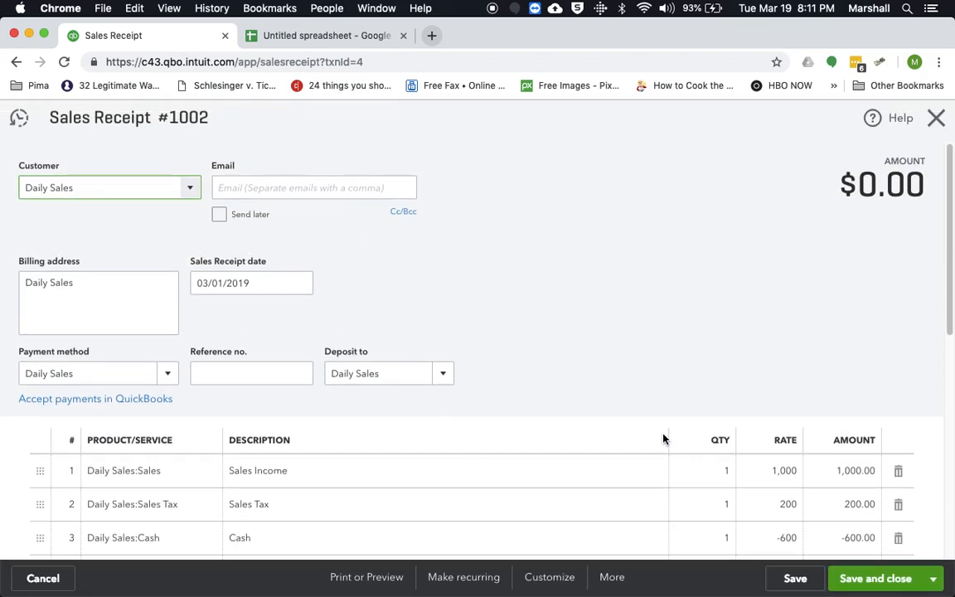
scroll("down", 3)
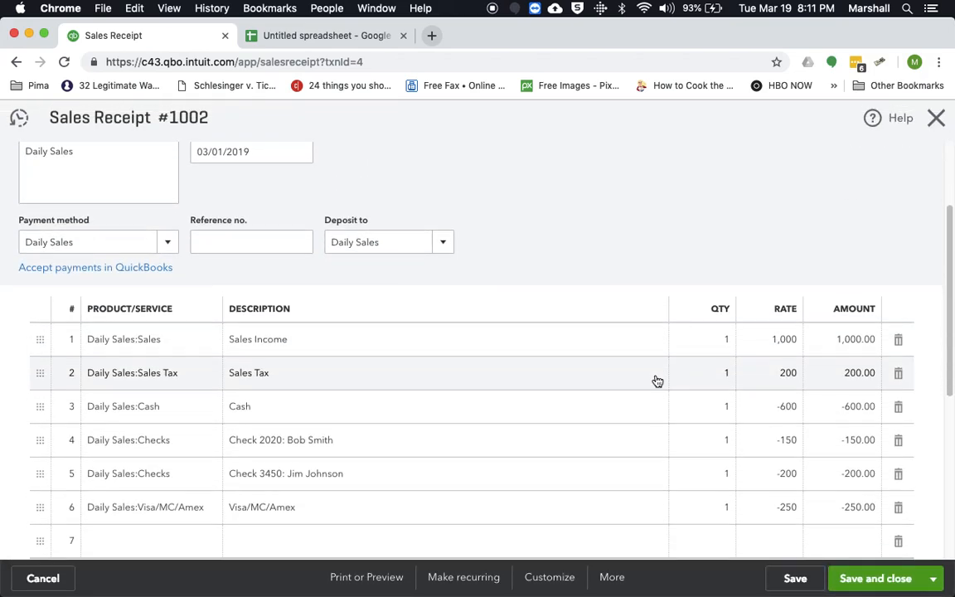
mouse_move(823, 364)
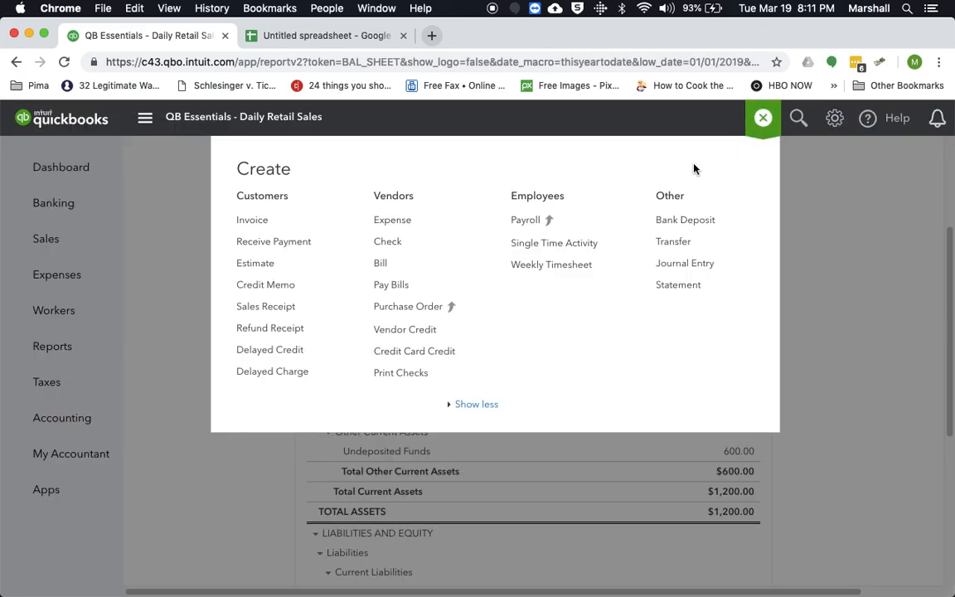
Step: Start a new bank deposit to Checking and include the $150 and $200 check payments
left_click(685, 219)
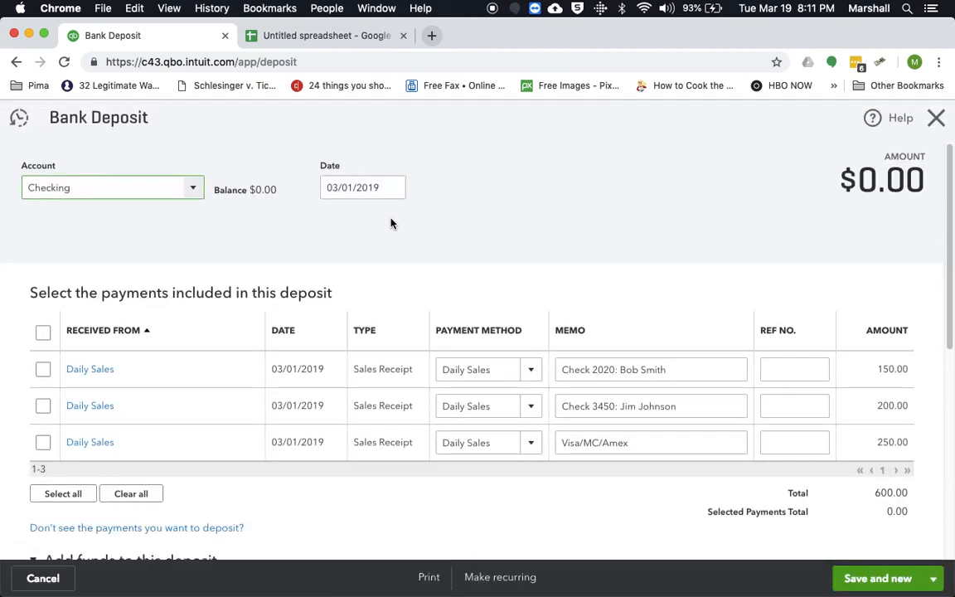
left_click(108, 188)
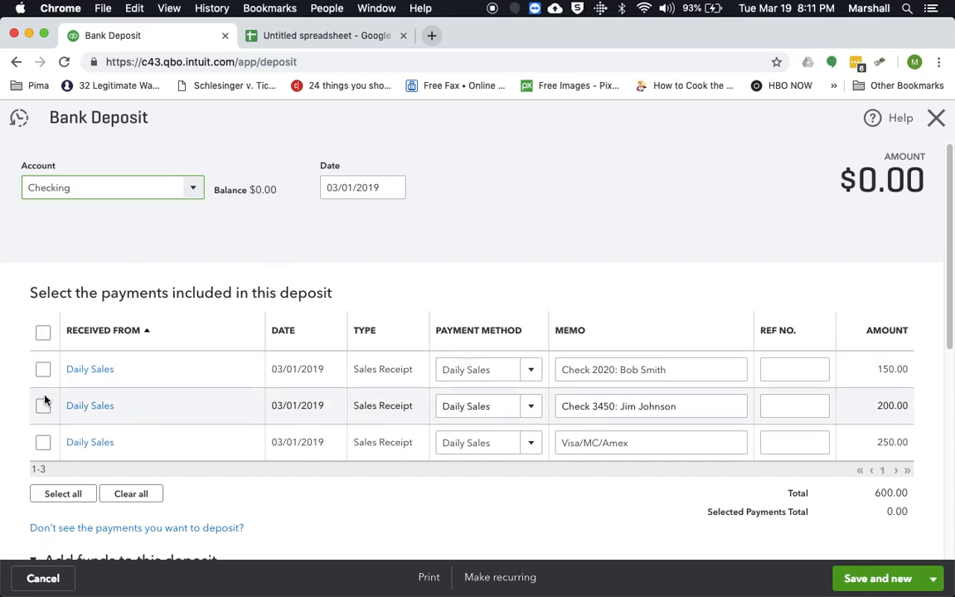
left_click(43, 368)
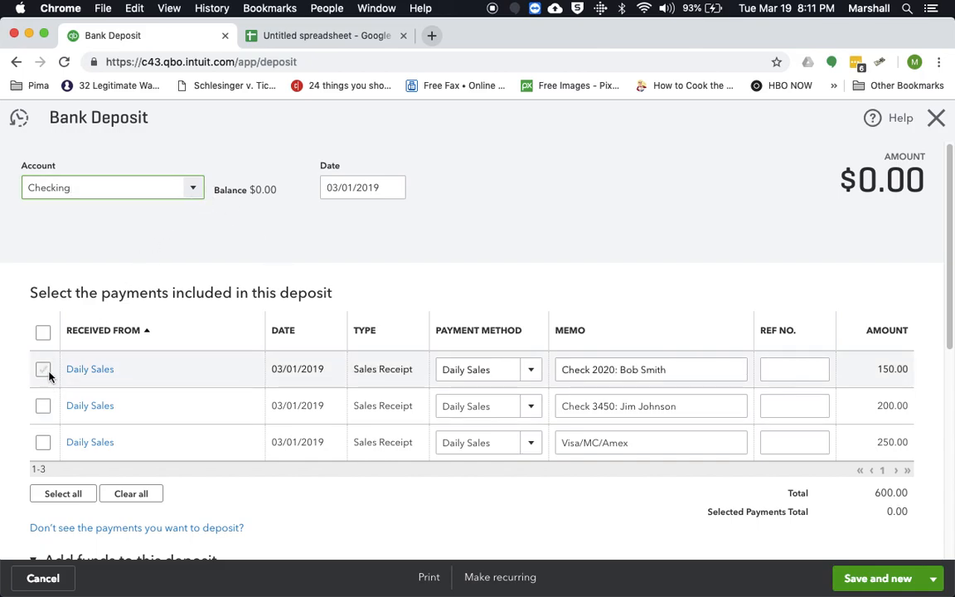
left_click(43, 368)
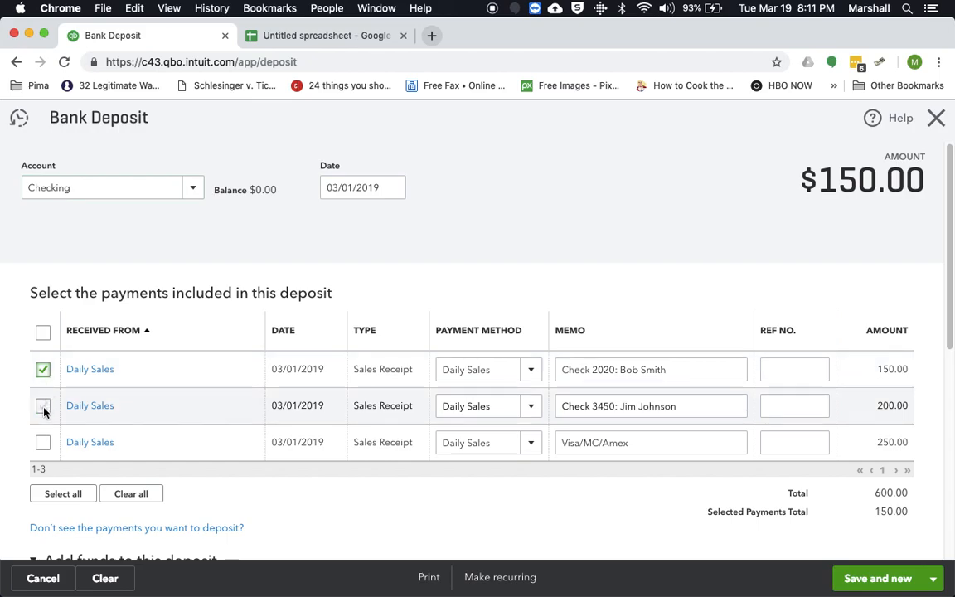
left_click(43, 405)
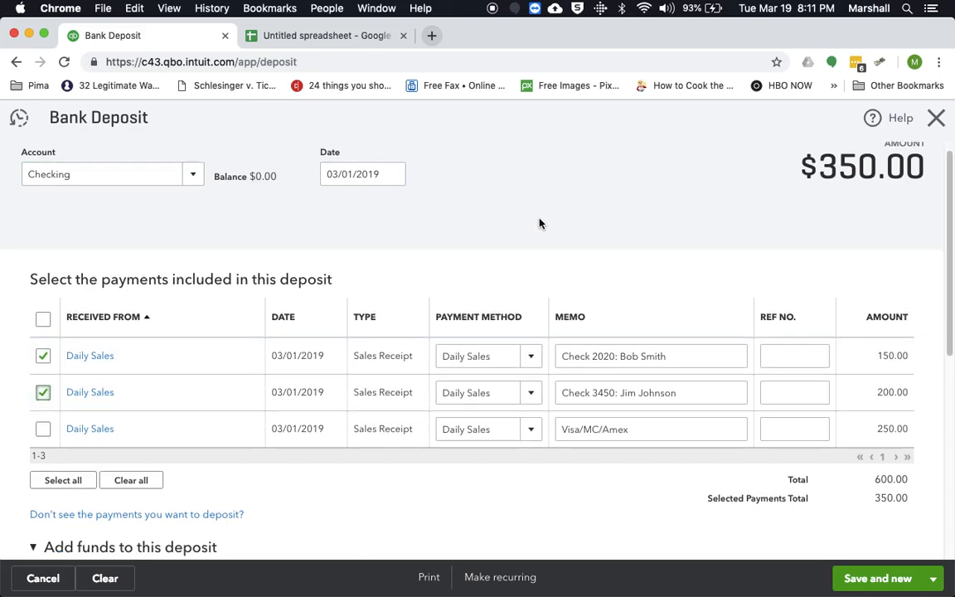
Step: Add a $600.00 Cash line from the Cash on hand account
scroll("down", 3)
type("c")
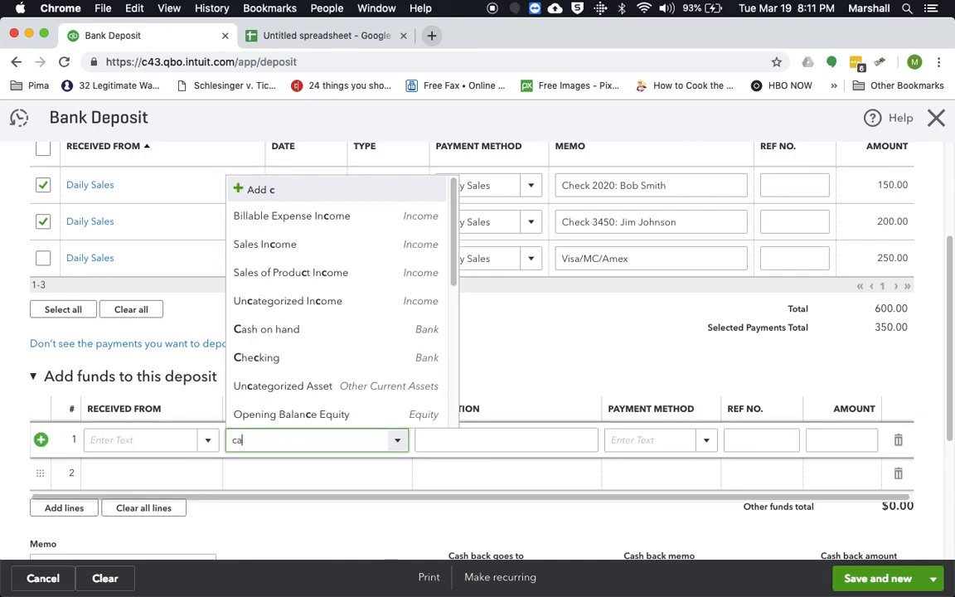
type("a")
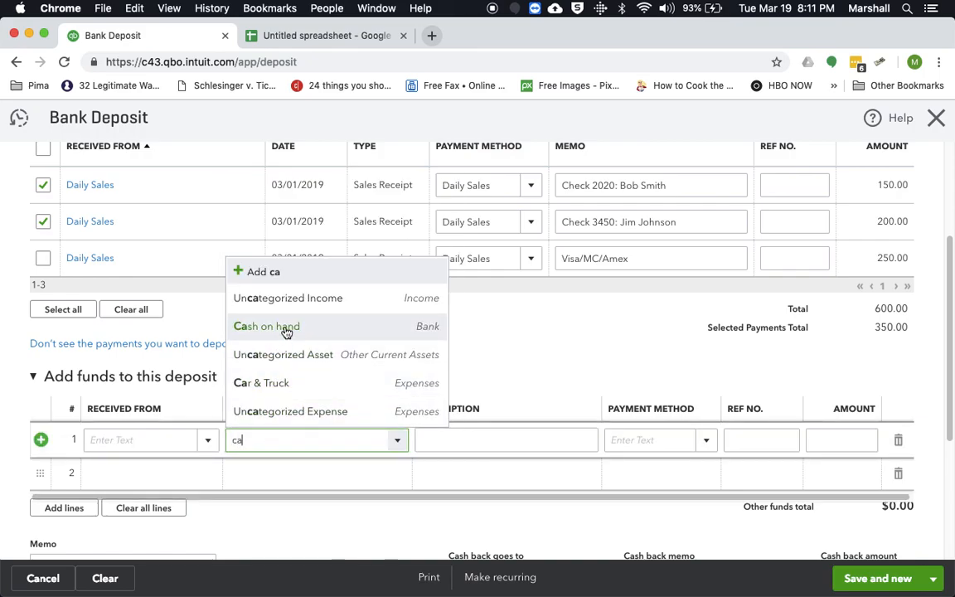
left_click(265, 325)
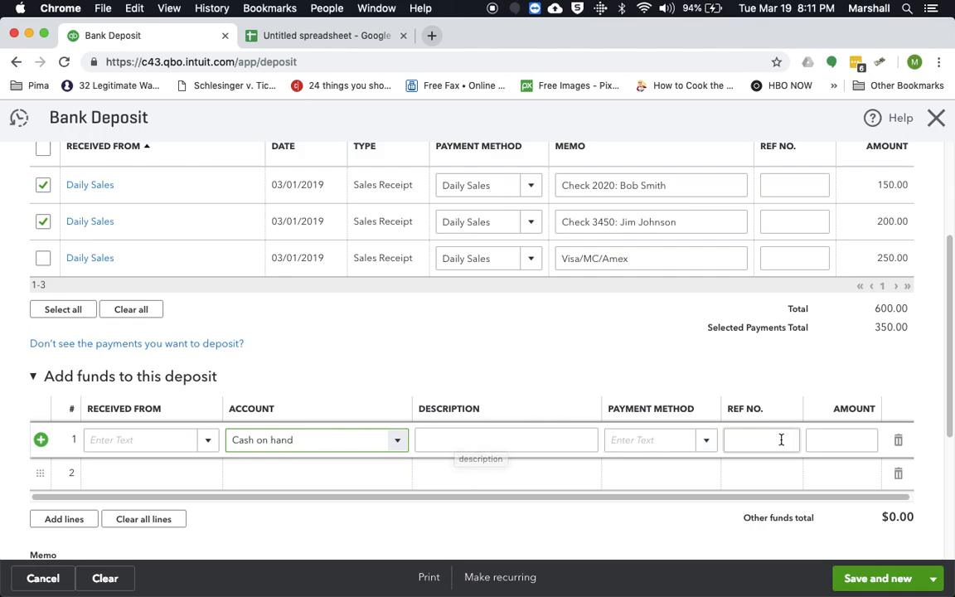
left_click(660, 440)
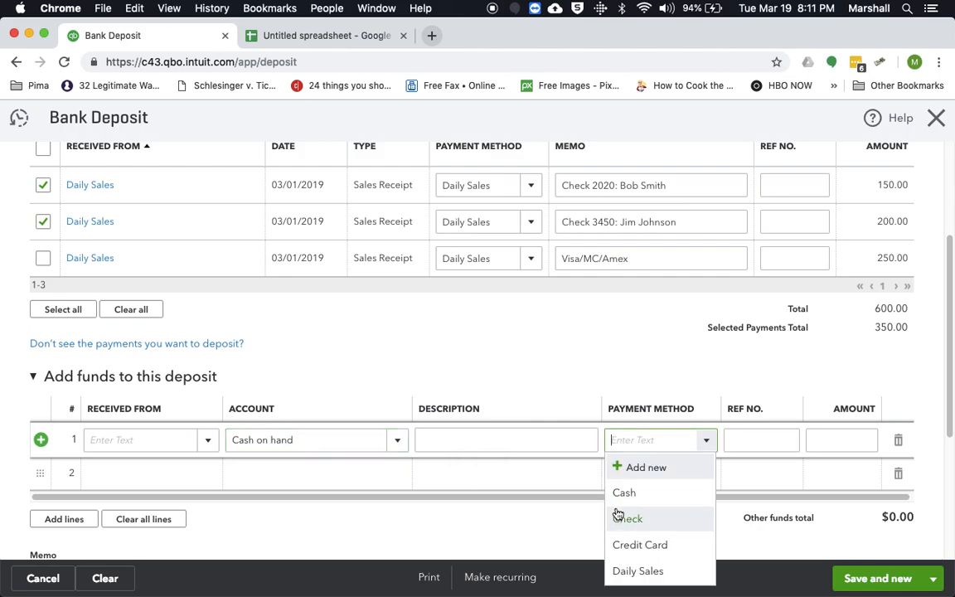
left_click(623, 492)
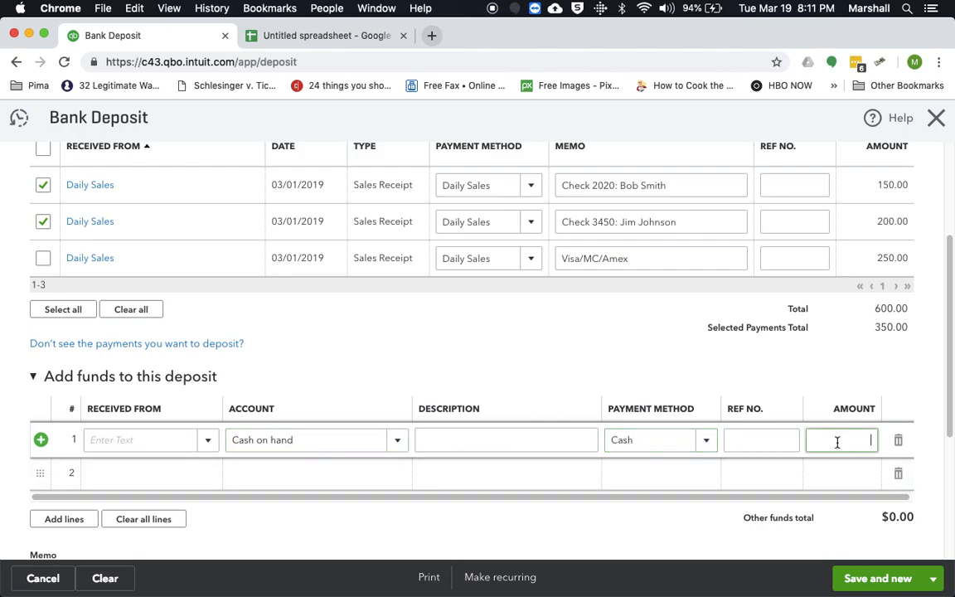
type("60")
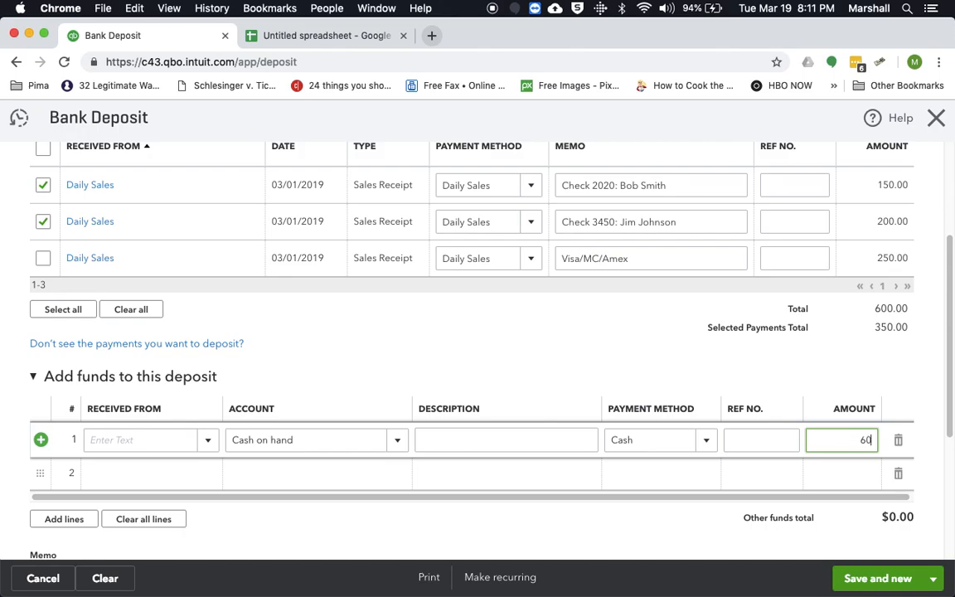
type("00.00")
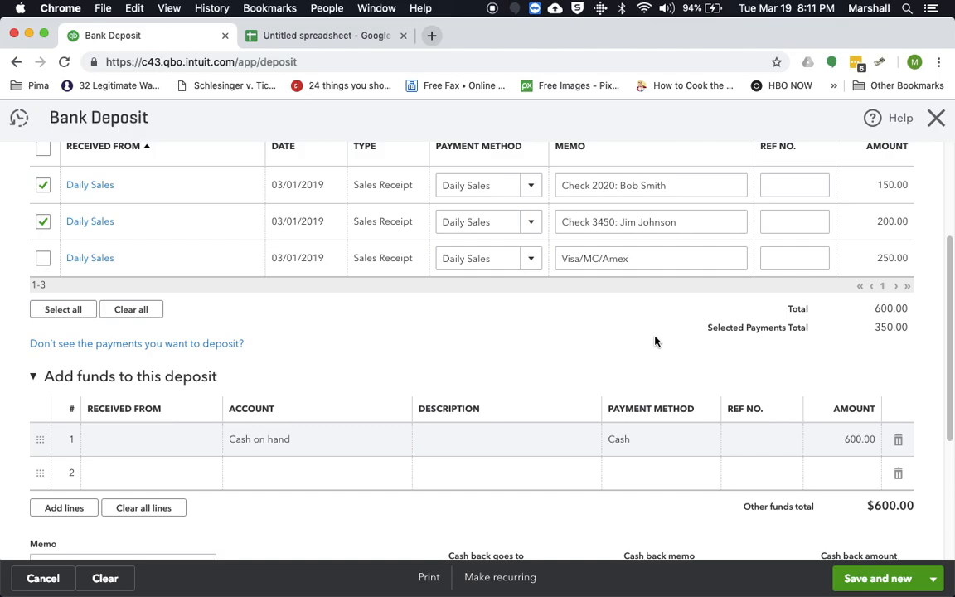
Step: Save and close the $950 deposit
scroll("down", 3)
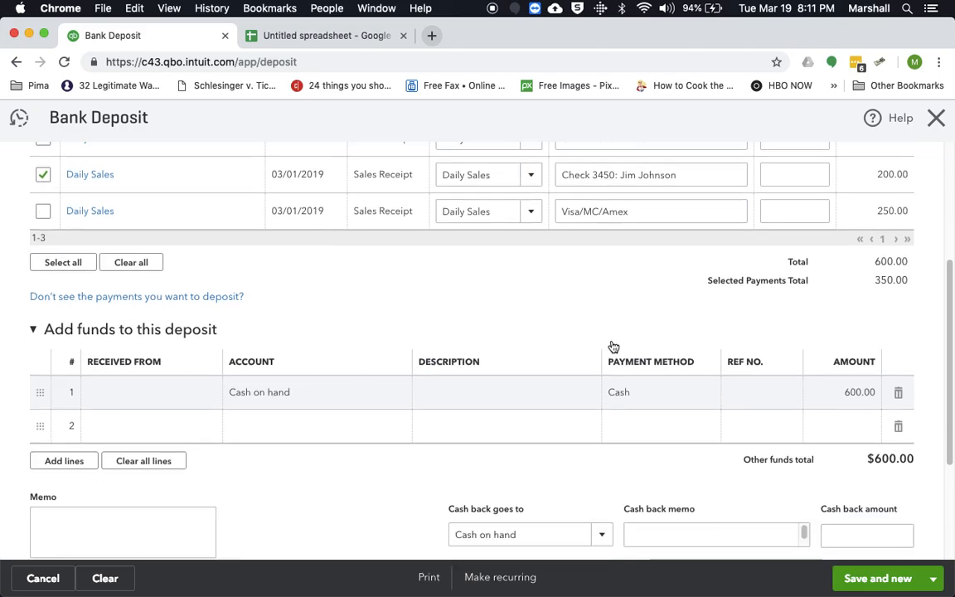
scroll("down", 3)
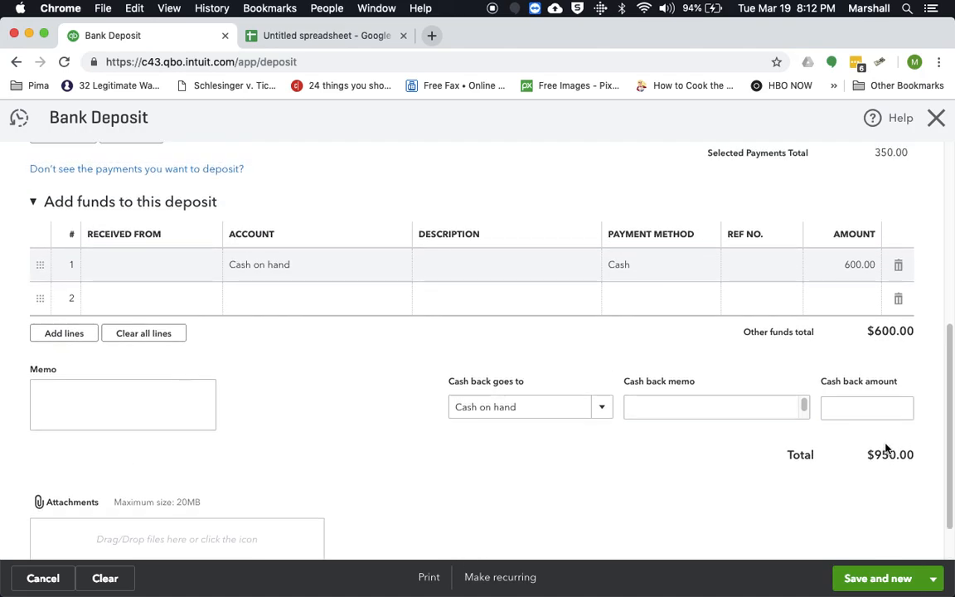
scroll("down", 3)
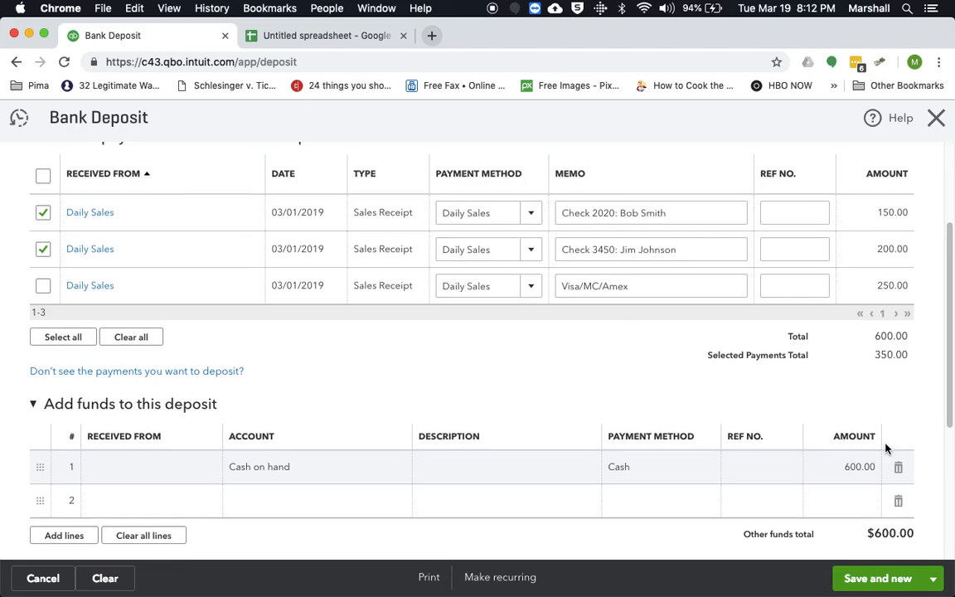
scroll("down", 3)
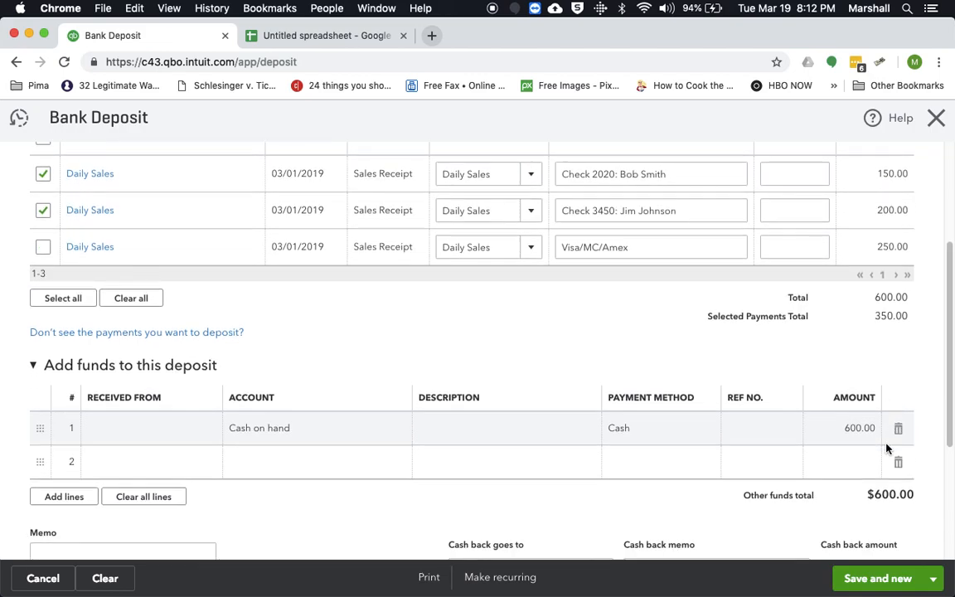
scroll("down", 3)
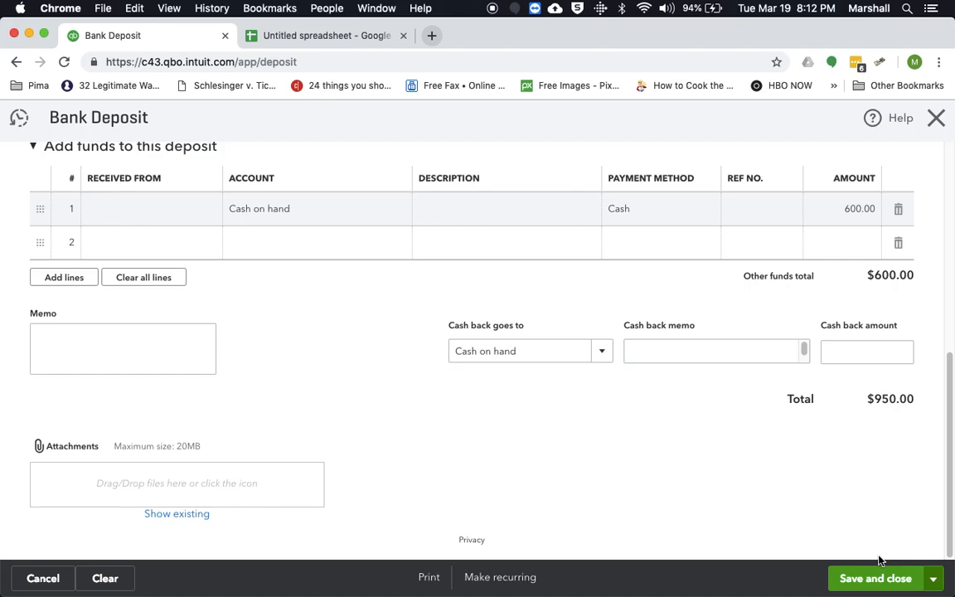
left_click(876, 577)
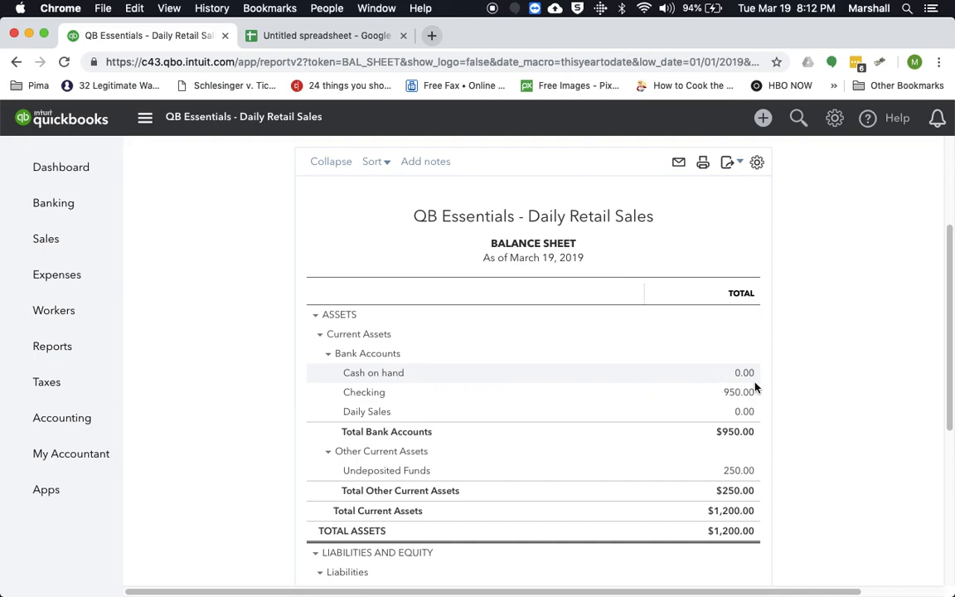
mouse_move(756, 385)
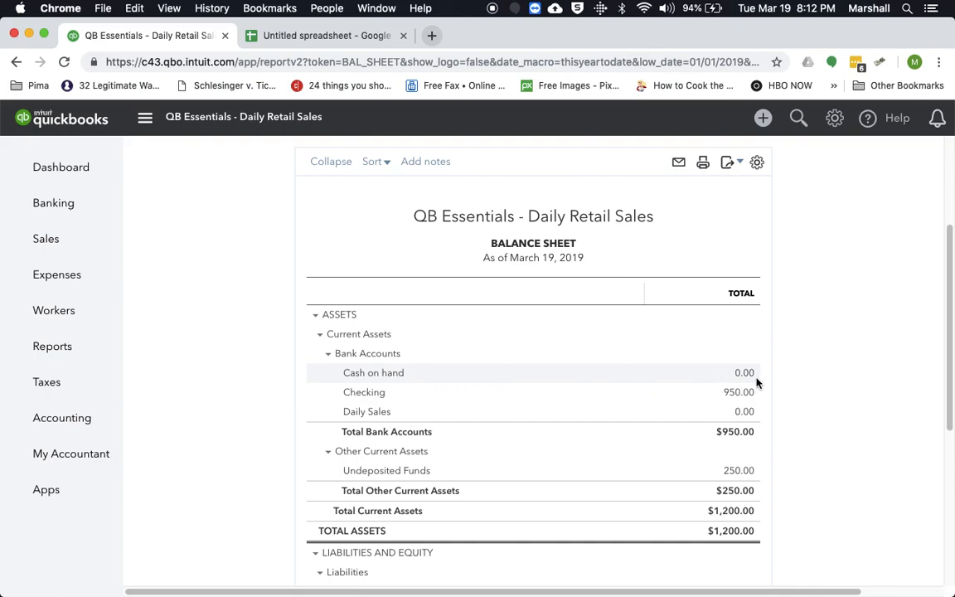
mouse_move(773, 408)
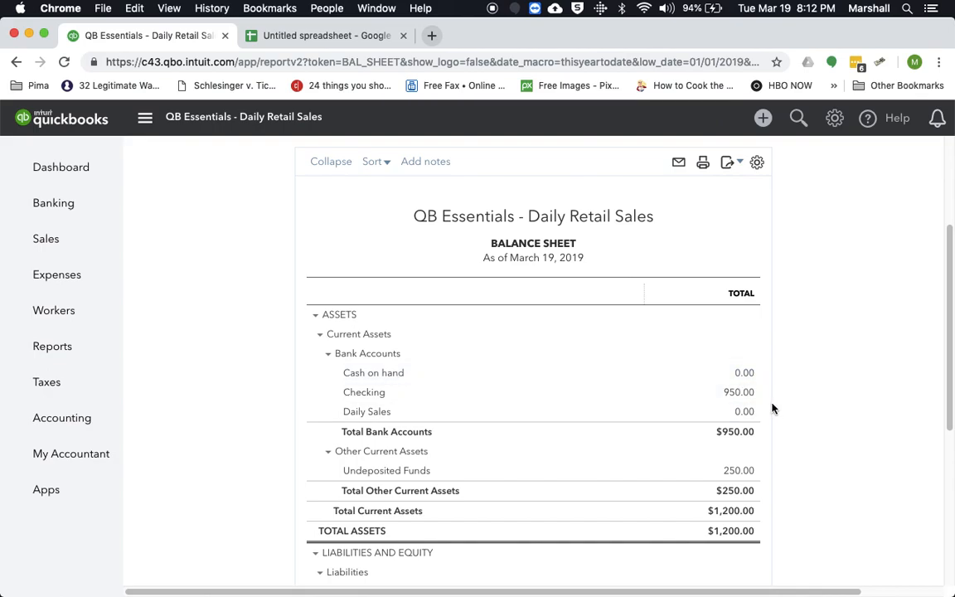
Step: Drill into the Checking balance to see its $950.00 deposit, then start a new transaction
left_click(739, 391)
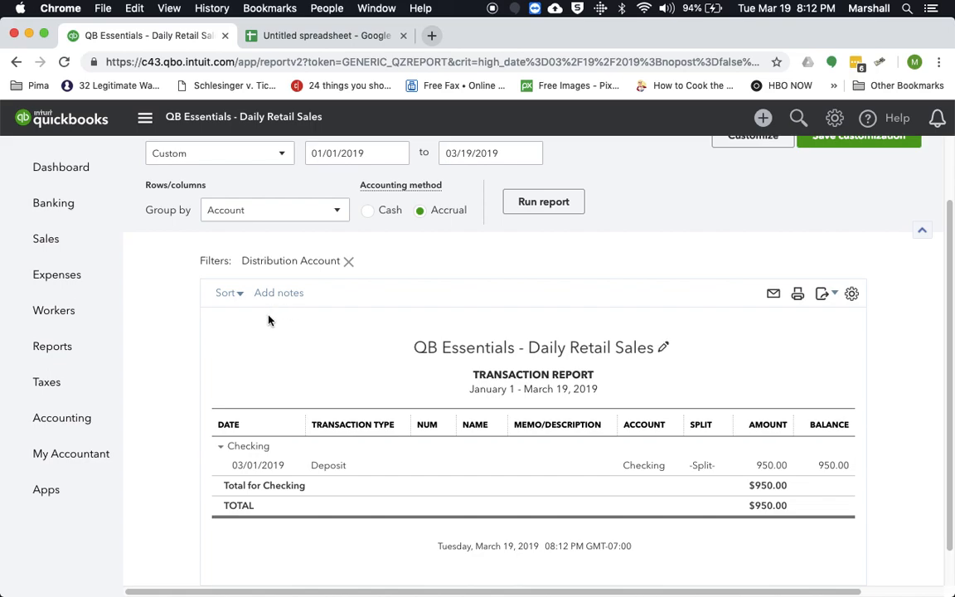
mouse_move(209, 351)
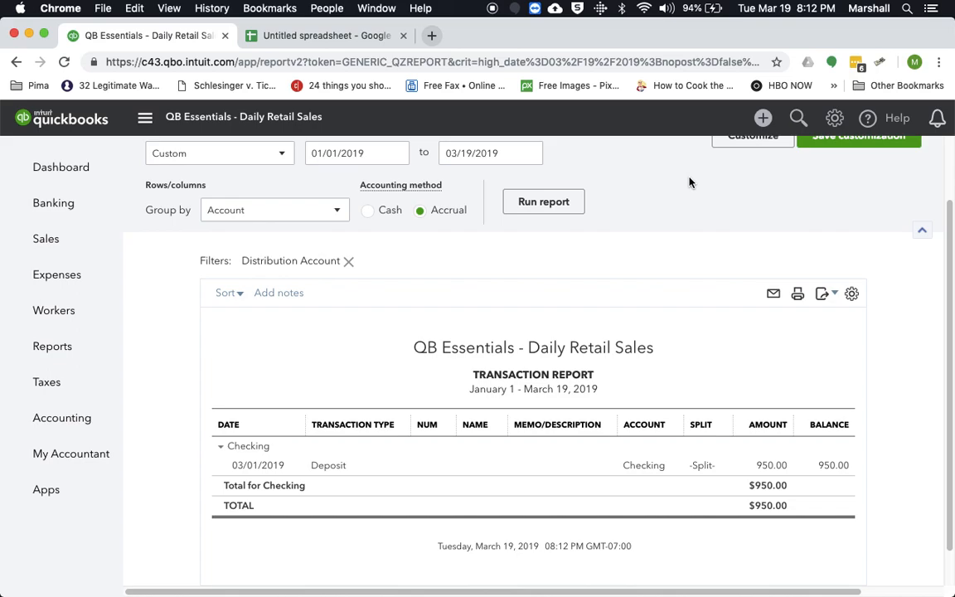
mouse_move(726, 186)
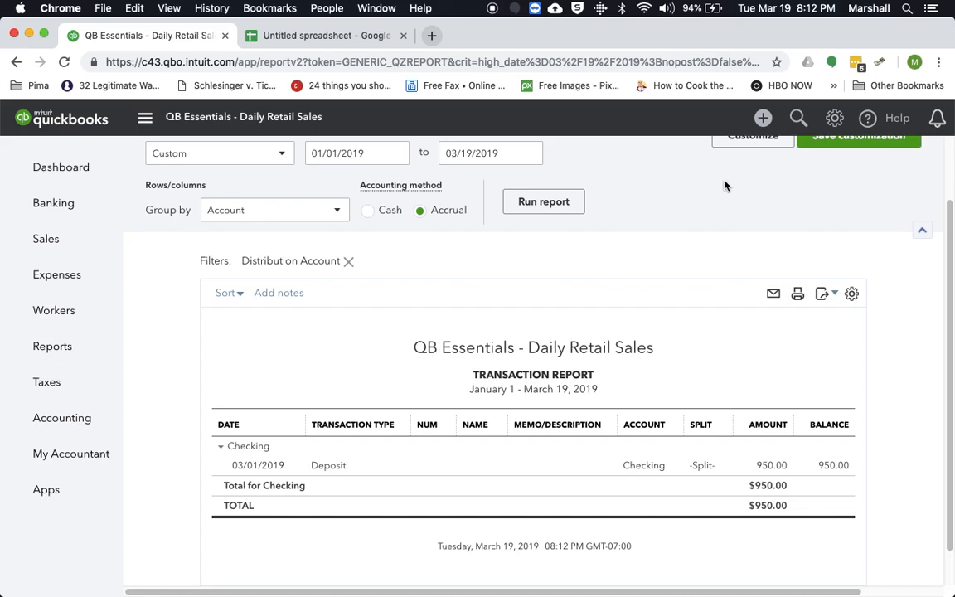
mouse_move(700, 202)
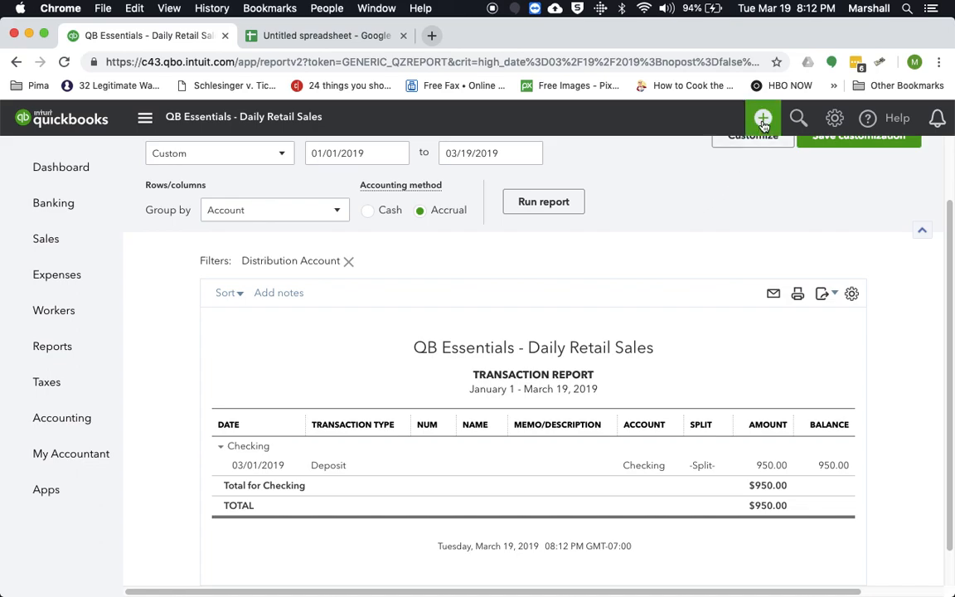
left_click(763, 118)
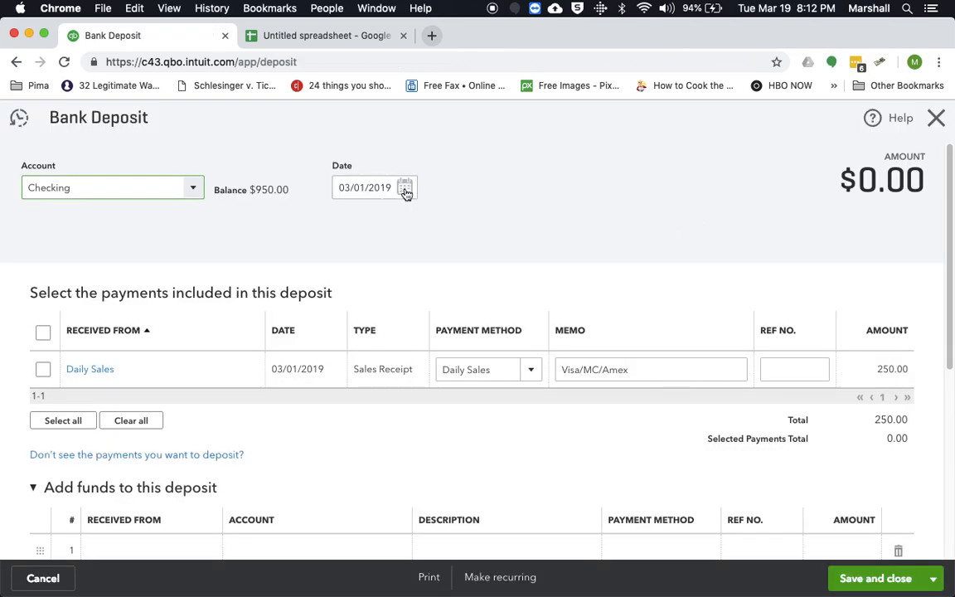
Step: Date the deposit March 5, 2019 and include the $250 card payment
left_click(405, 188)
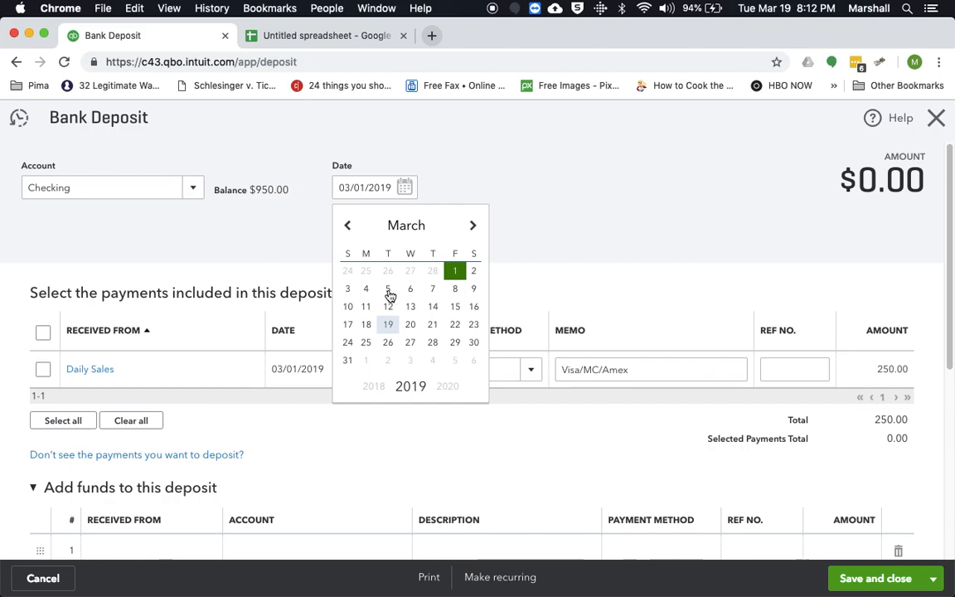
left_click(388, 289)
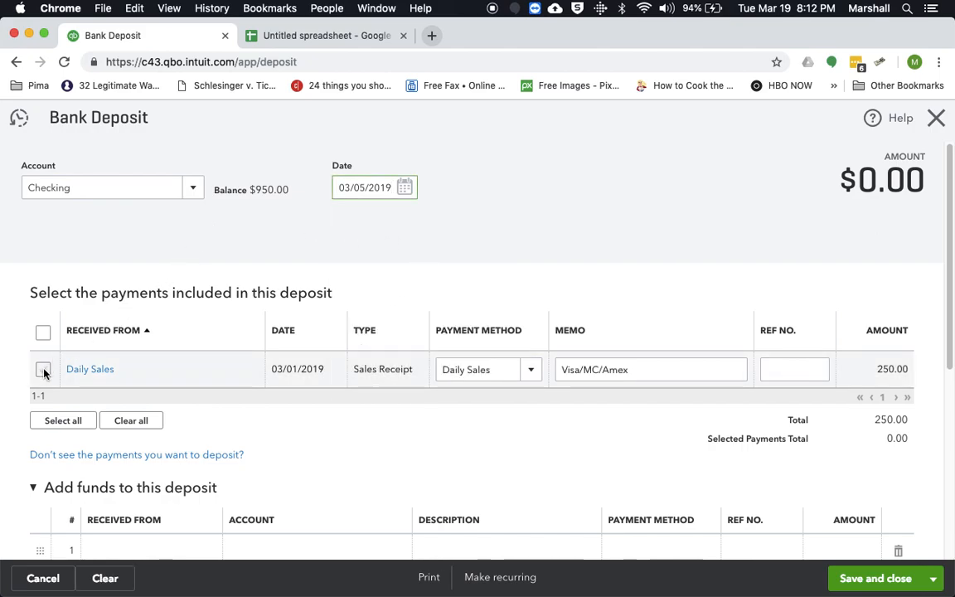
left_click(43, 368)
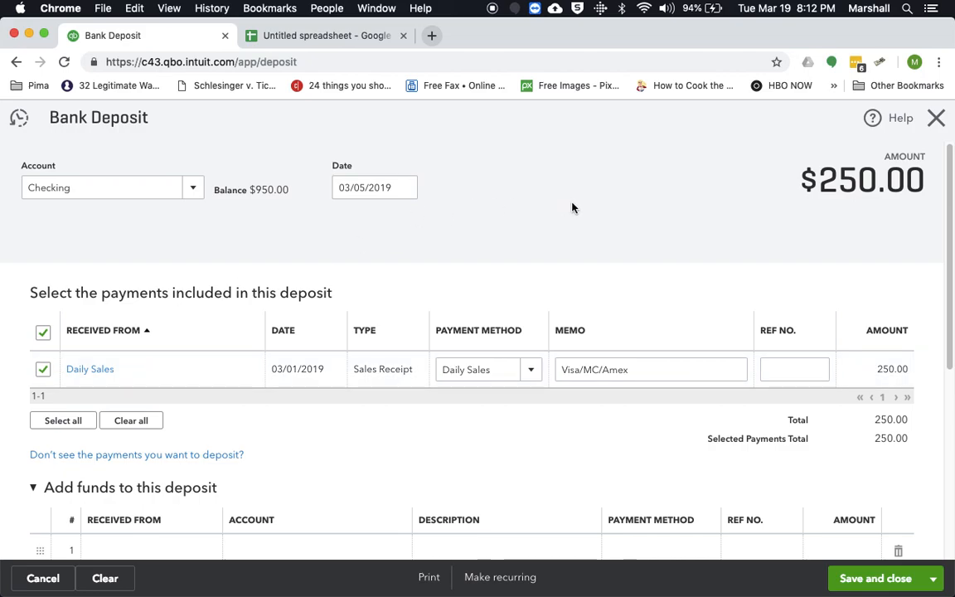
scroll("down", 3)
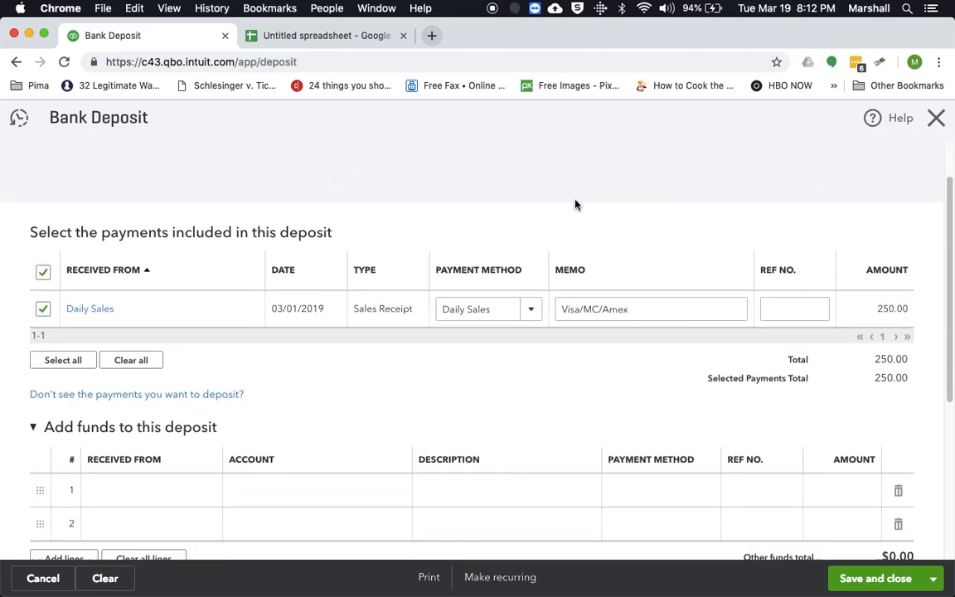
scroll("down", 3)
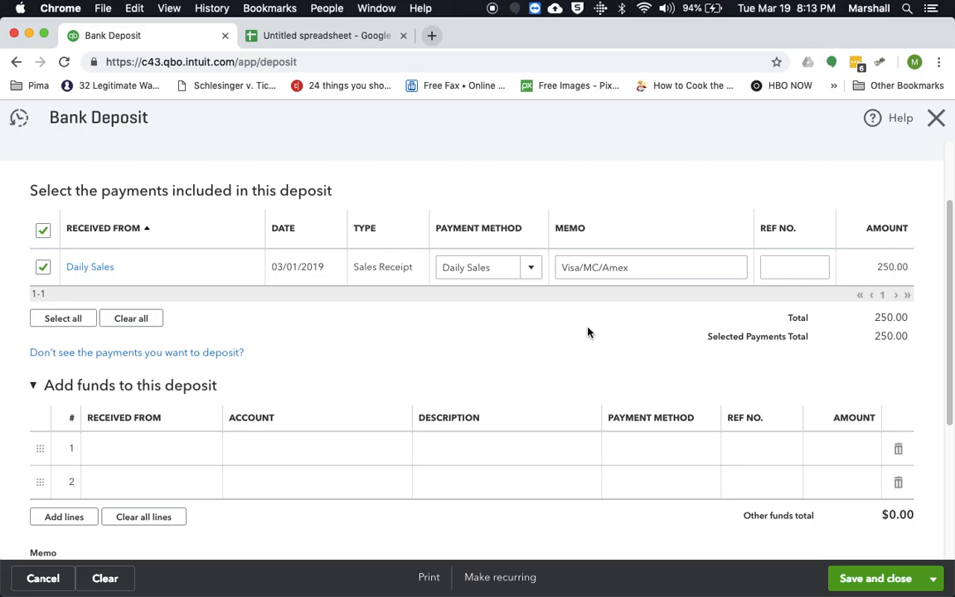
mouse_move(537, 355)
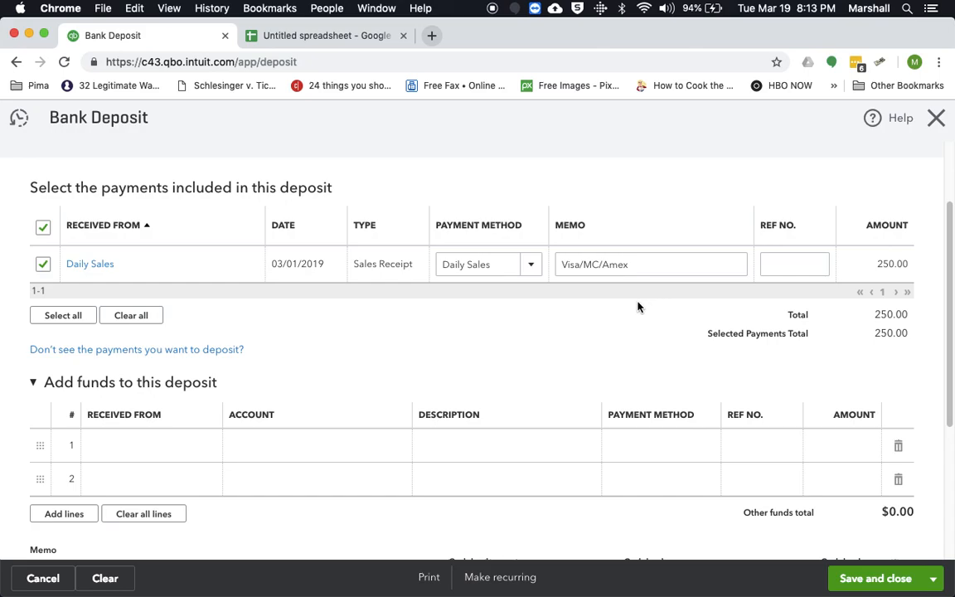
mouse_move(570, 367)
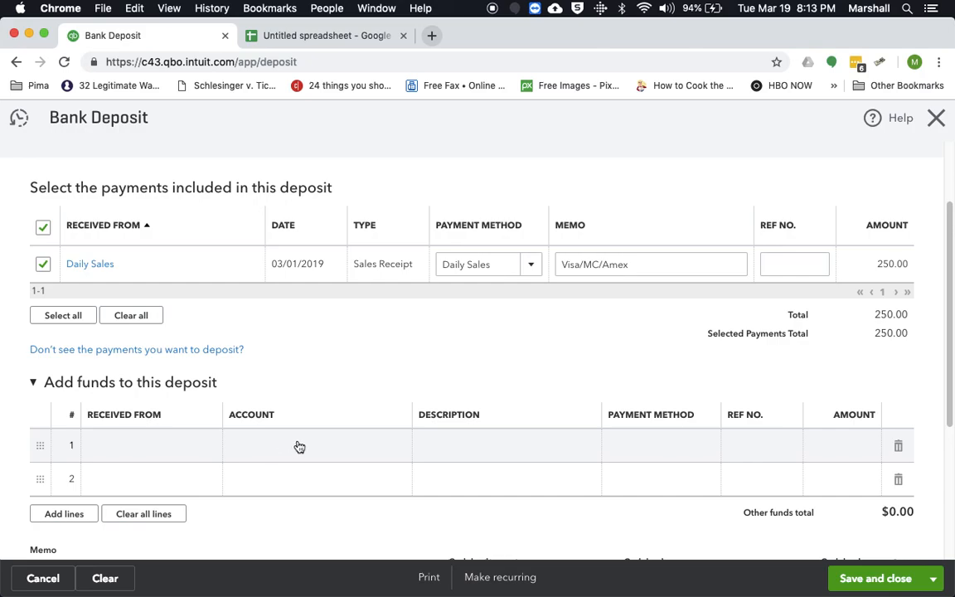
Step: Add a Bank Charges & Fees line of -50 and save the $200 deposit
left_click(300, 445)
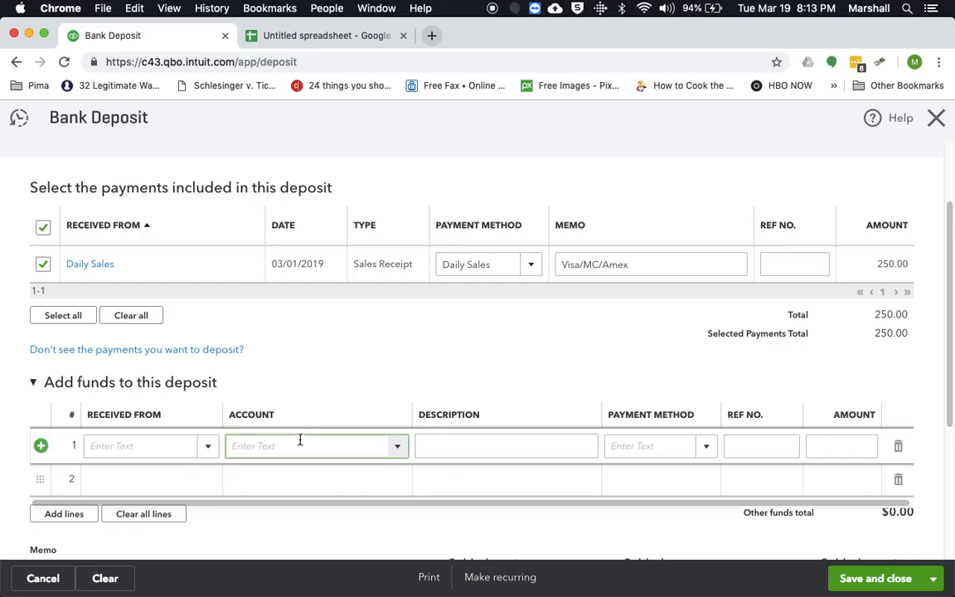
left_click(313, 444)
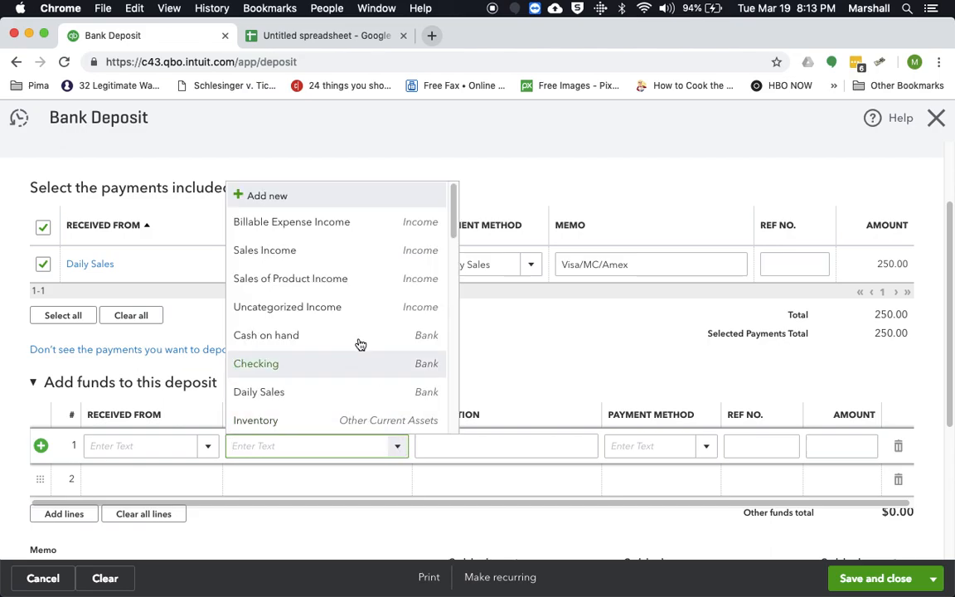
scroll("down", 3)
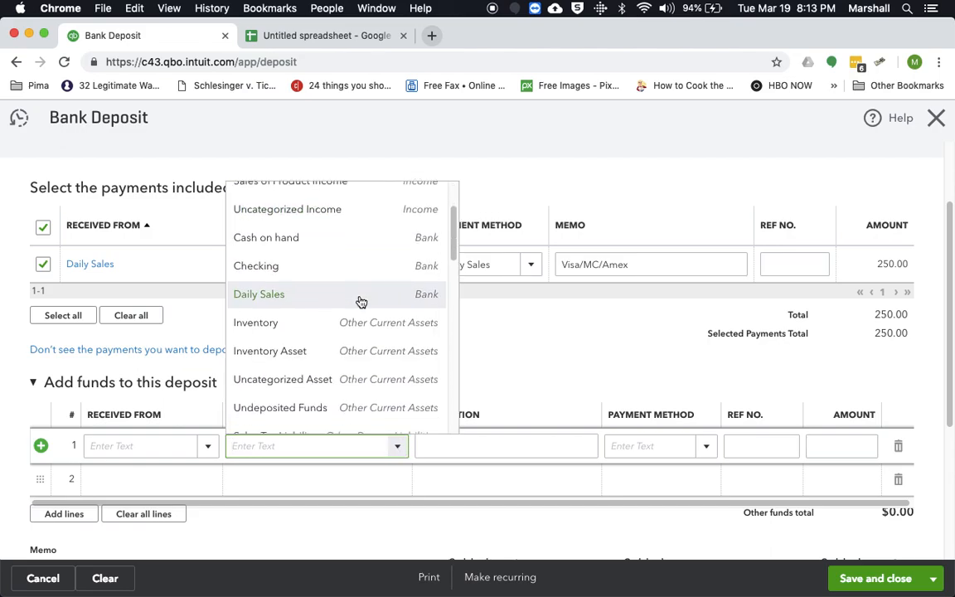
scroll("down", 3)
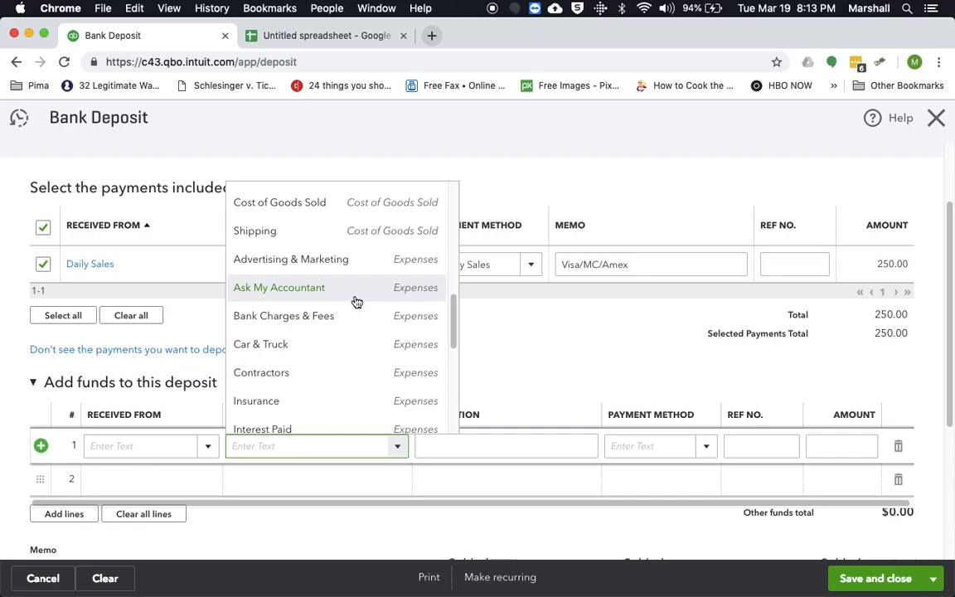
left_click(283, 315)
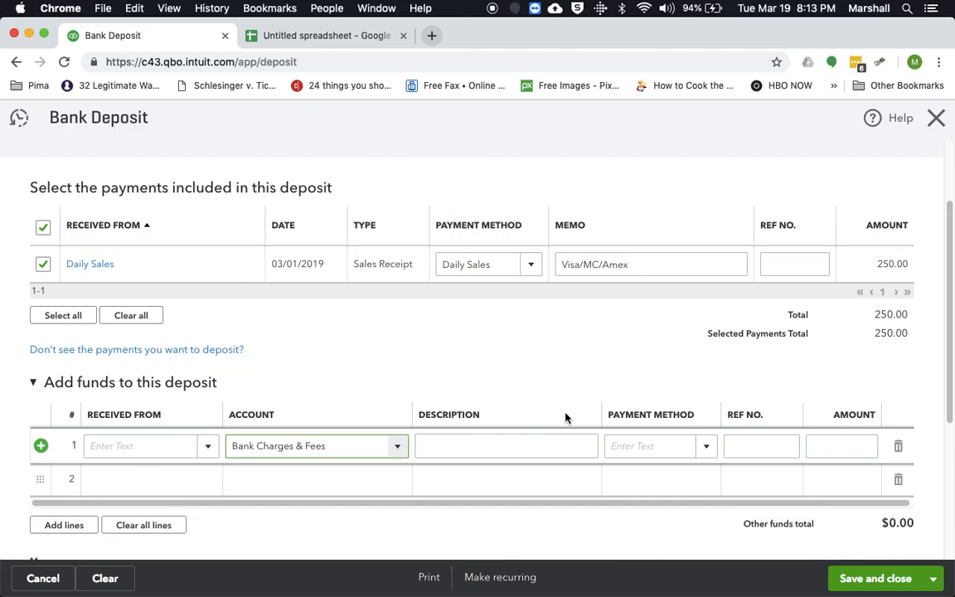
left_click(843, 445)
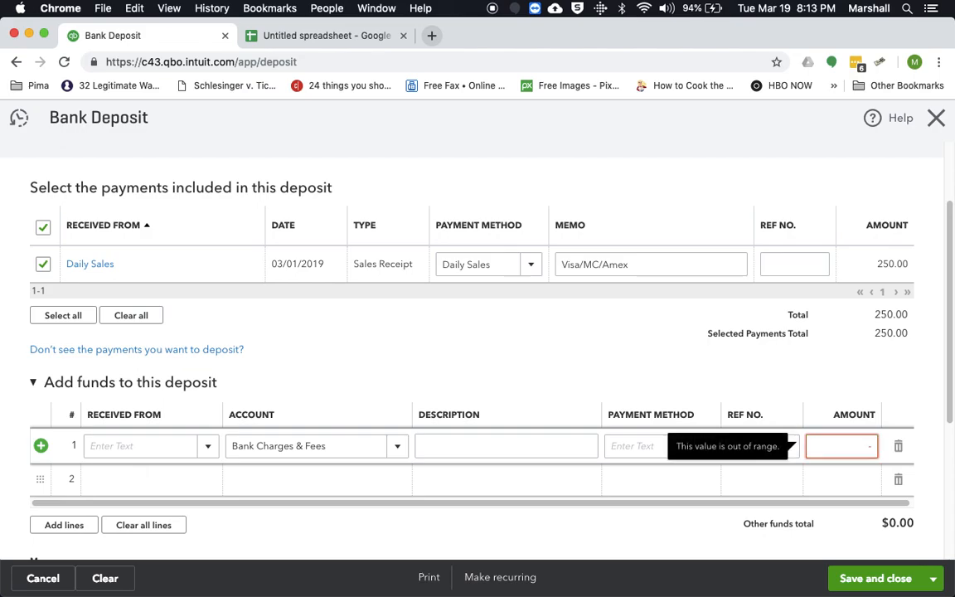
type("-50.00")
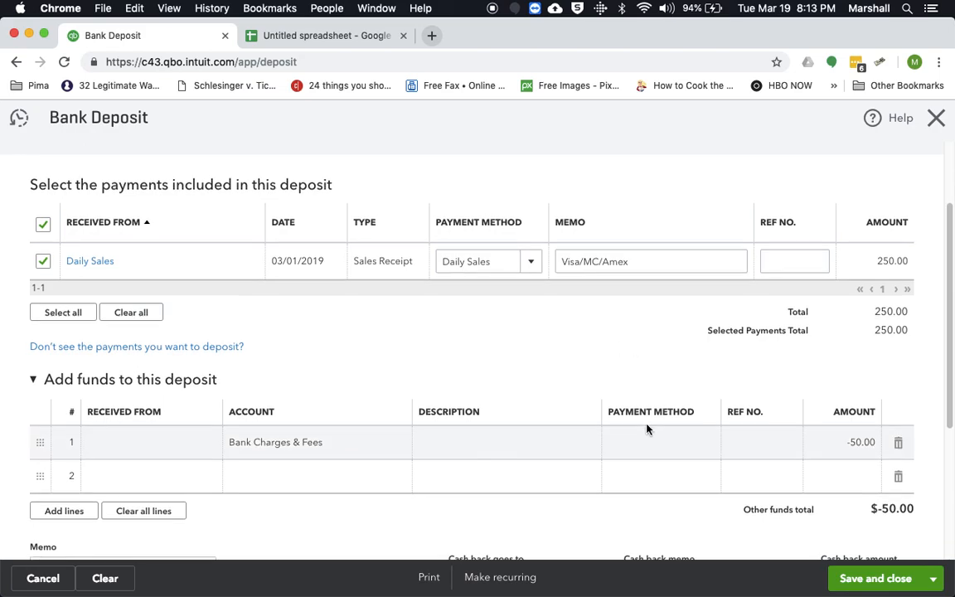
scroll("down", 3)
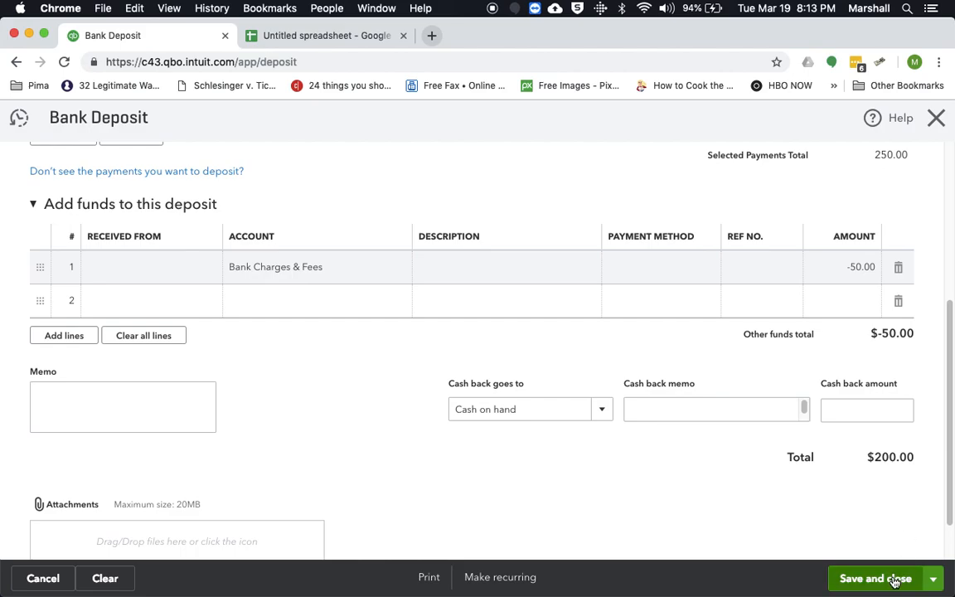
mouse_move(894, 584)
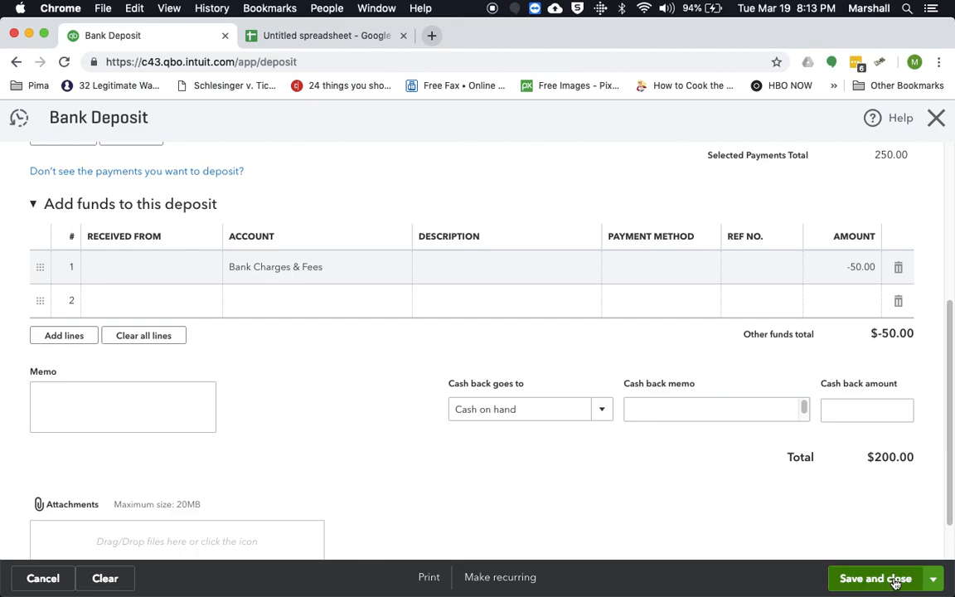
left_click(876, 577)
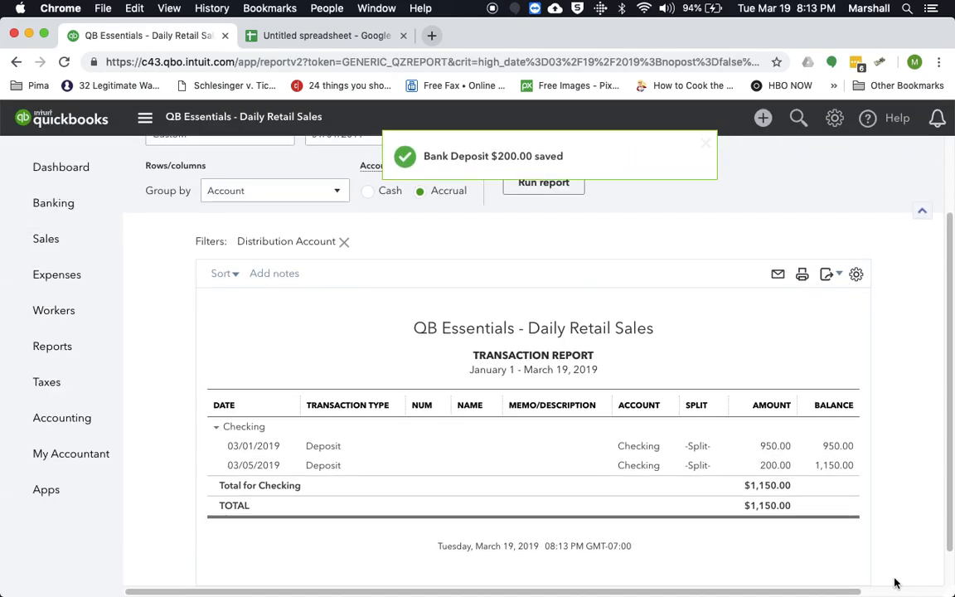
Step: Review the Profit and Loss report from Reports via the dashboard
left_click(60, 166)
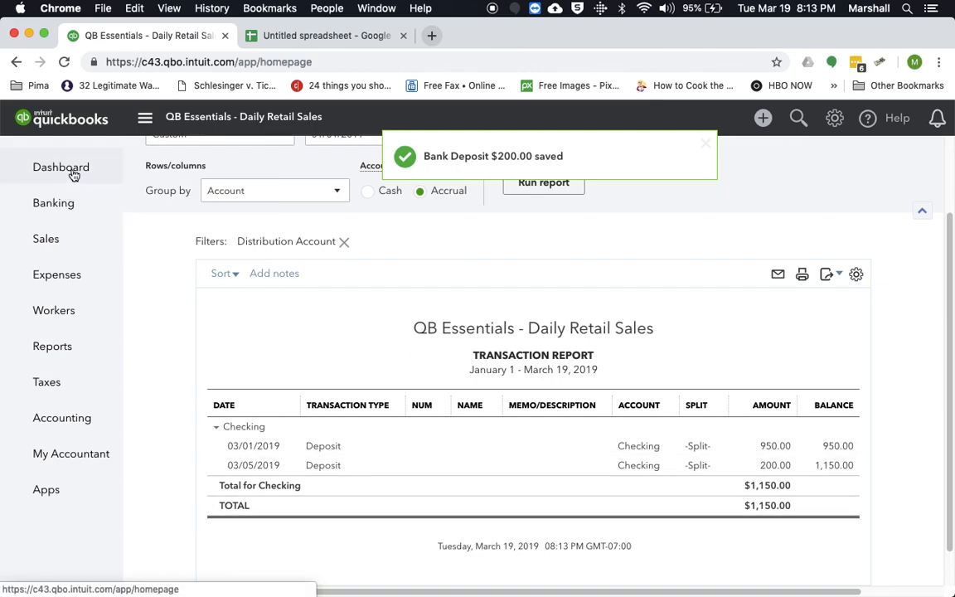
left_click(60, 166)
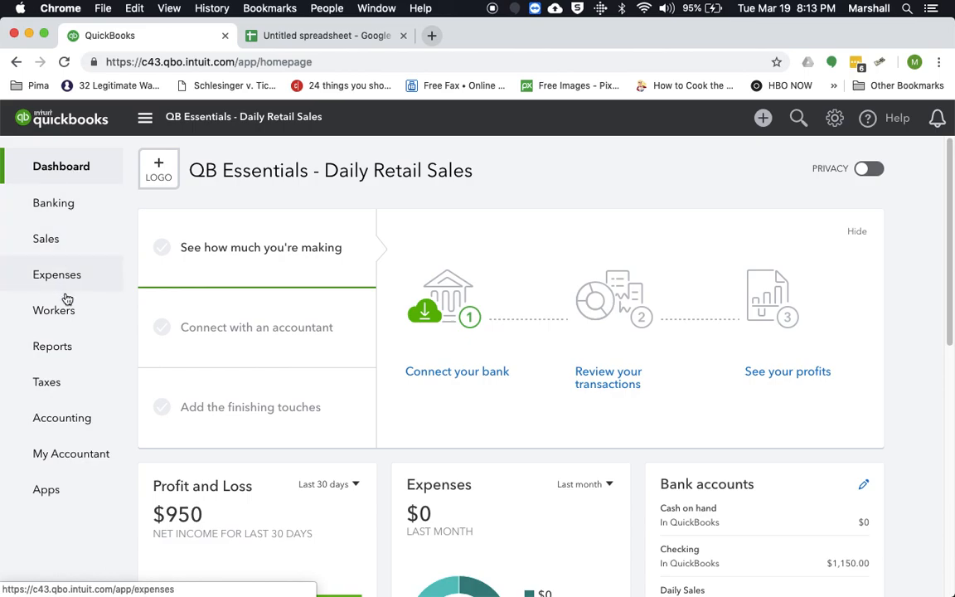
left_click(53, 346)
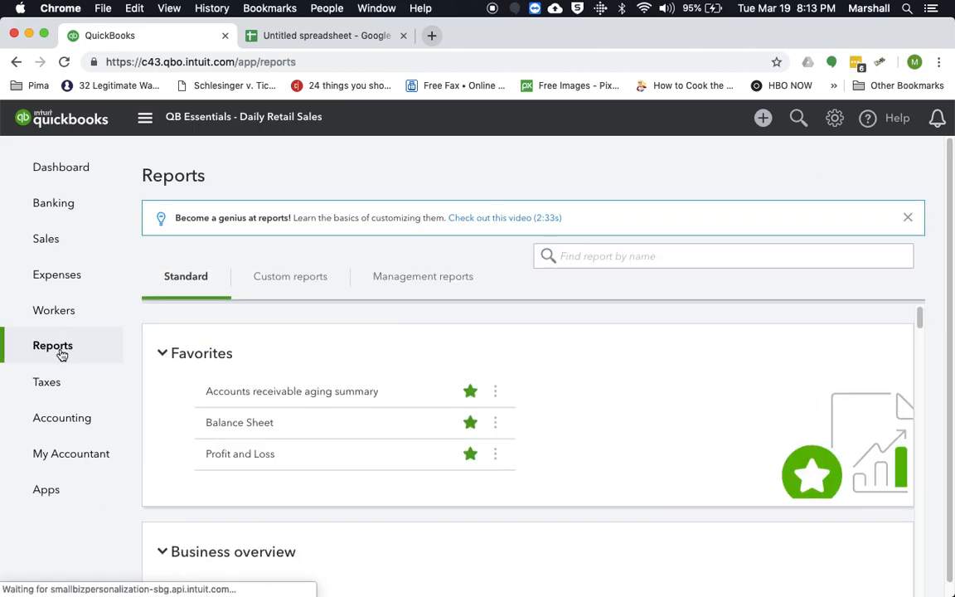
left_click(239, 455)
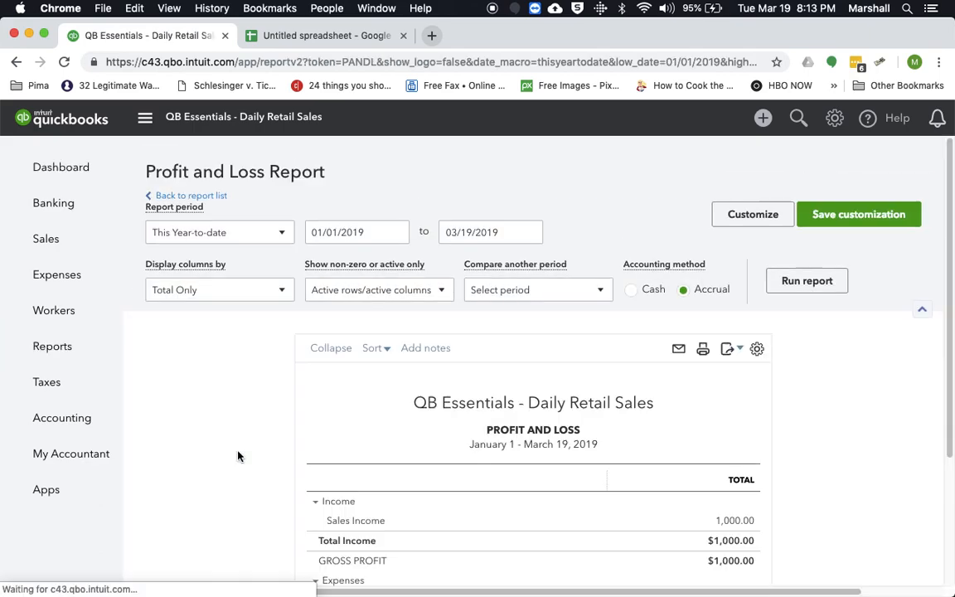
scroll("down", 3)
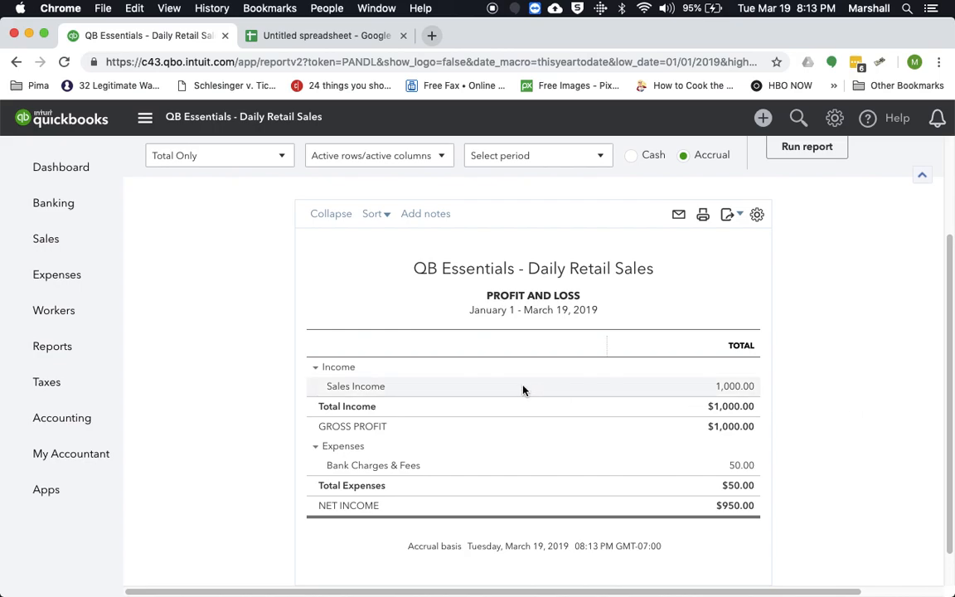
mouse_move(313, 475)
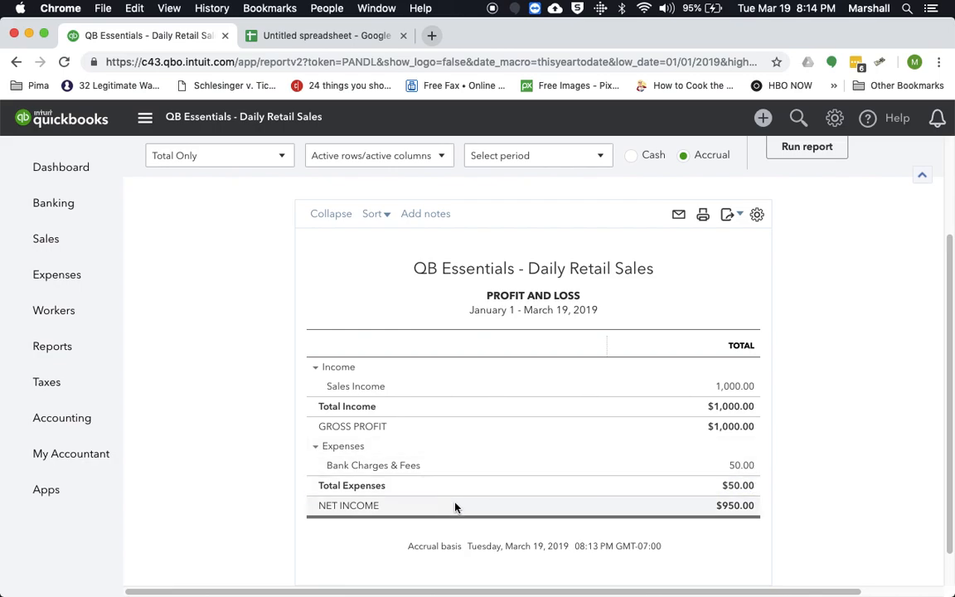
mouse_move(763, 518)
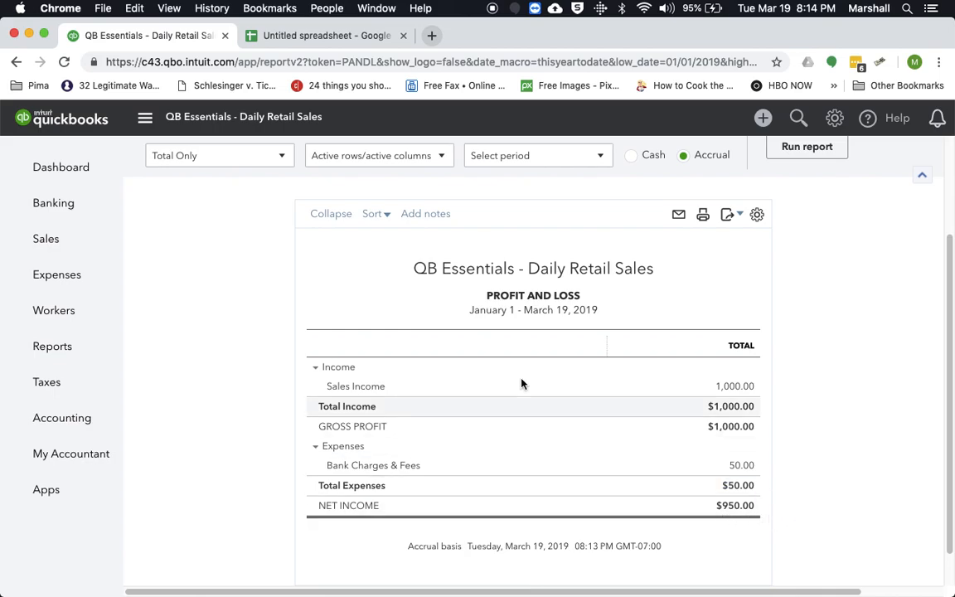
left_click(46, 239)
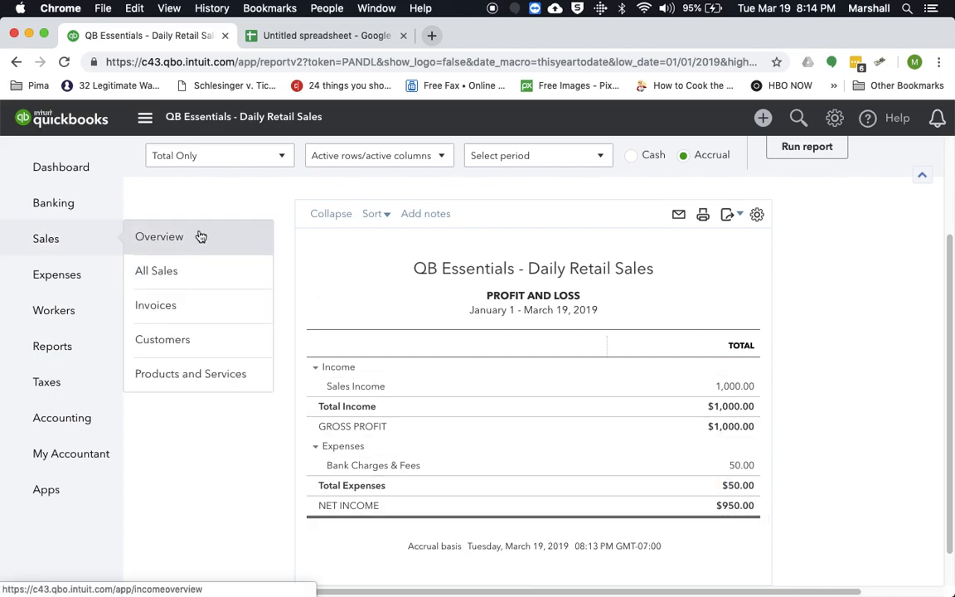
mouse_move(836, 408)
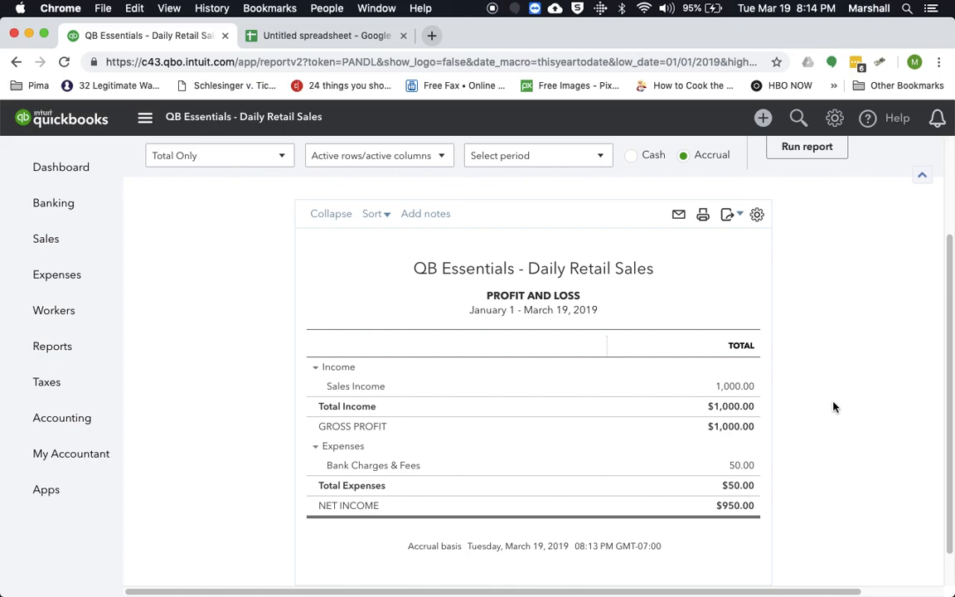
mouse_move(53, 346)
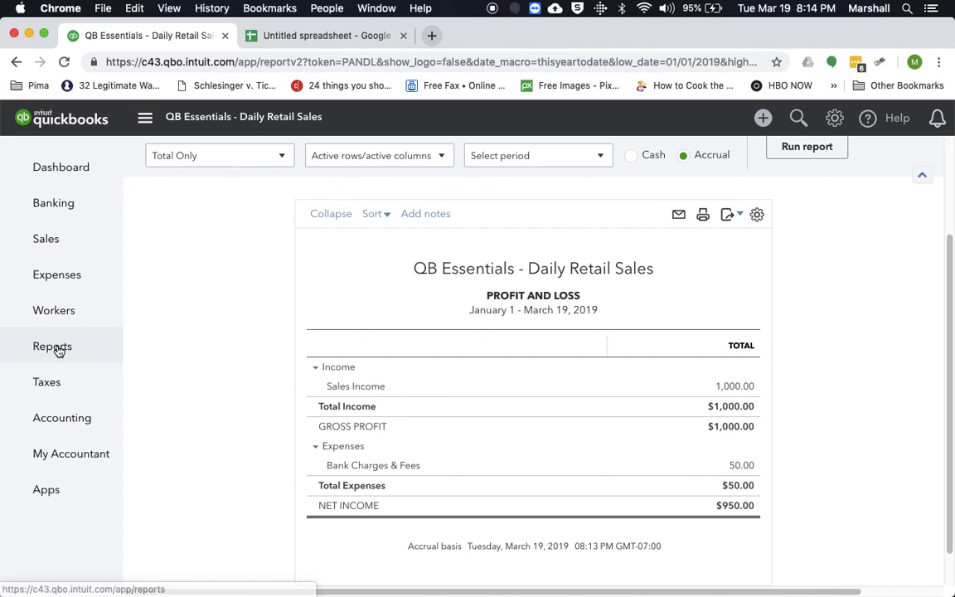
Step: Return to Reports and bring up the Balance Sheet
left_click(53, 346)
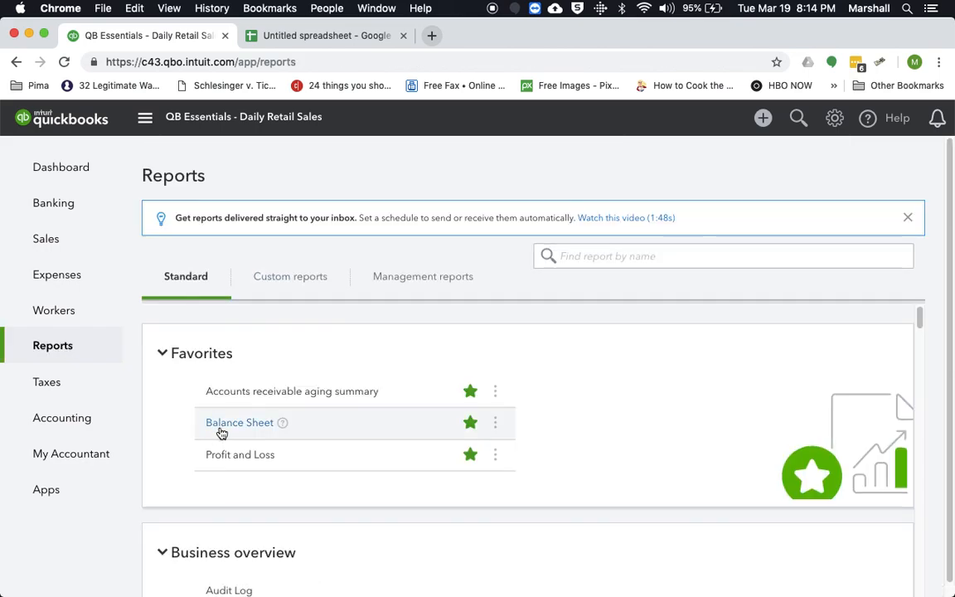
left_click(239, 423)
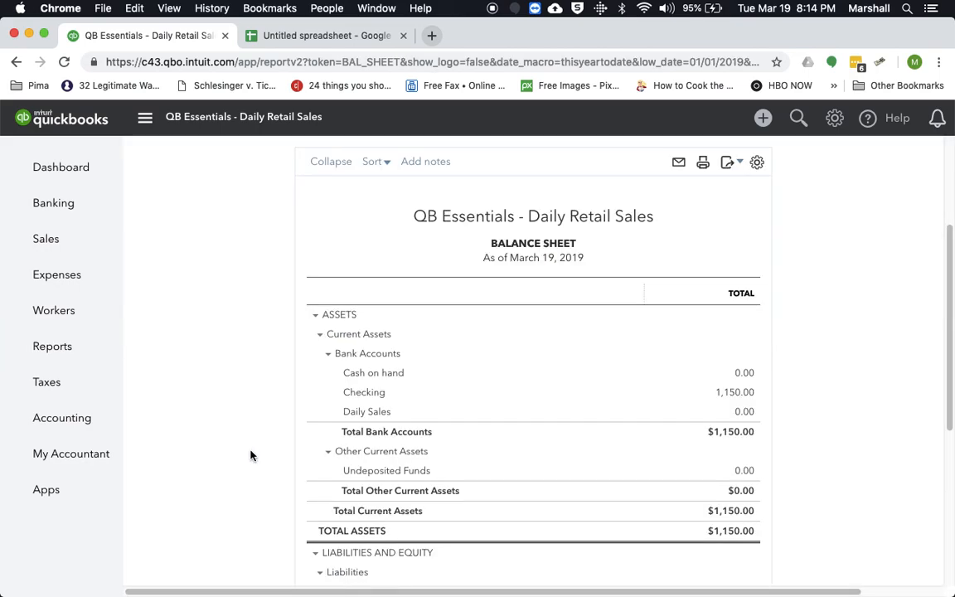
mouse_move(836, 475)
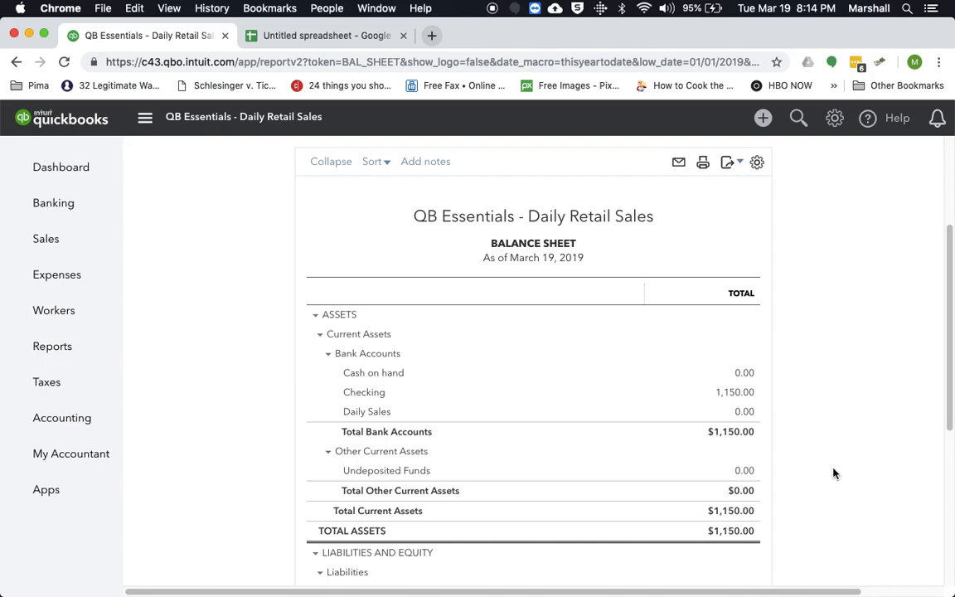
Step: Review the $200 Sales Tax Liability on the Balance Sheet, then start creating a new transaction
scroll("down", 3)
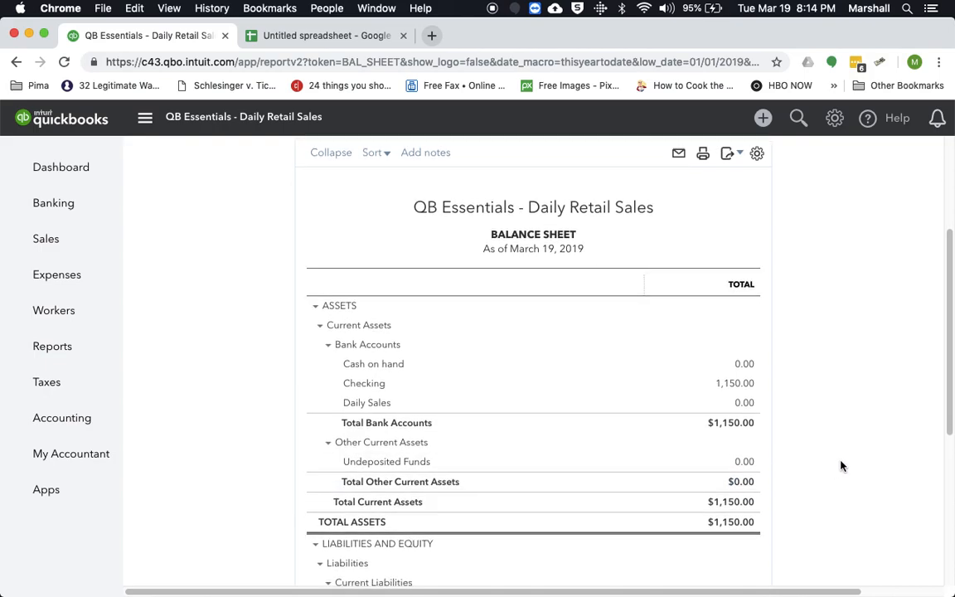
scroll("down", 3)
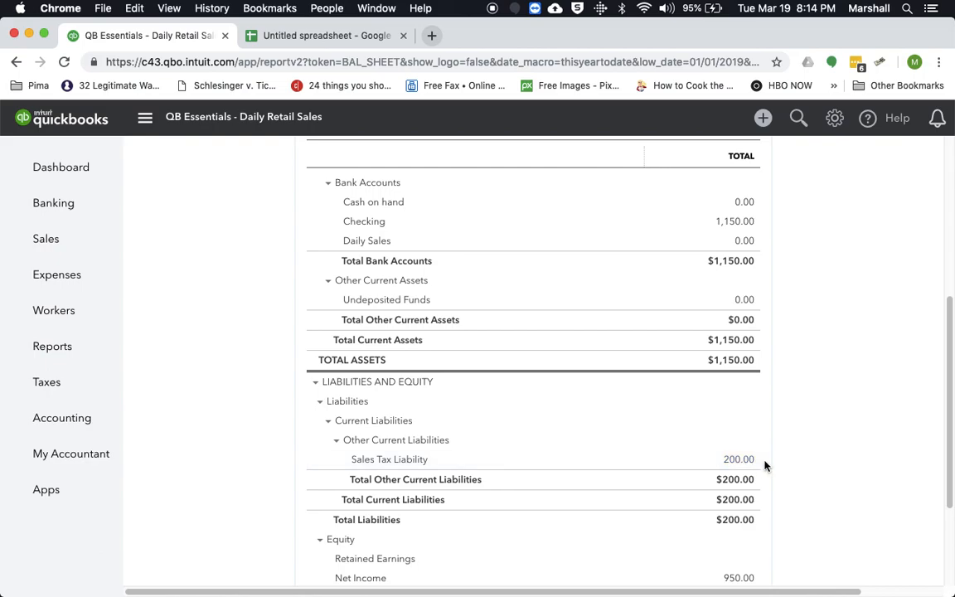
mouse_move(771, 462)
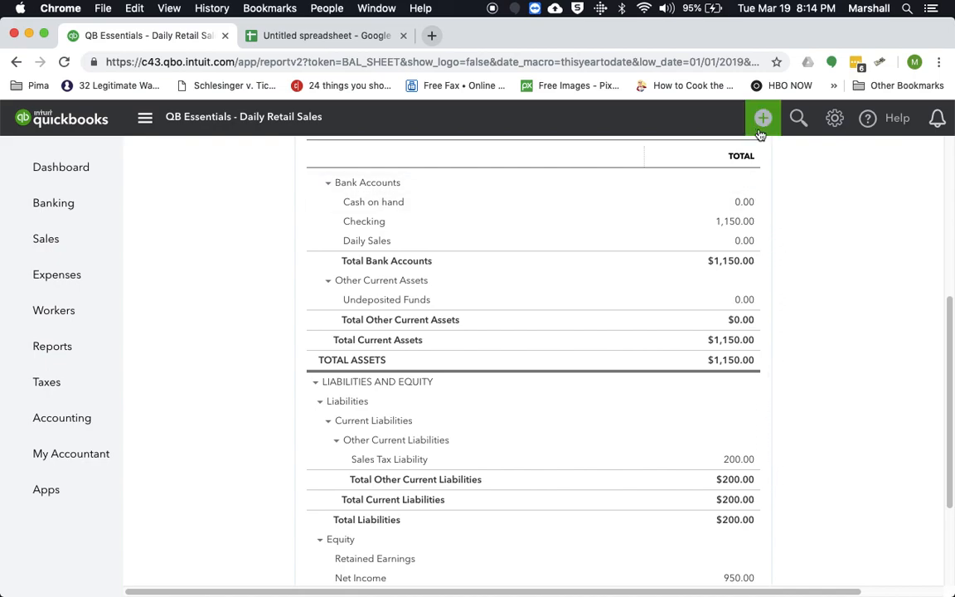
left_click(763, 118)
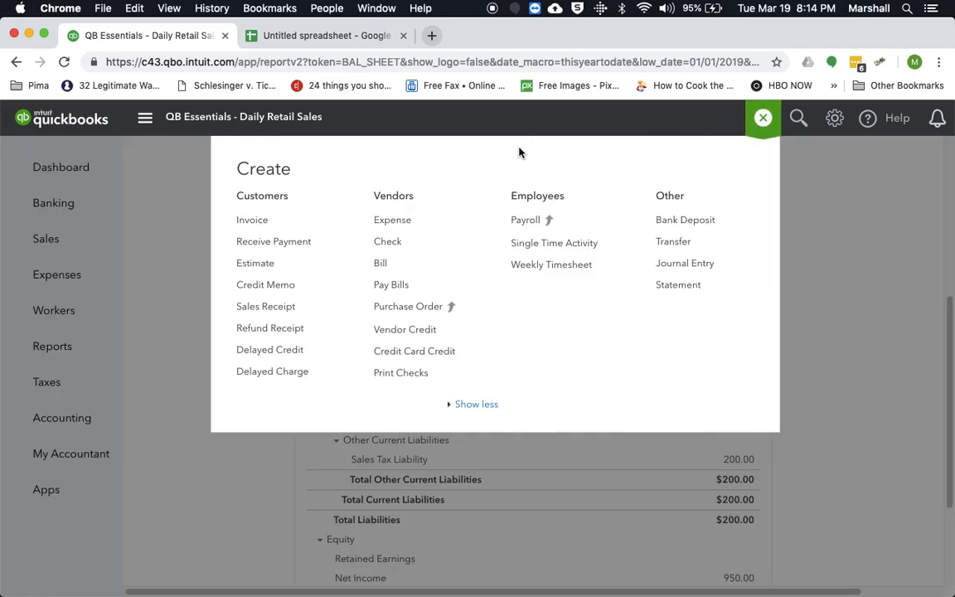
mouse_move(498, 153)
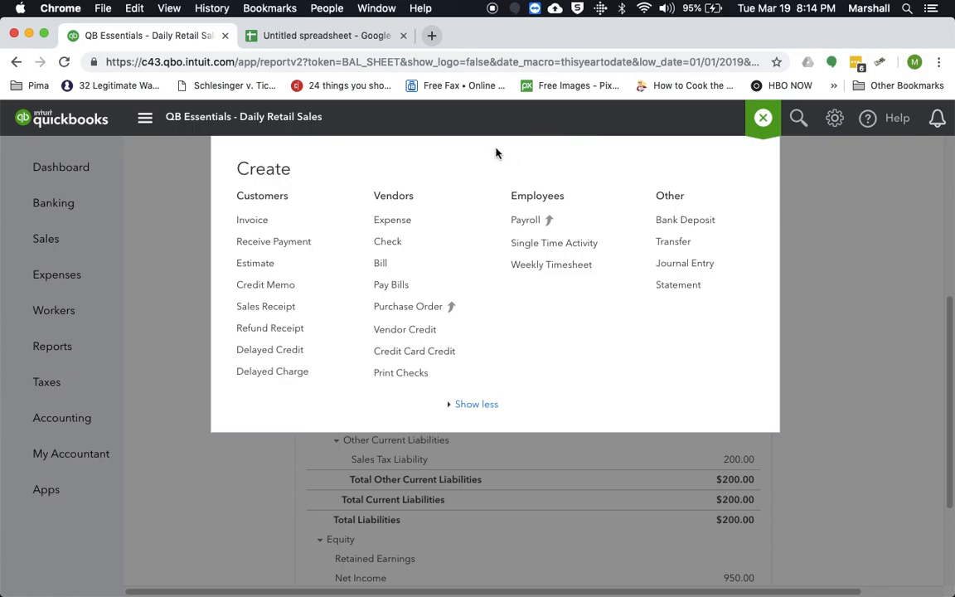
mouse_move(391, 219)
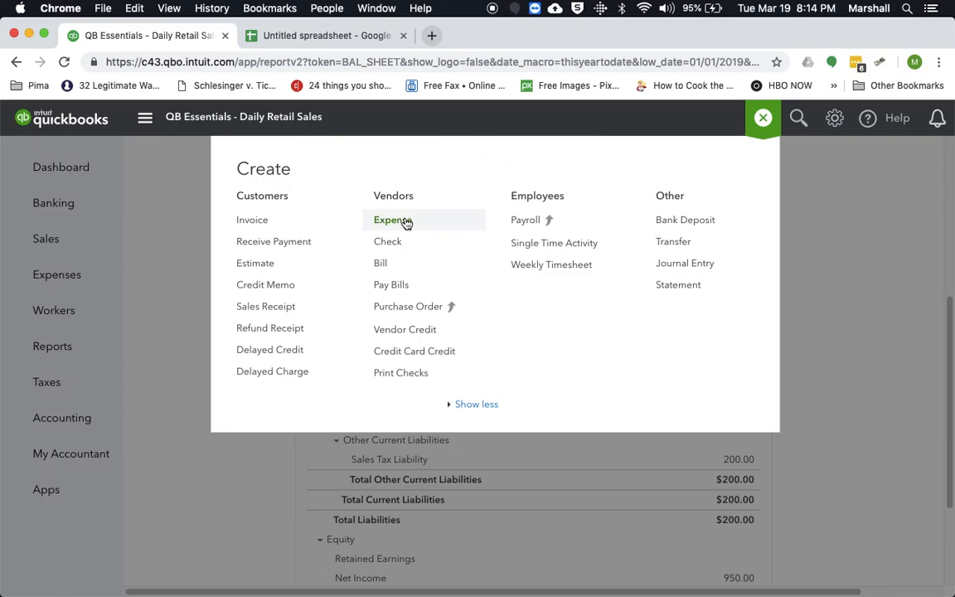
Step: Start an expense to State Department of Taxation from Checking dated March 15, 2019
left_click(392, 219)
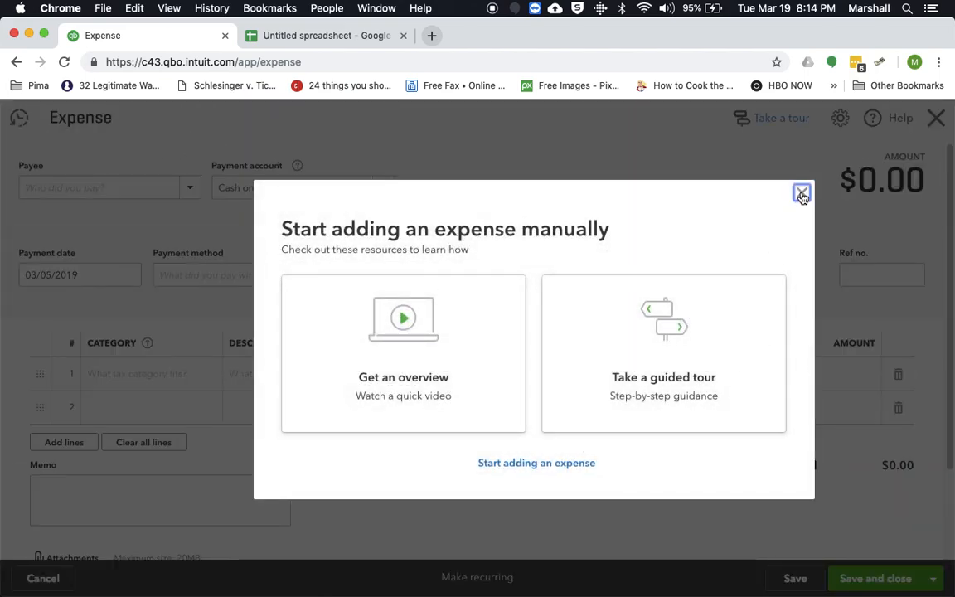
left_click(803, 193)
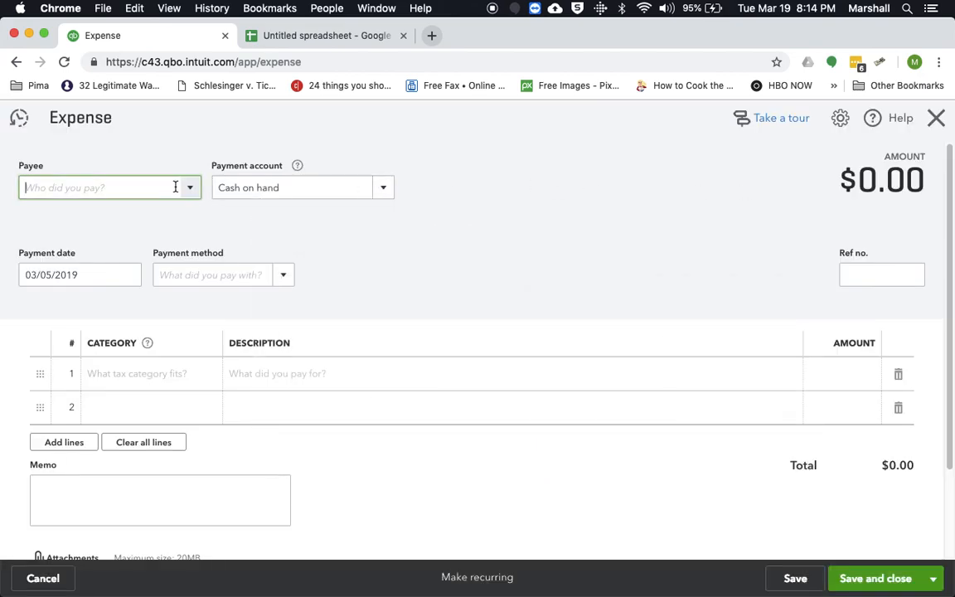
left_click(108, 186)
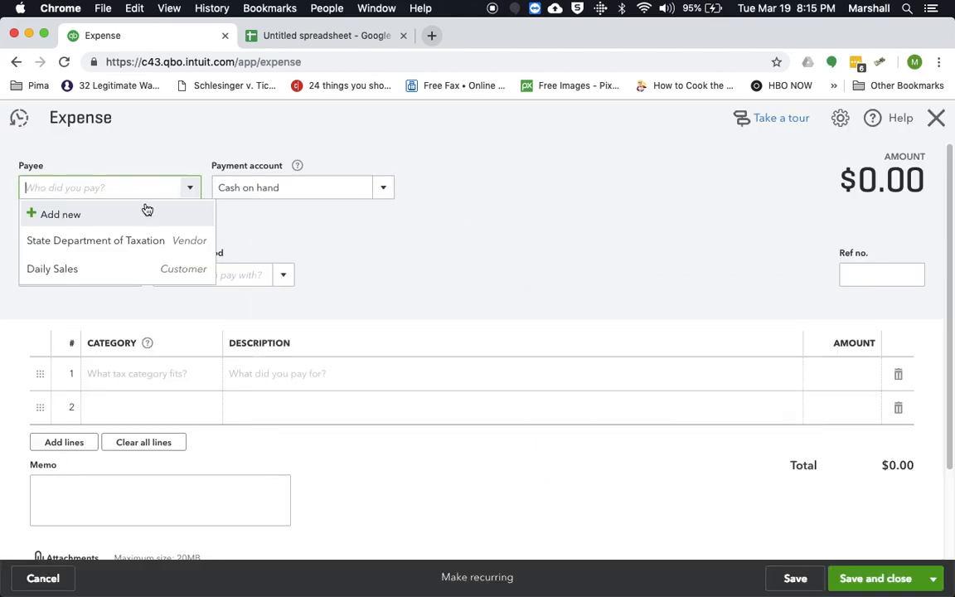
left_click(96, 241)
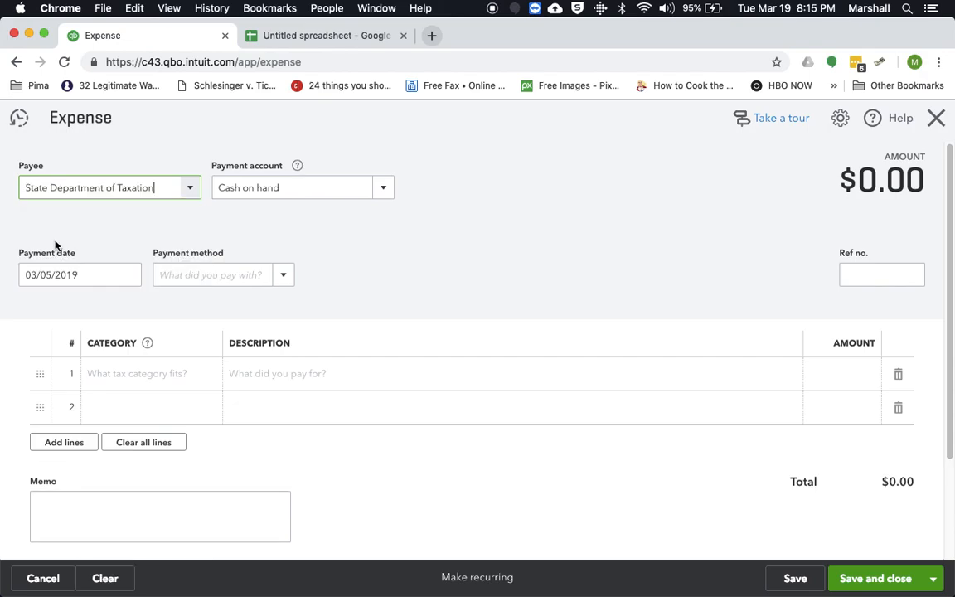
mouse_move(501, 246)
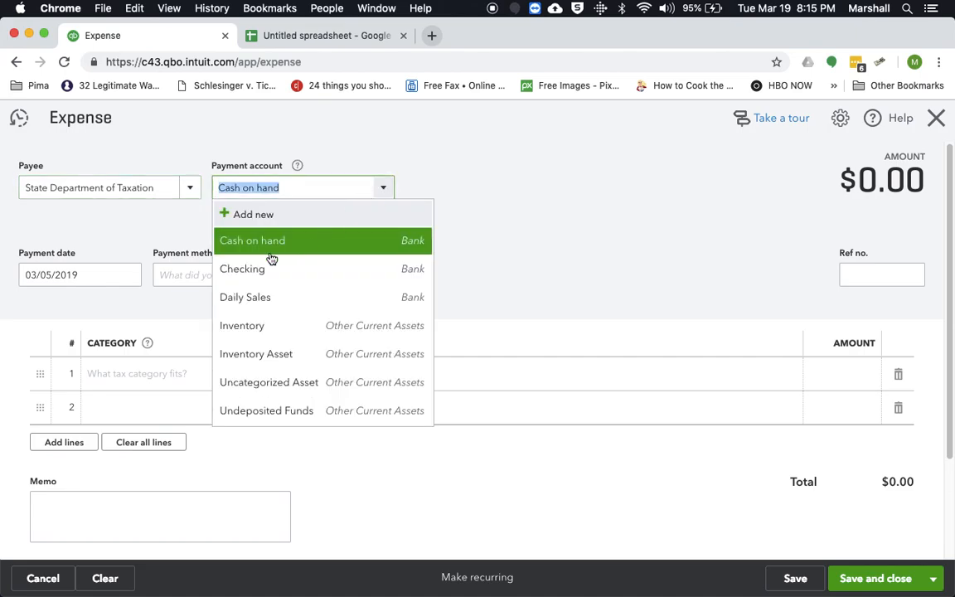
left_click(242, 269)
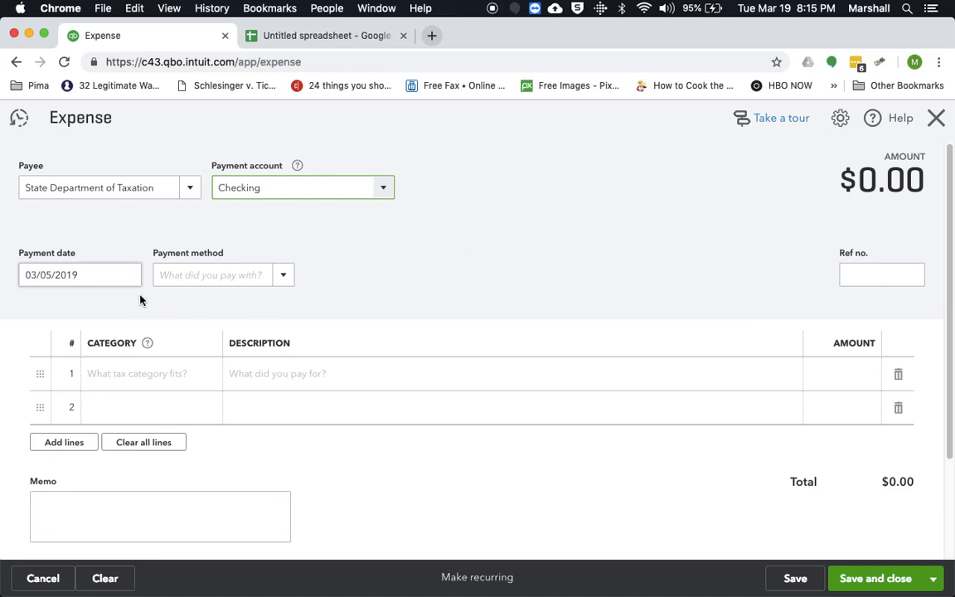
left_click(75, 275)
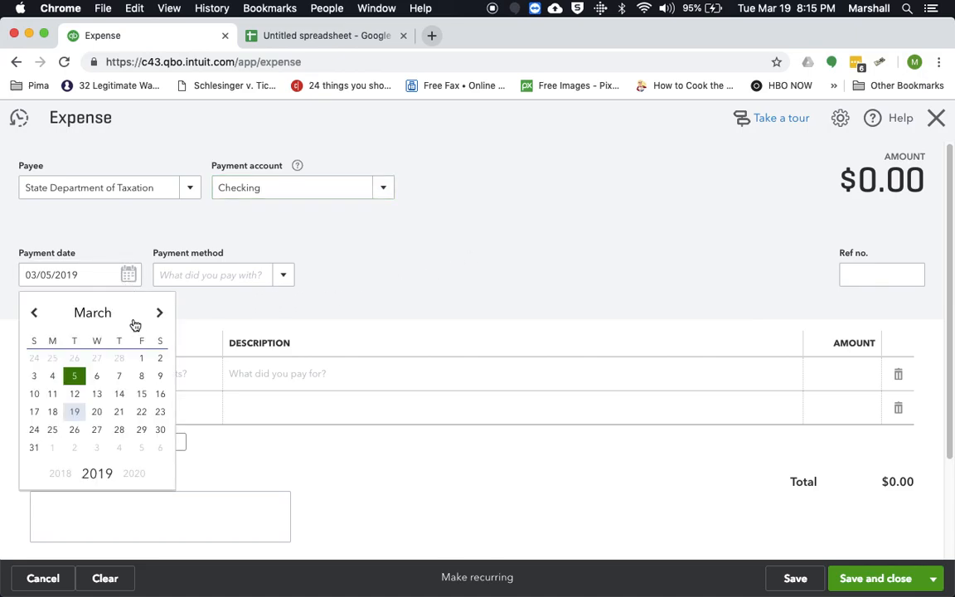
mouse_move(150, 400)
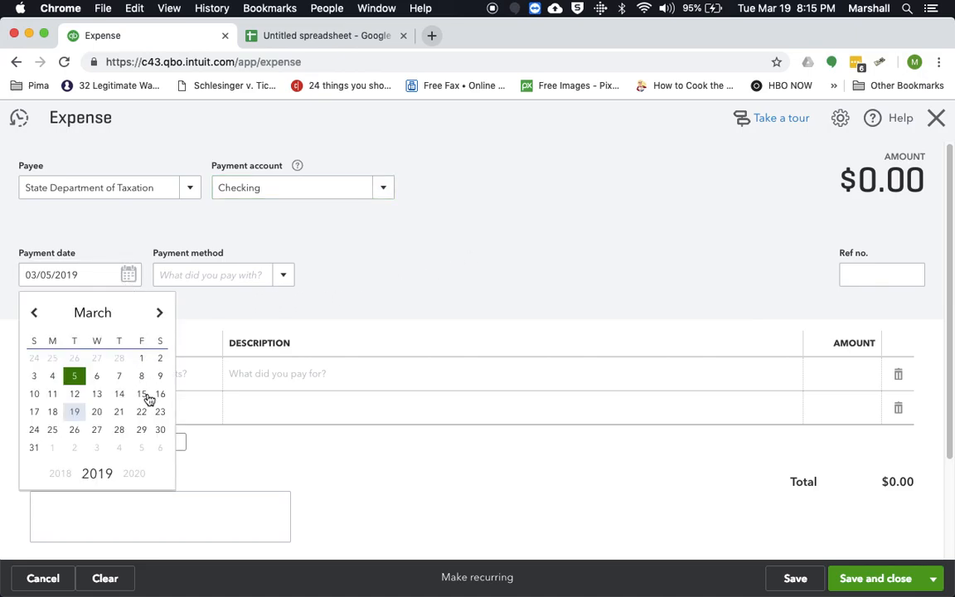
left_click(141, 394)
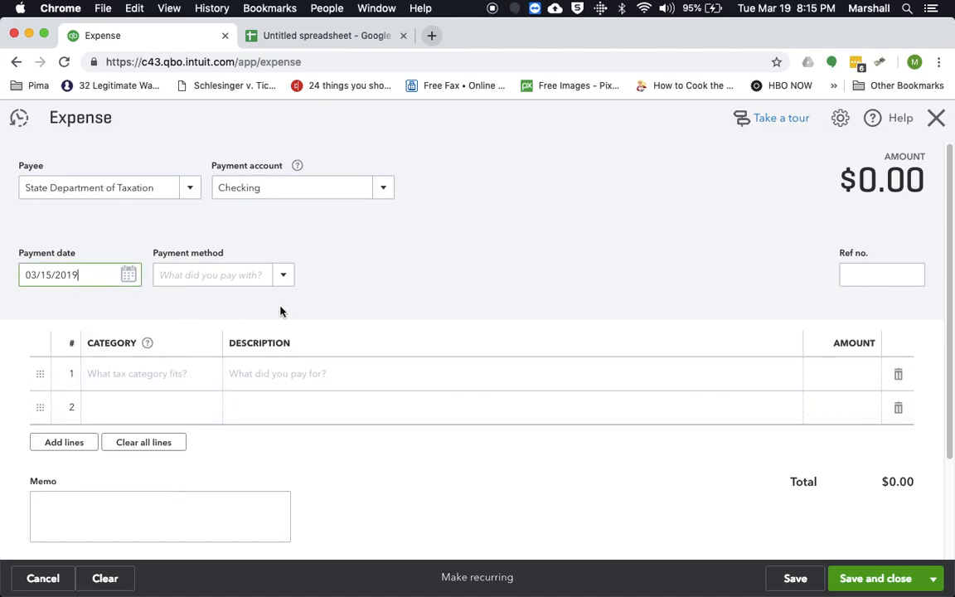
Step: Add EFT as a new payment method for the expense
left_click(283, 275)
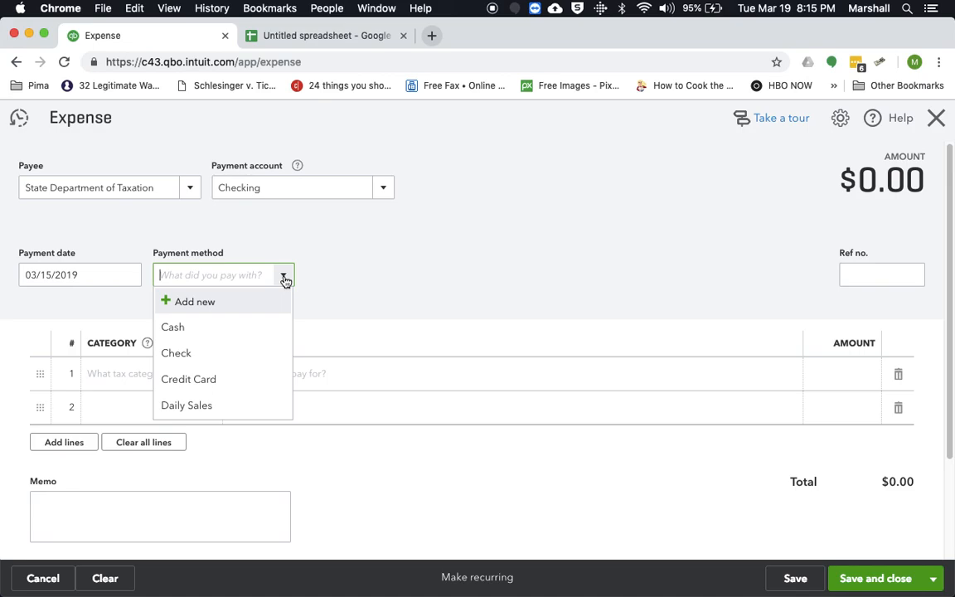
type("EFT")
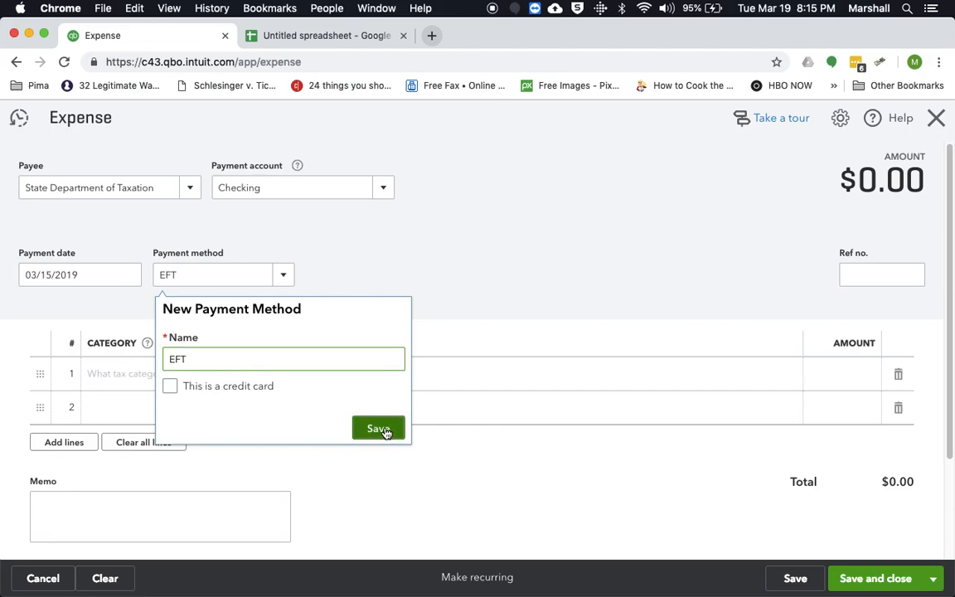
left_click(378, 428)
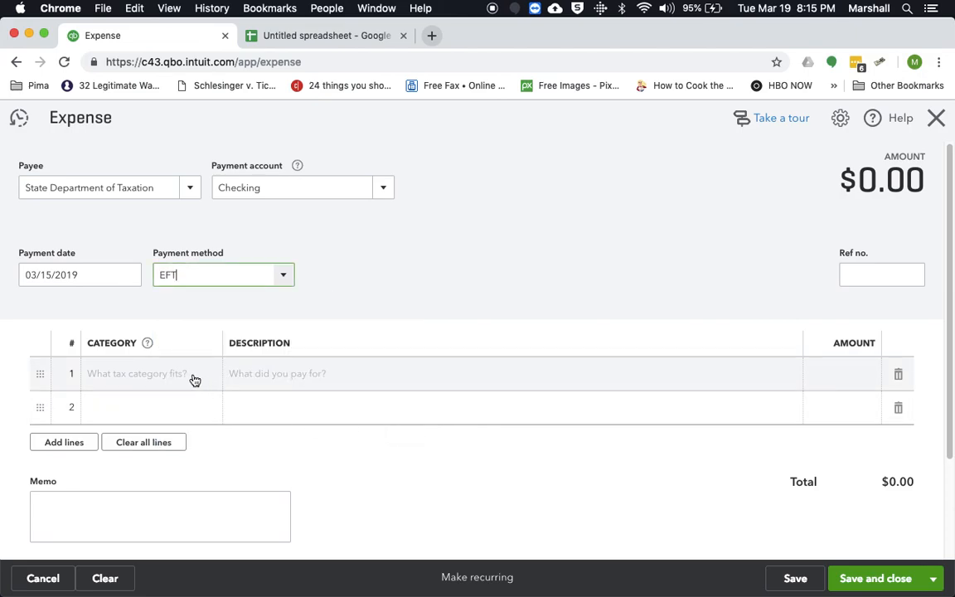
Step: Categorize line 1 as Sales Tax Liability, 'Monthly sales tax payment', amount 200, and save
left_click(146, 373)
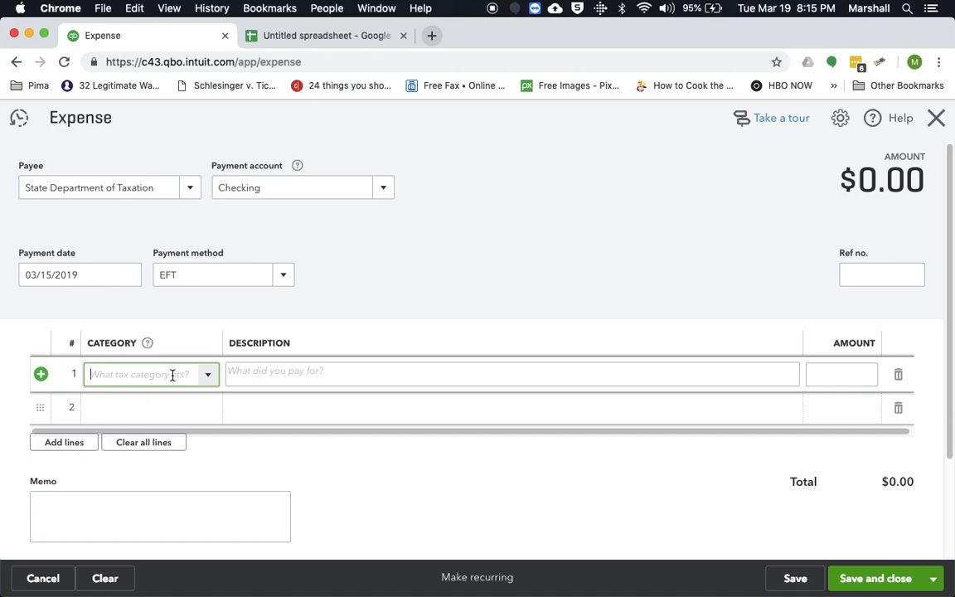
type("sal")
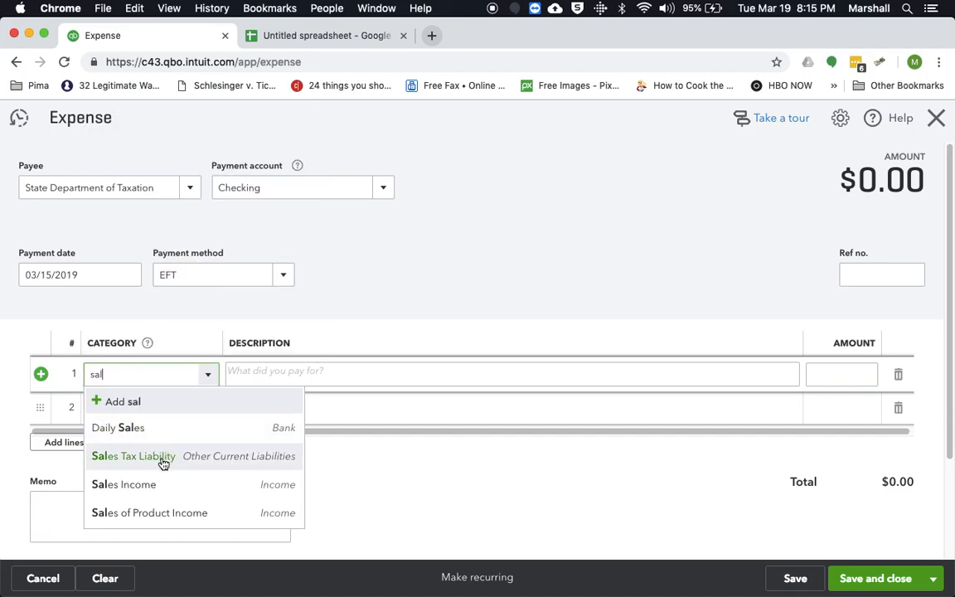
left_click(133, 456)
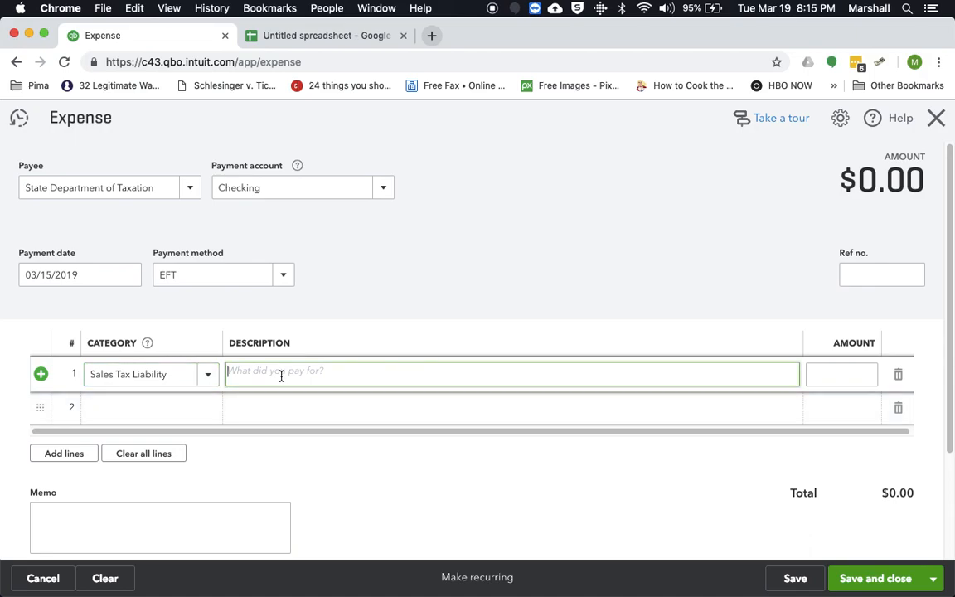
type("Monthly sales ta")
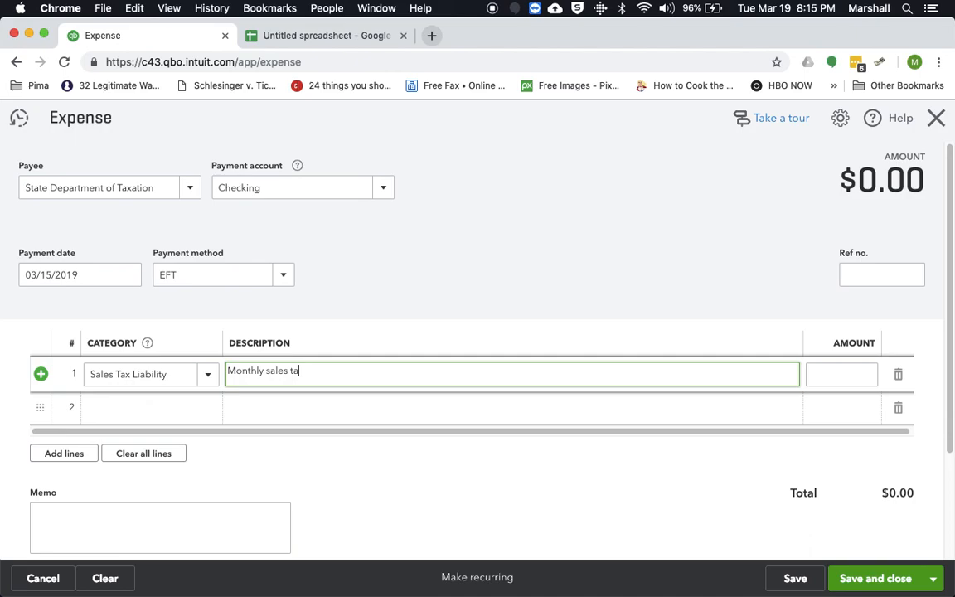
type("x payment")
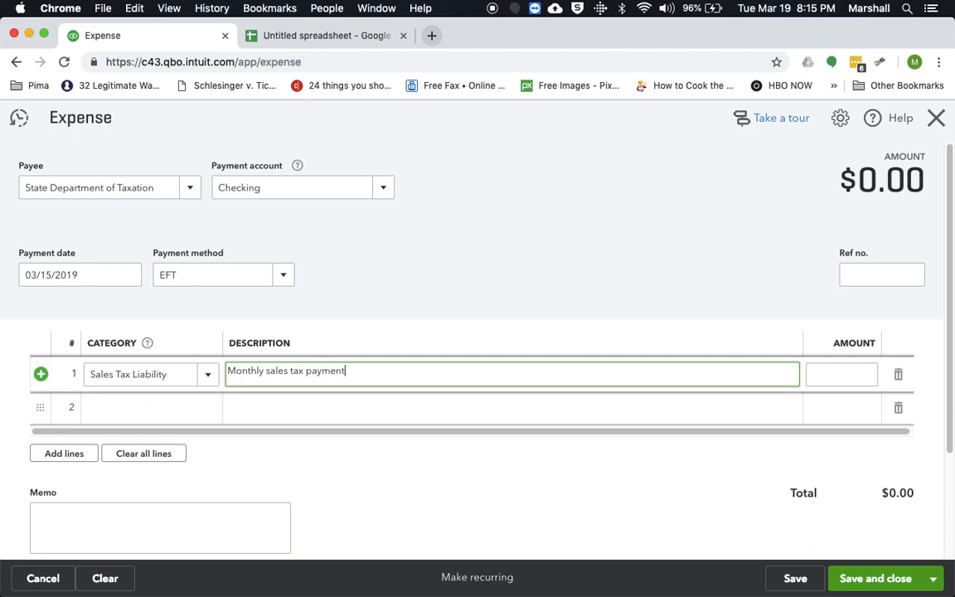
left_click(841, 375)
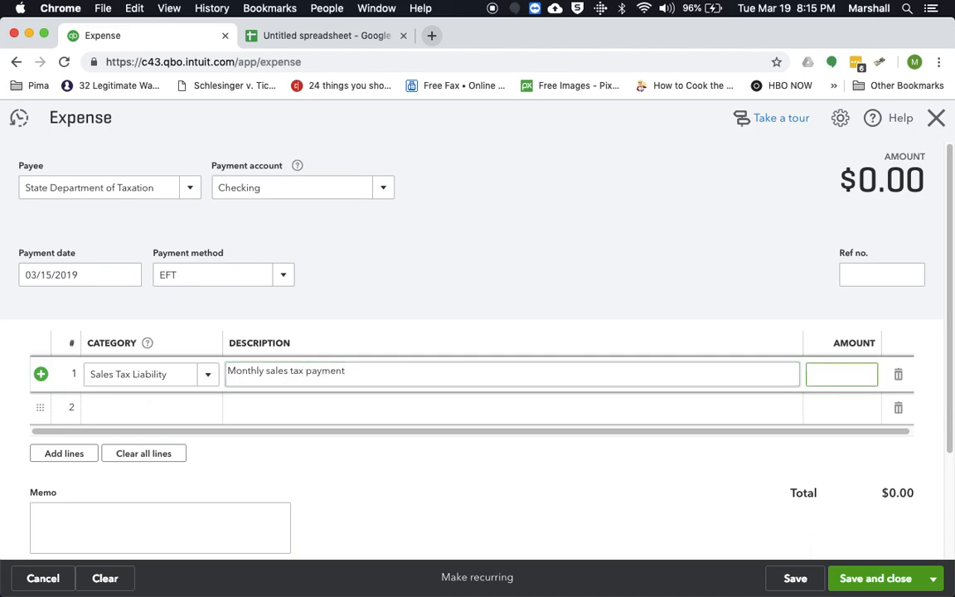
type("200.00")
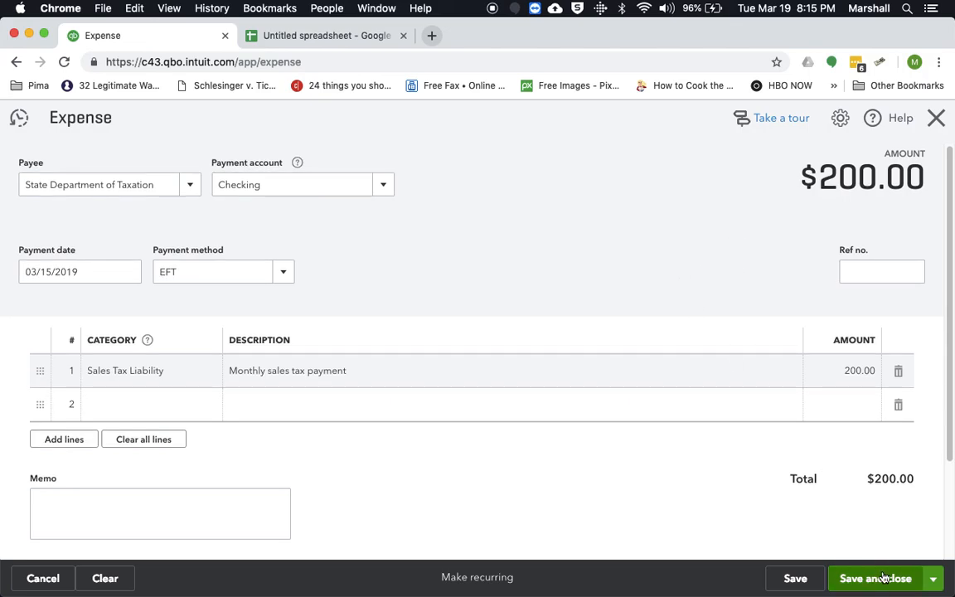
left_click(875, 577)
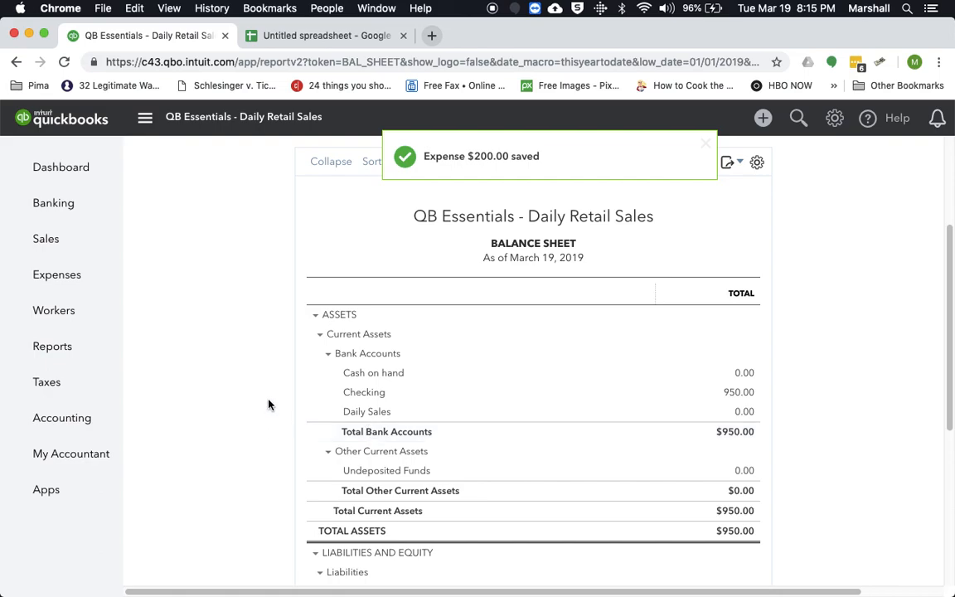
Step: Check the Balance Sheet shows Sales Tax Liability 0.00, then return to the dashboard
scroll("down", 3)
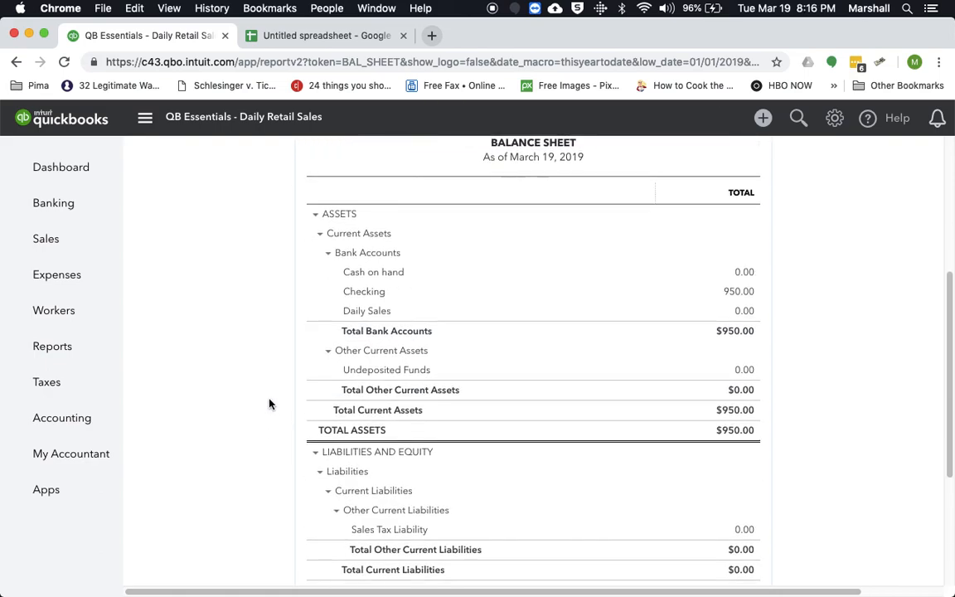
scroll("down", 3)
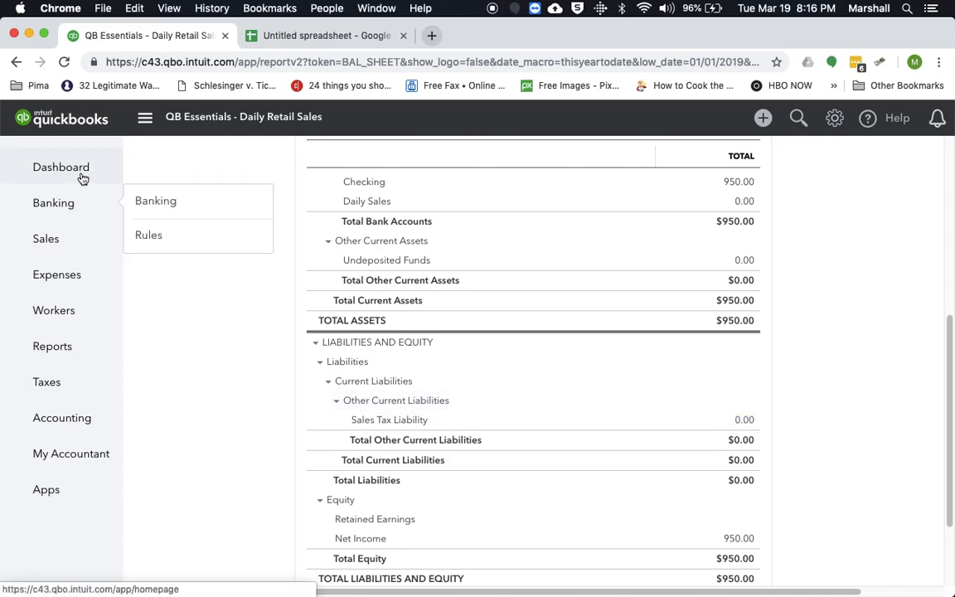
mouse_move(149, 311)
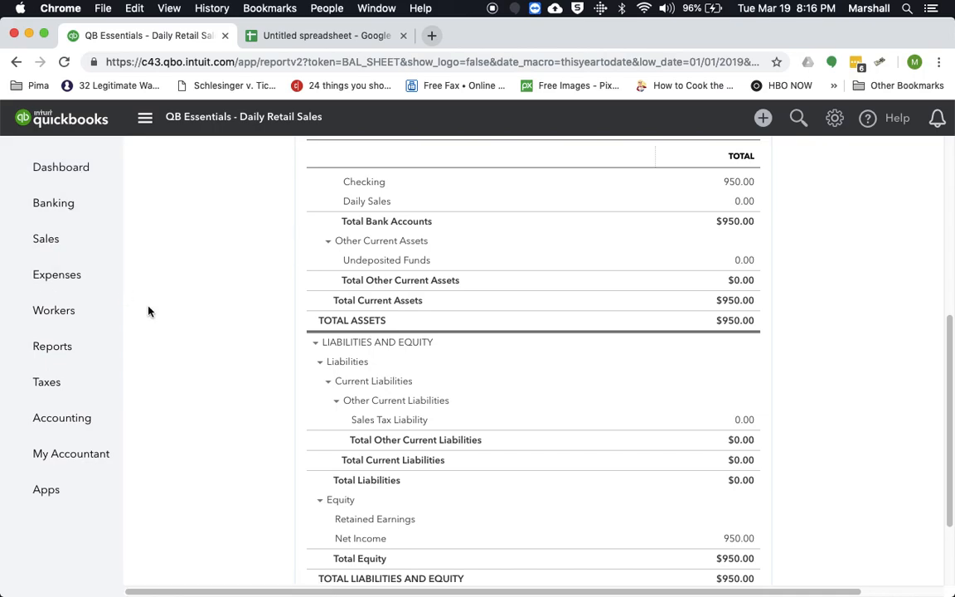
mouse_move(159, 312)
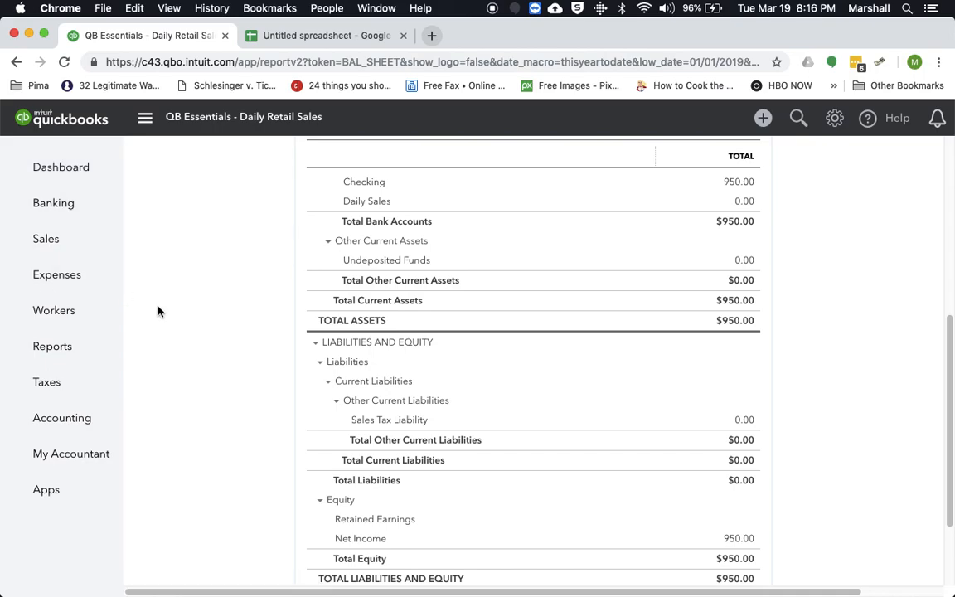
mouse_move(165, 312)
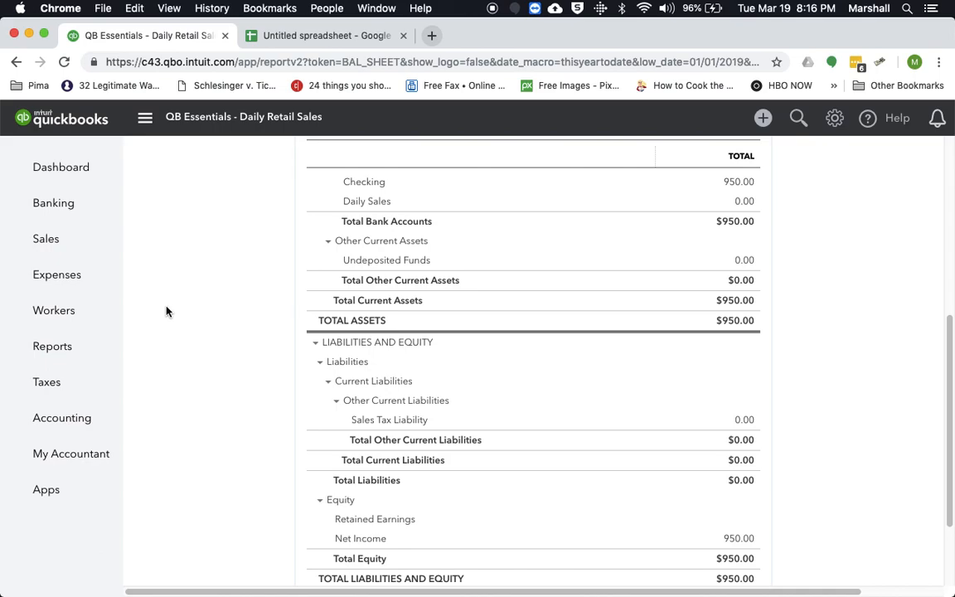
mouse_move(217, 298)
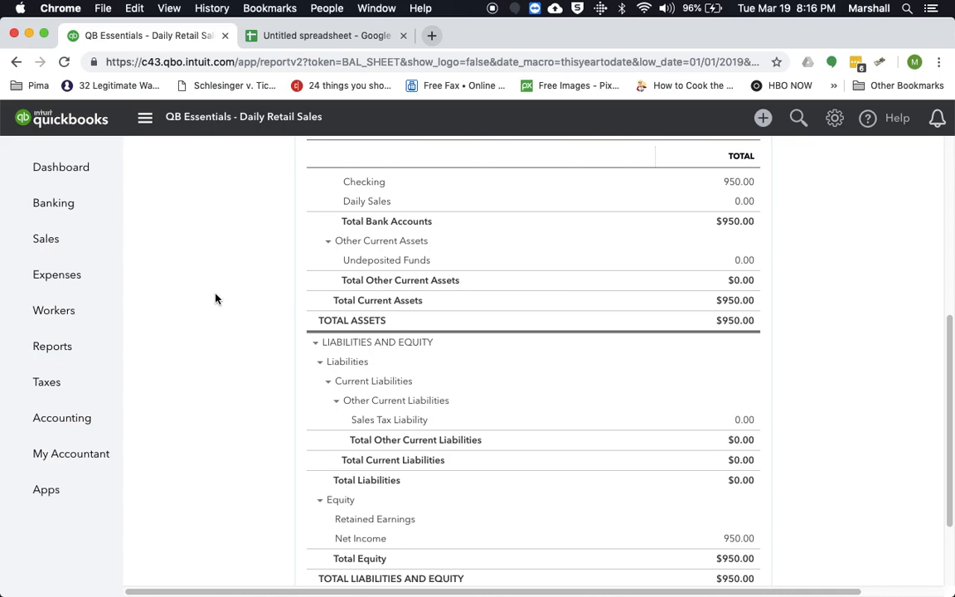
mouse_move(226, 282)
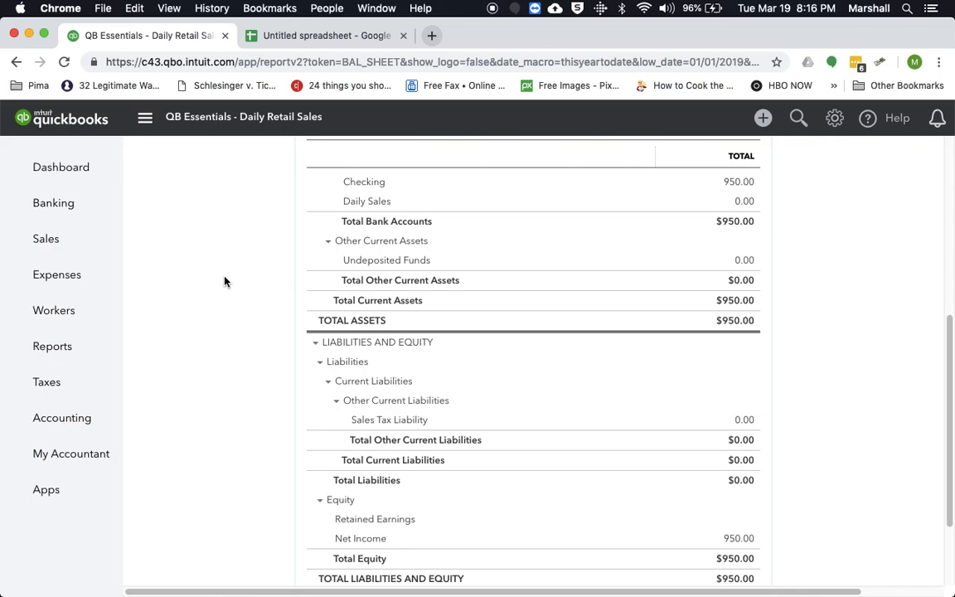
left_click(60, 166)
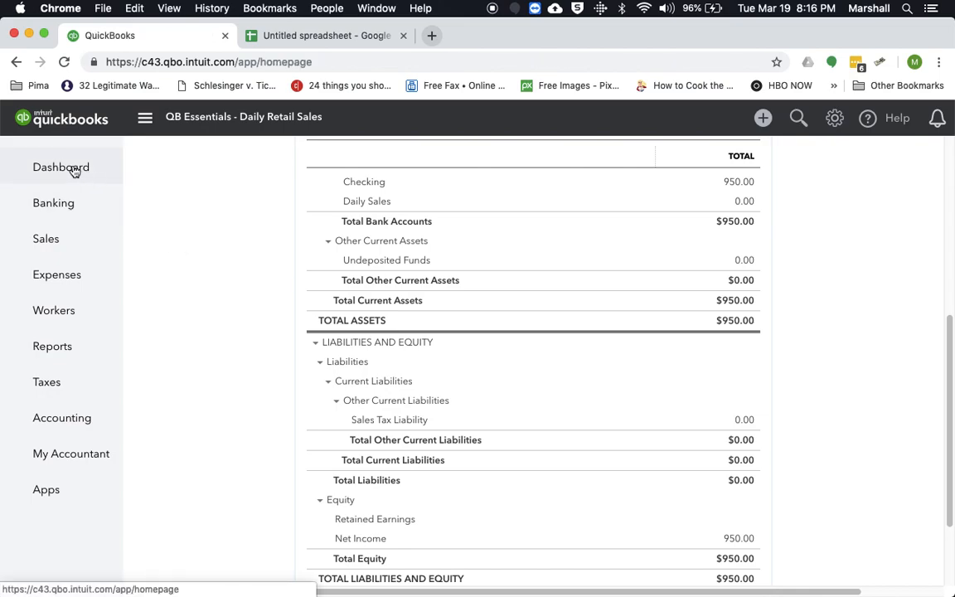
left_click(60, 165)
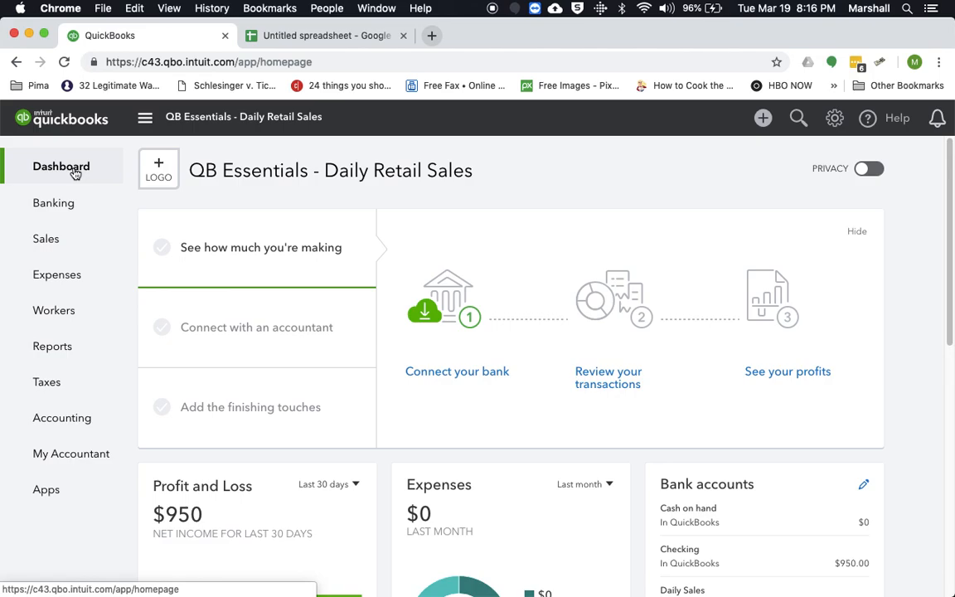
mouse_move(240, 560)
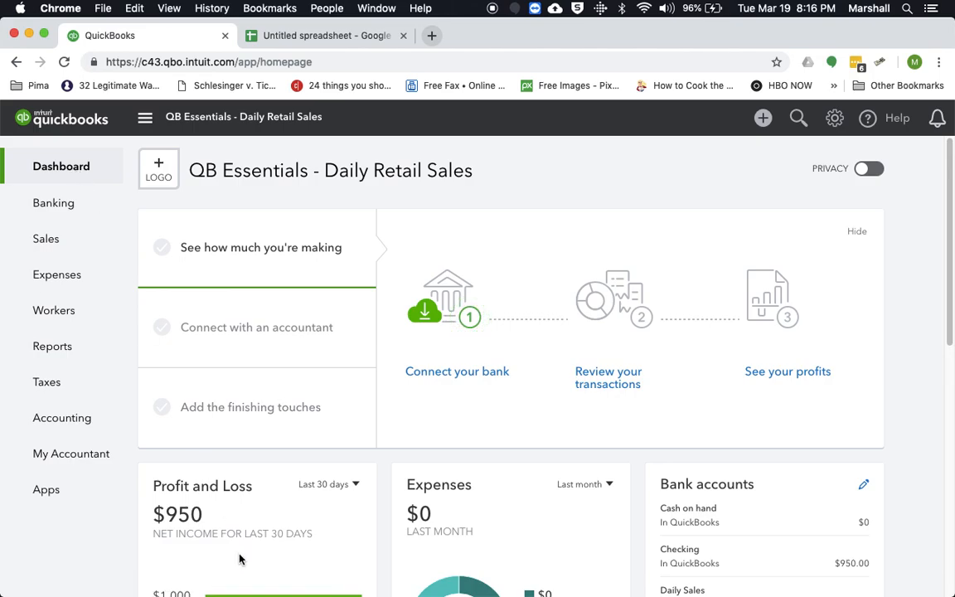
Step: Switch back to the Google Sheets spreadsheet and show the COA sheet
left_click(325, 37)
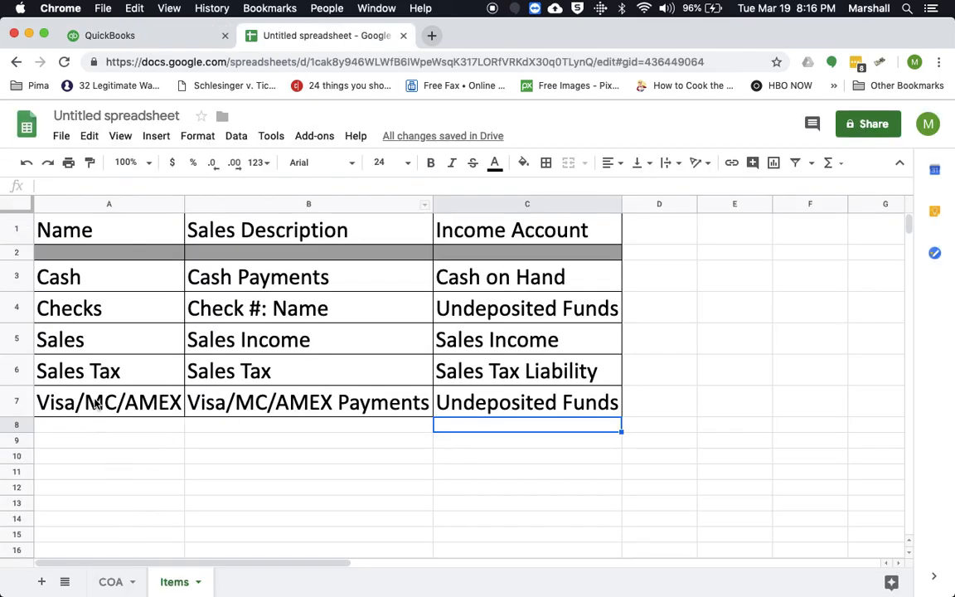
mouse_move(176, 560)
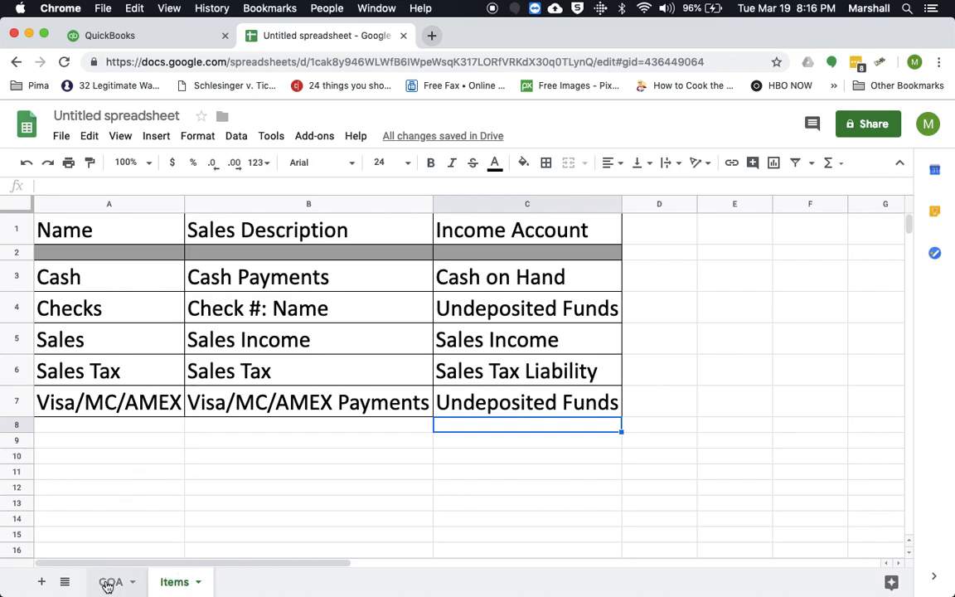
left_click(111, 580)
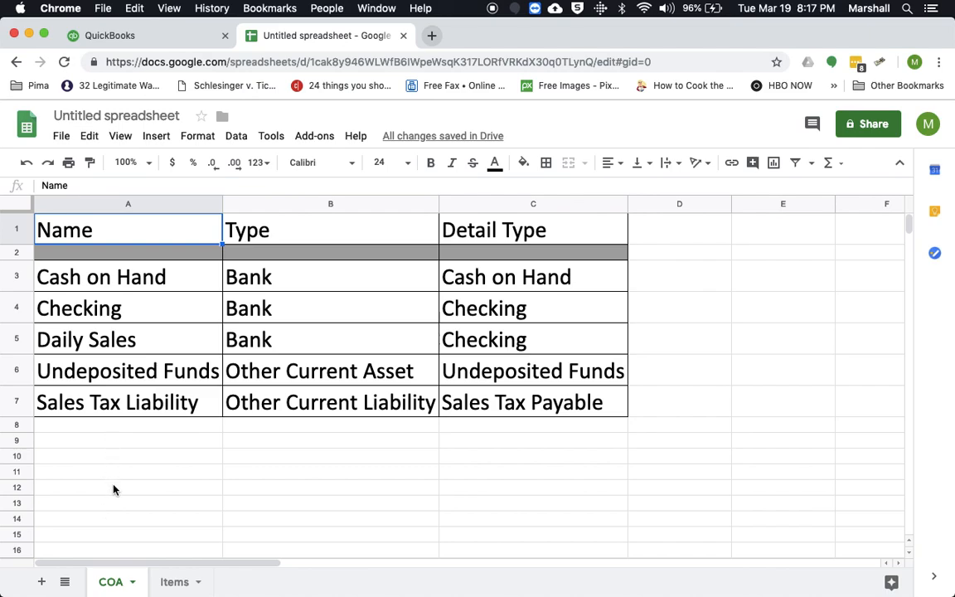
mouse_move(186, 490)
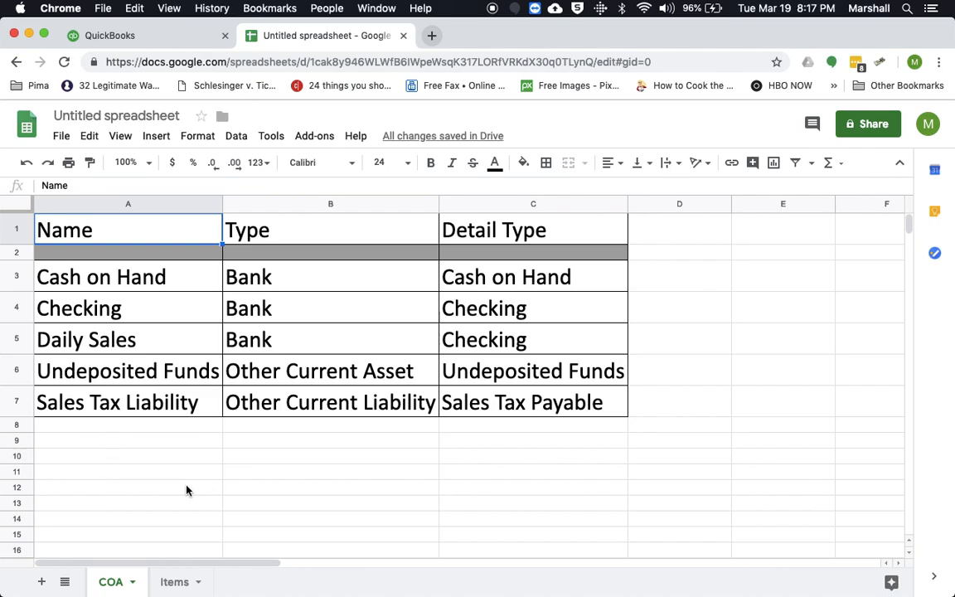
mouse_move(330, 415)
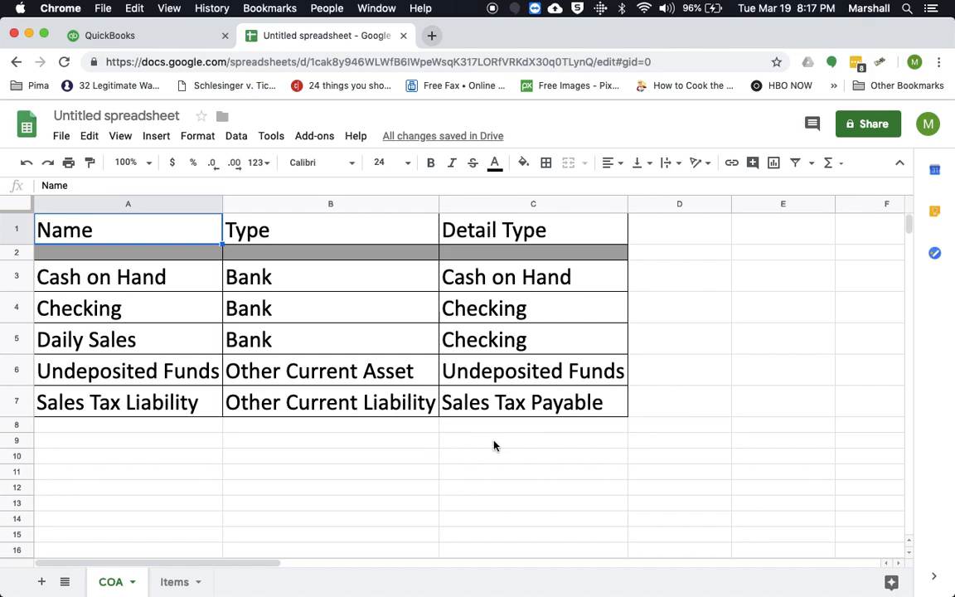
mouse_move(165, 53)
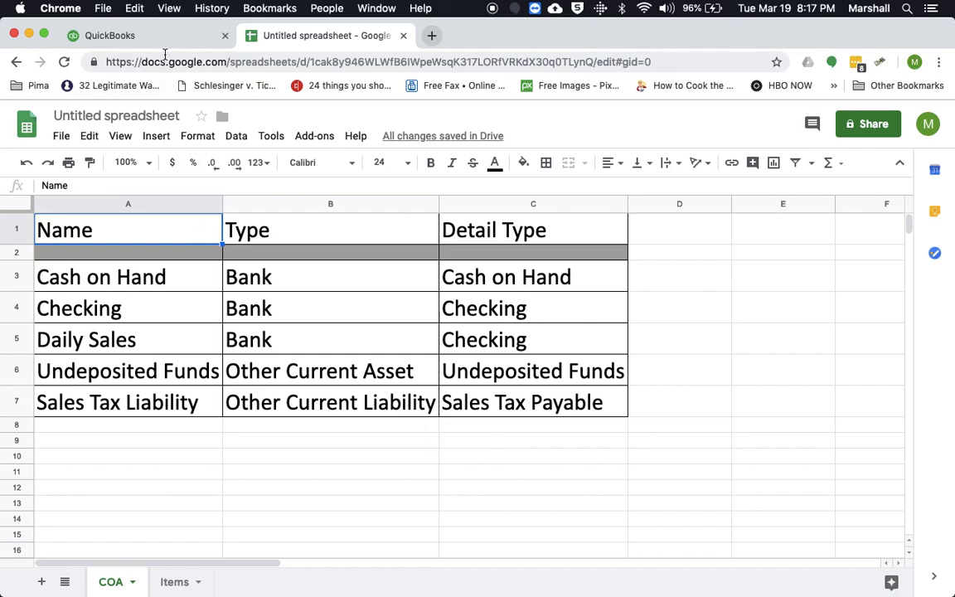